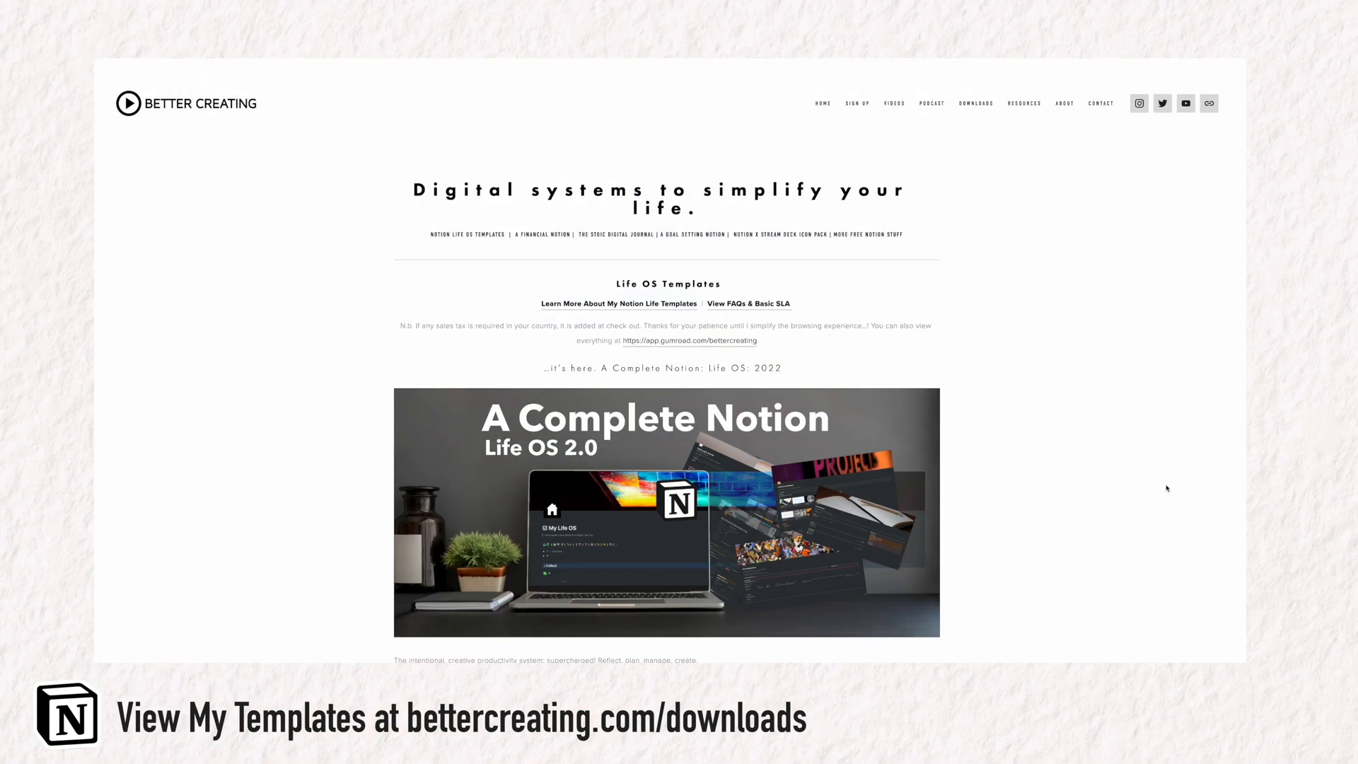
- Add a new task named 'new quick task example' to the Task Inbox
scroll("down", 3)
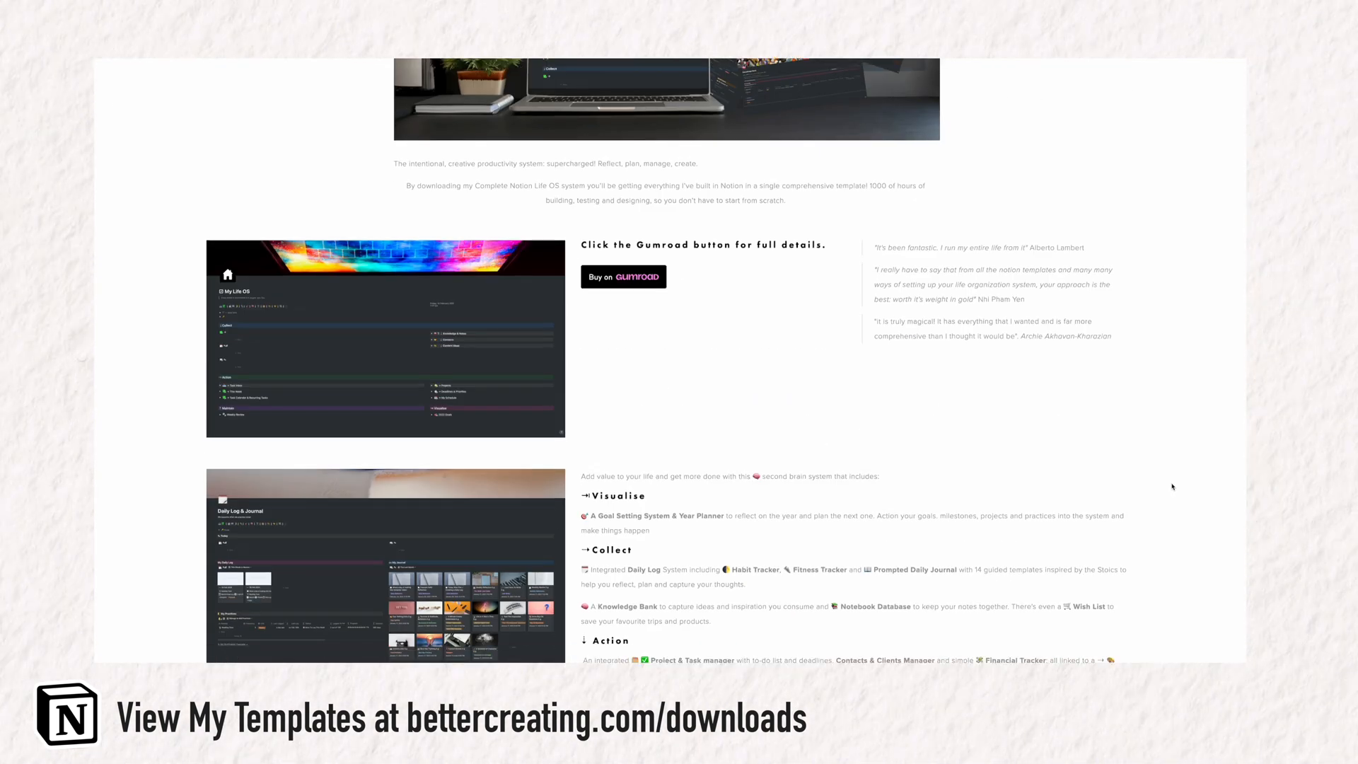
left_click(622, 277)
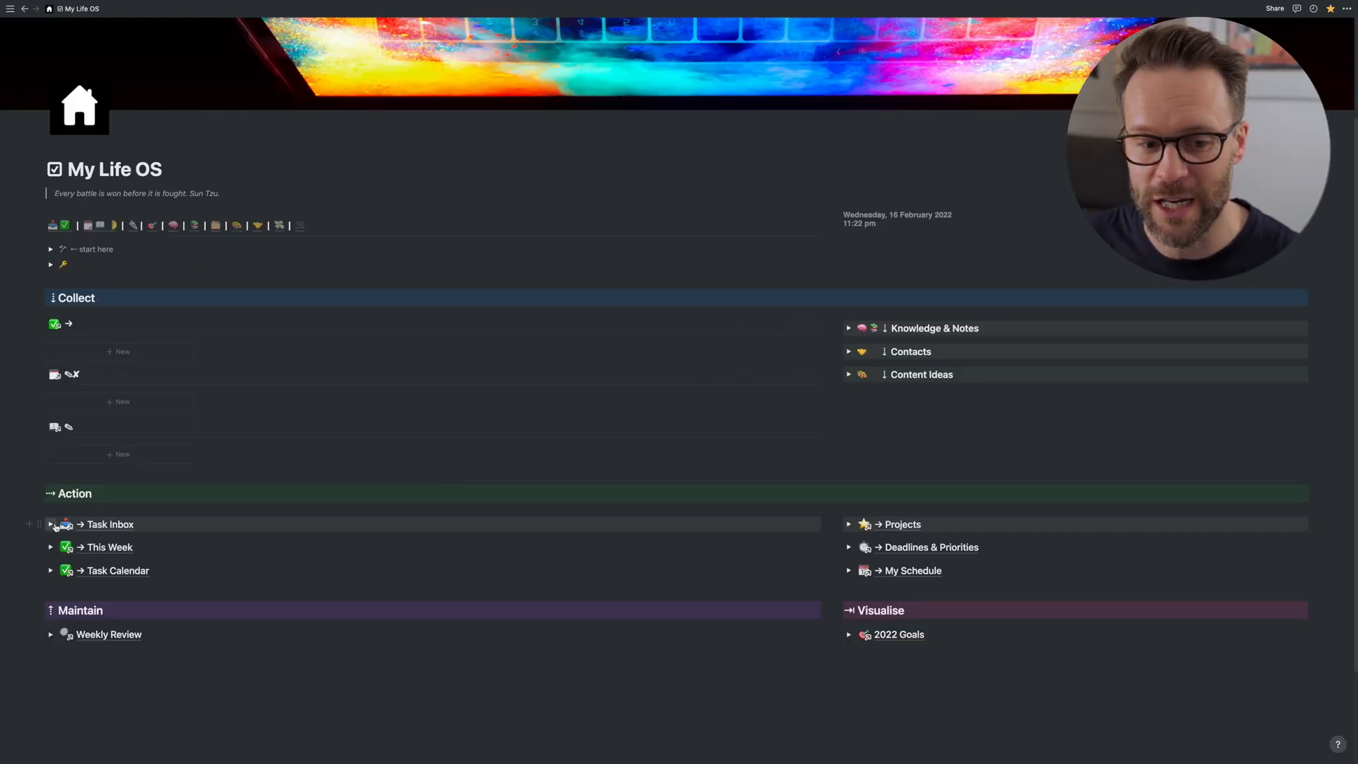
left_click(50, 524)
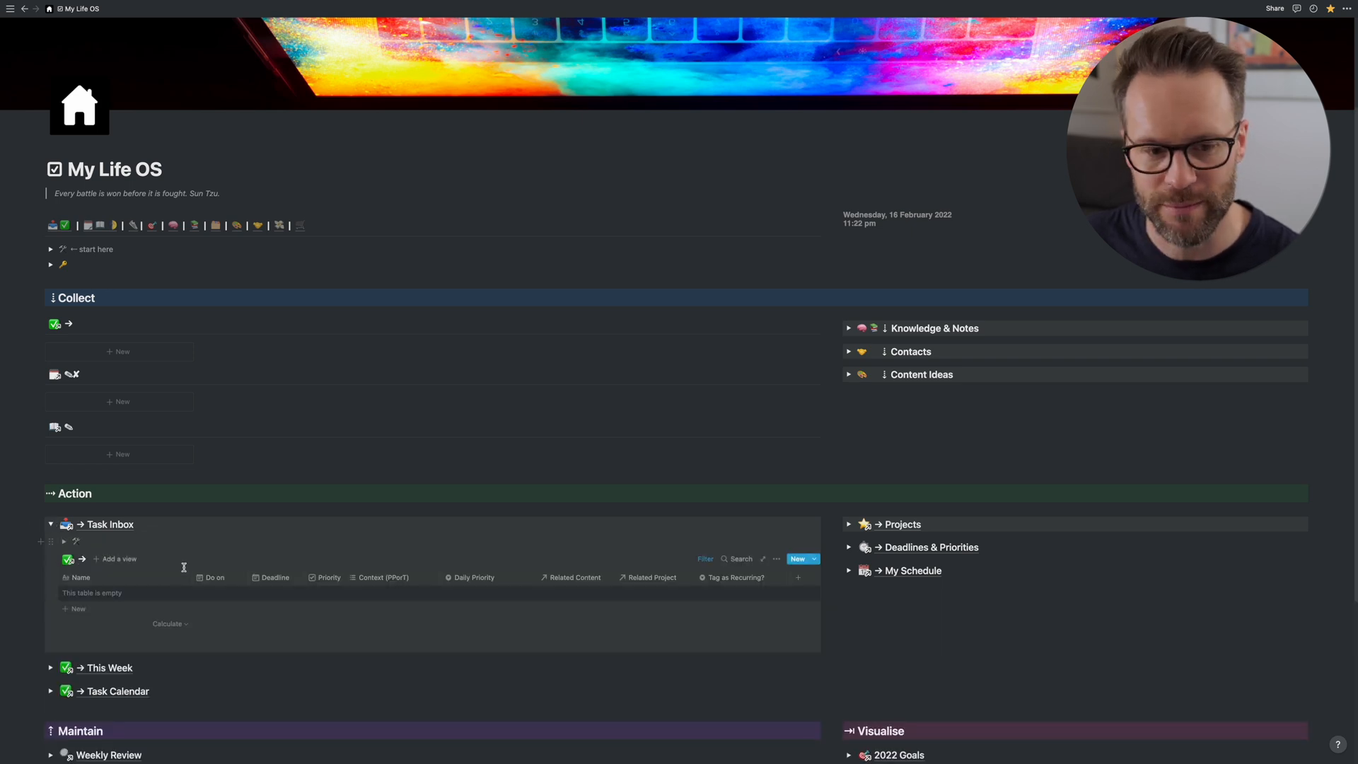
scroll("down", 3)
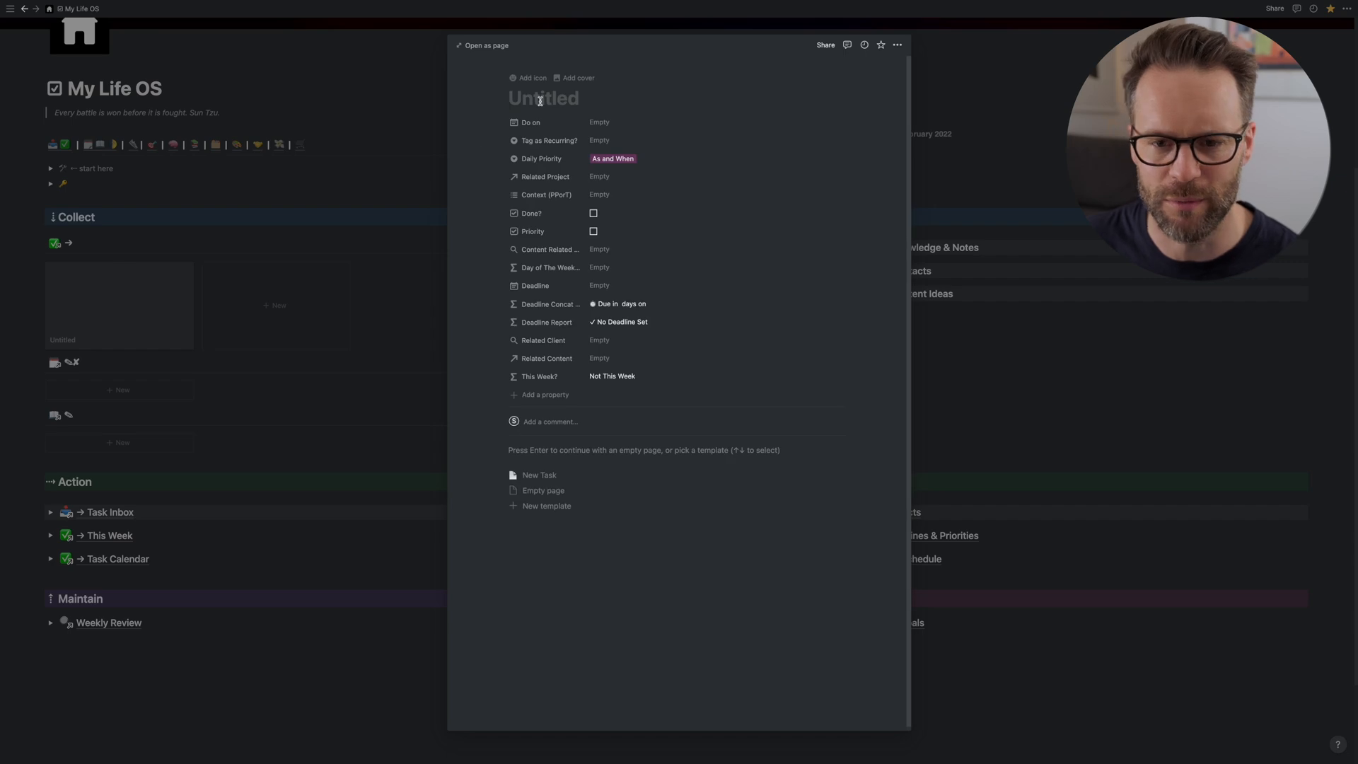
type("new quick")
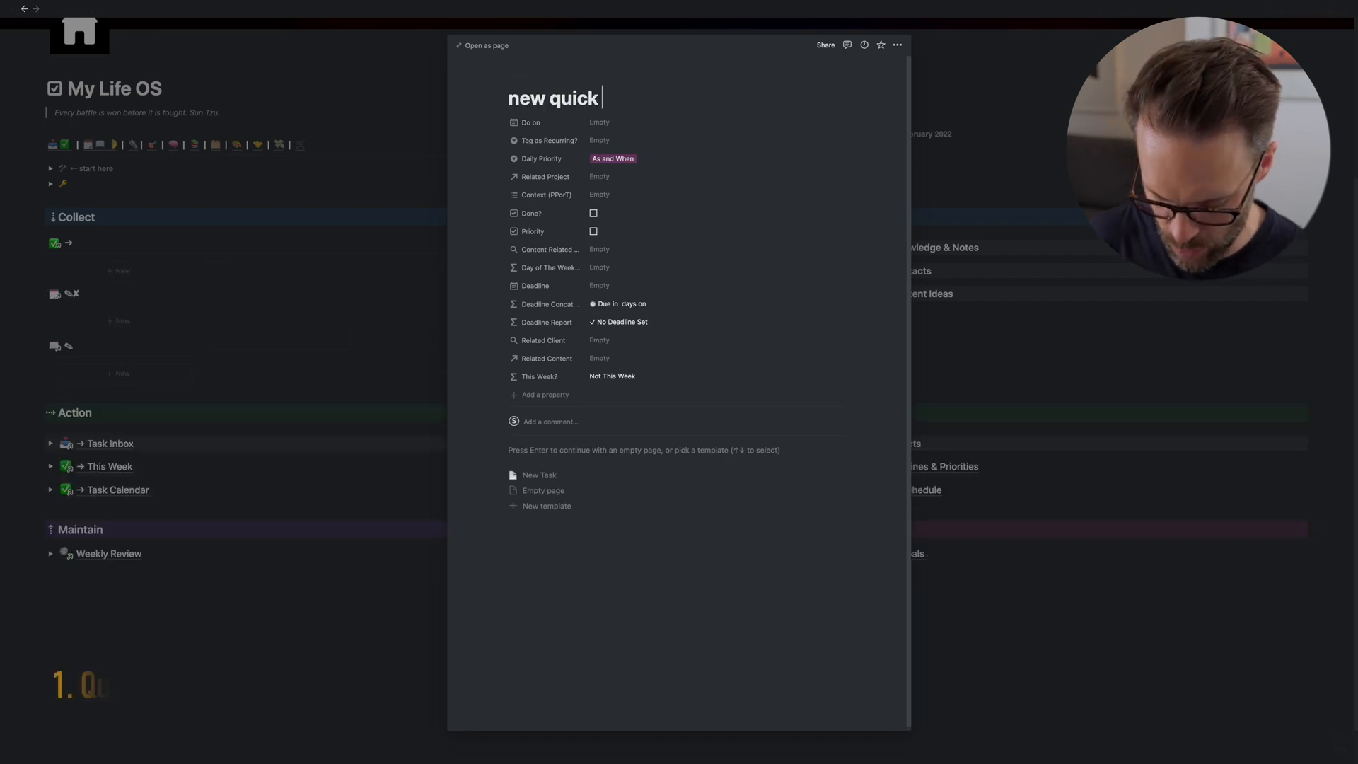
type("task example")
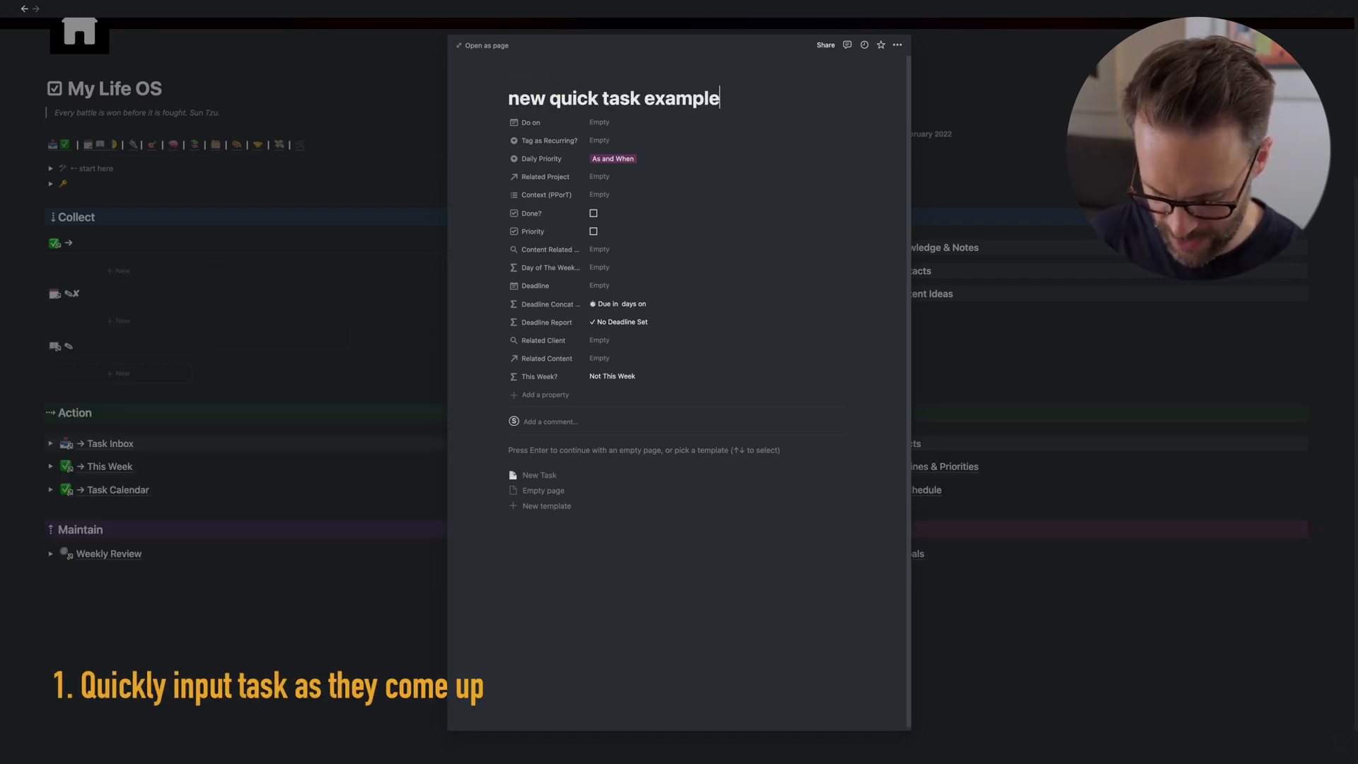
left_click(598, 122)
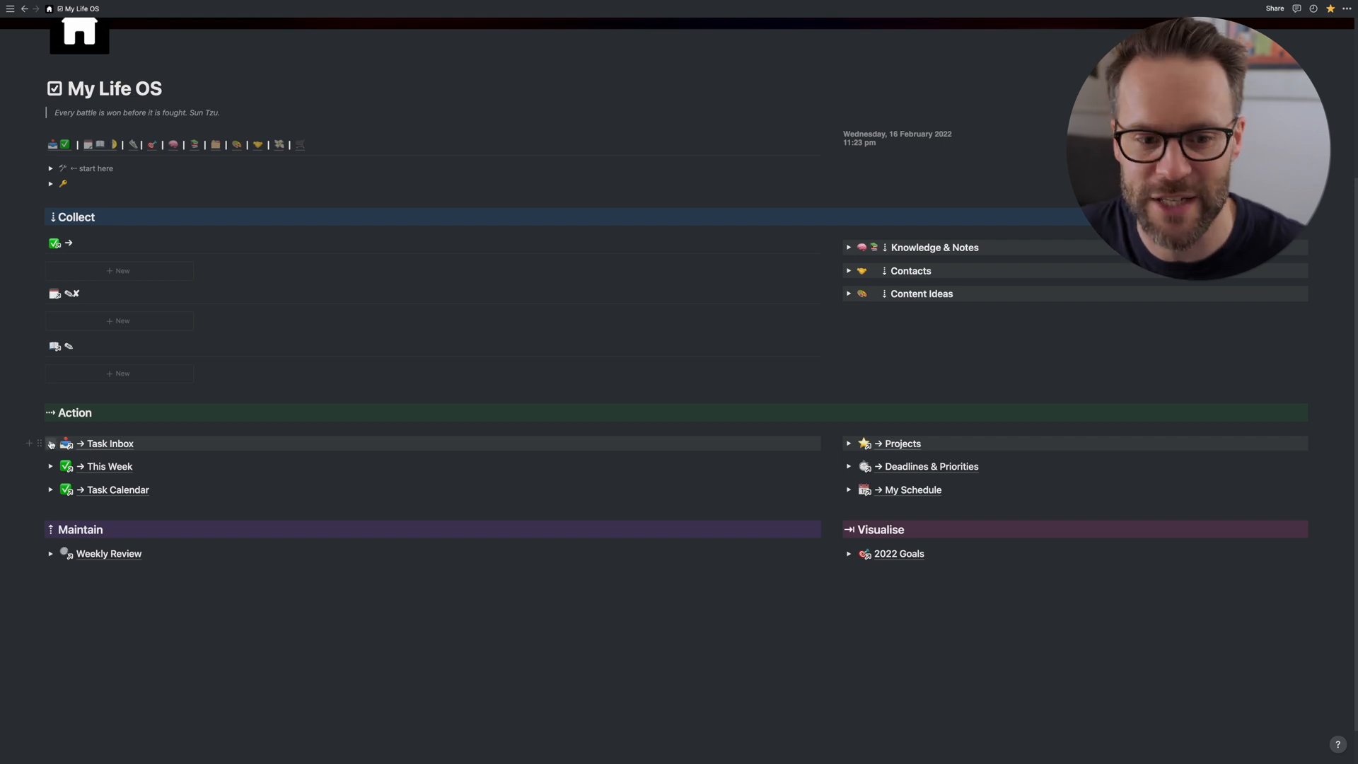
- Give the task a Tomorrow deadline and Morning priority, and link it to My YouTube Channel e.g
left_click(50, 443)
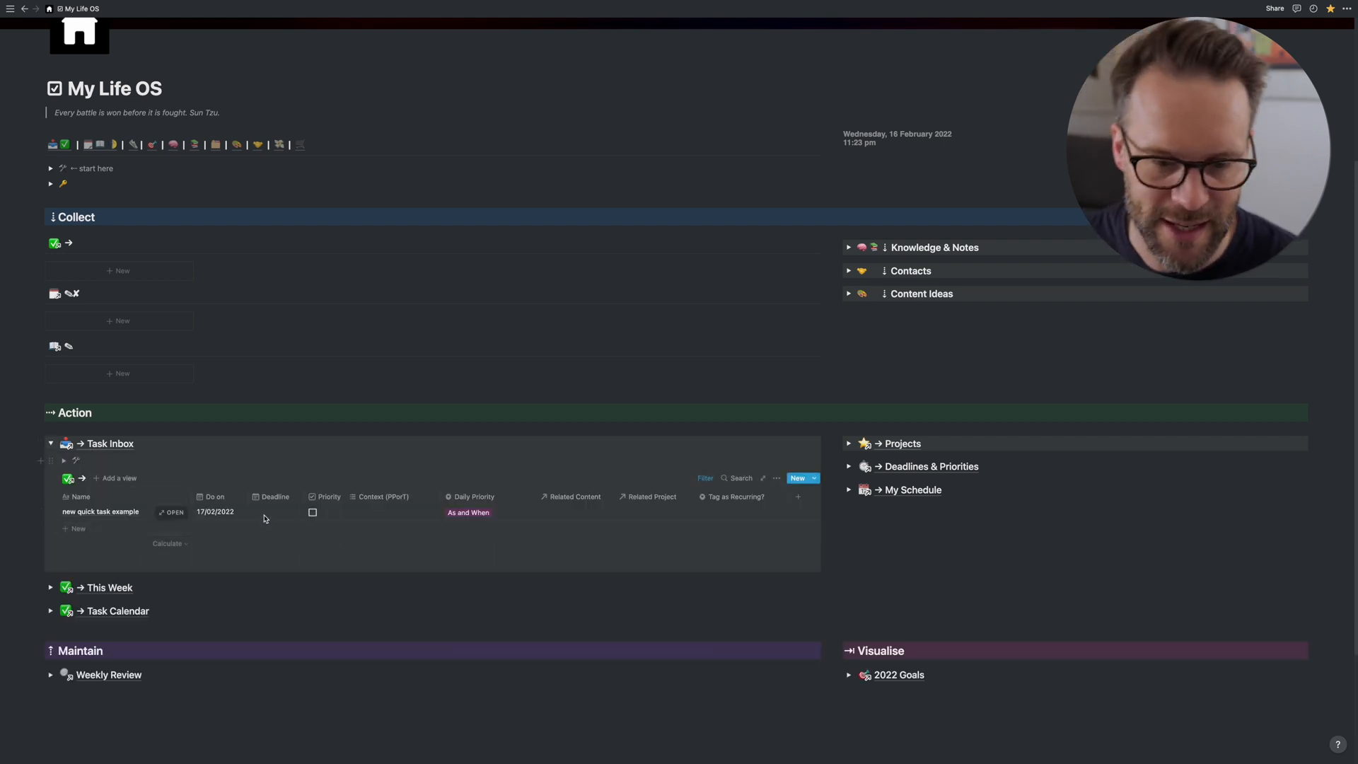
left_click(215, 511)
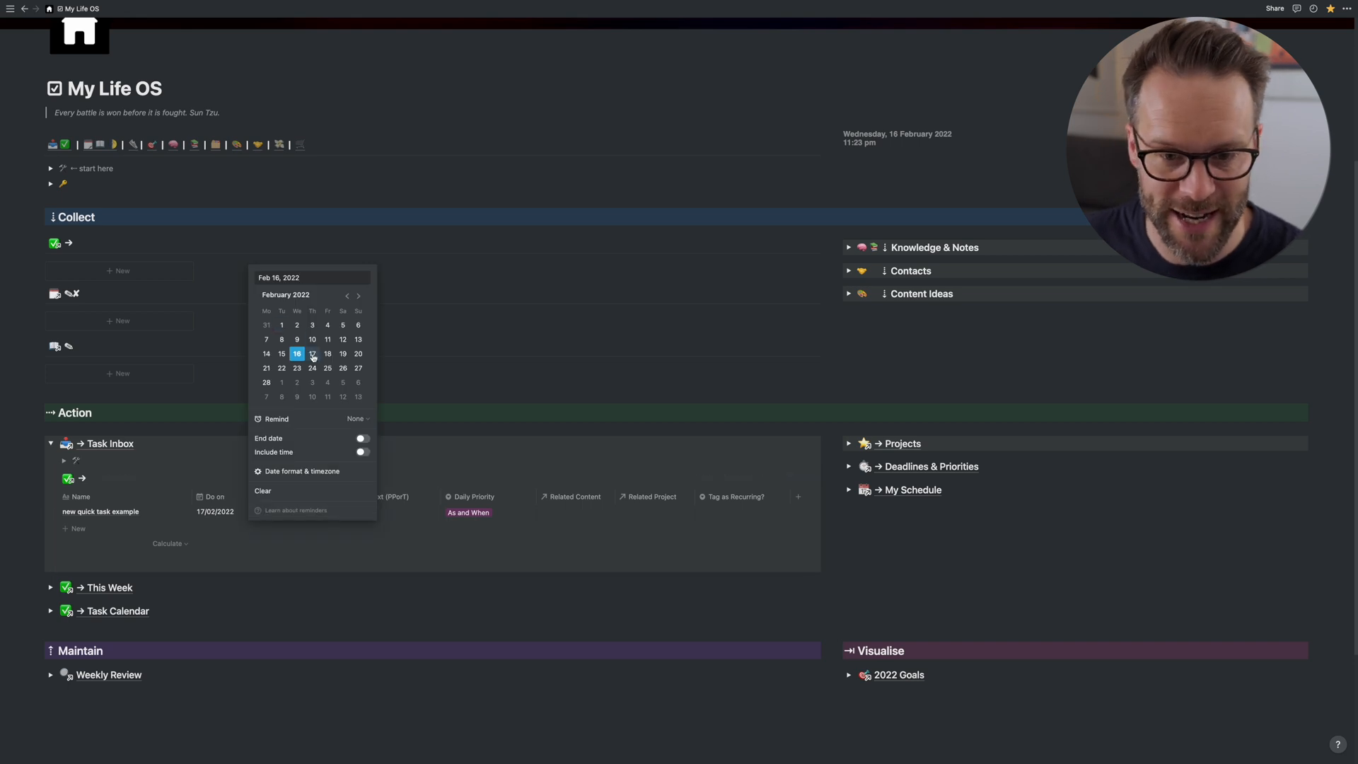
left_click(312, 354)
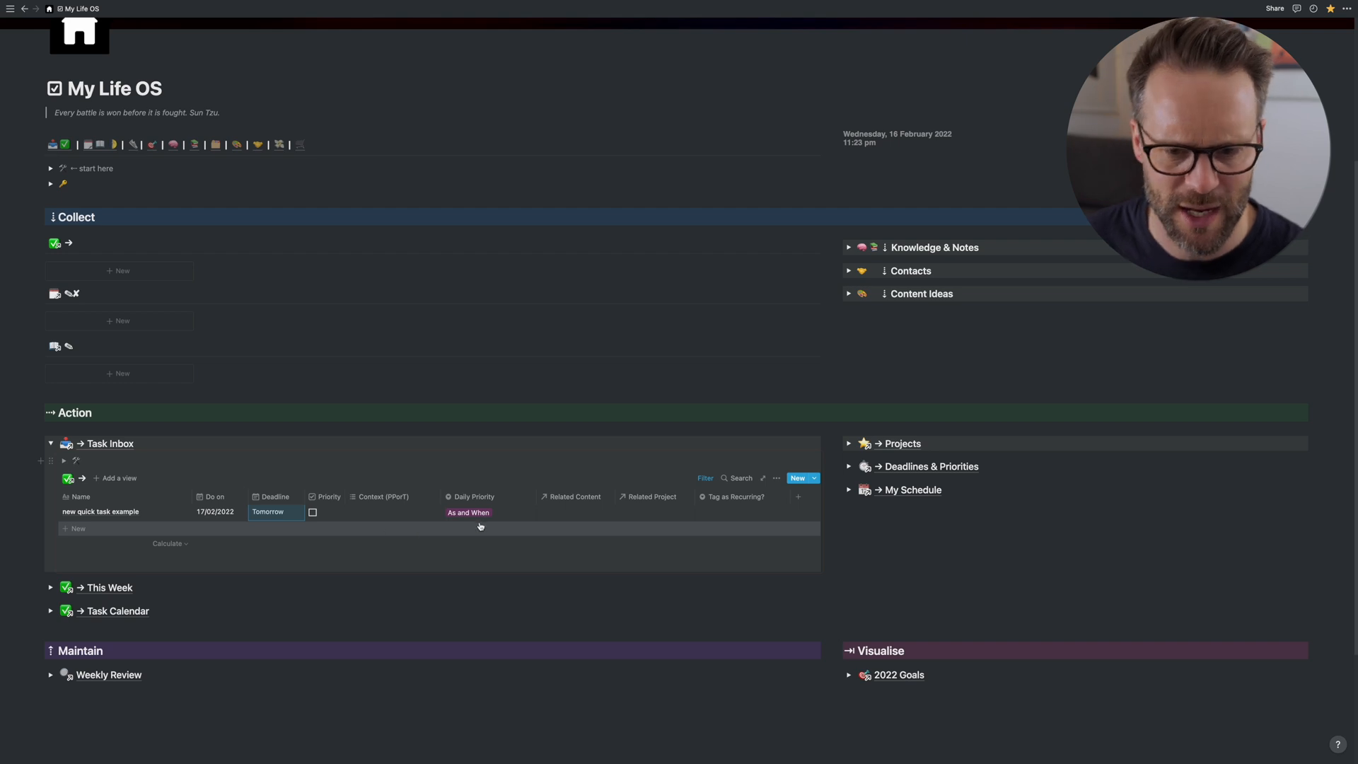
left_click(467, 512)
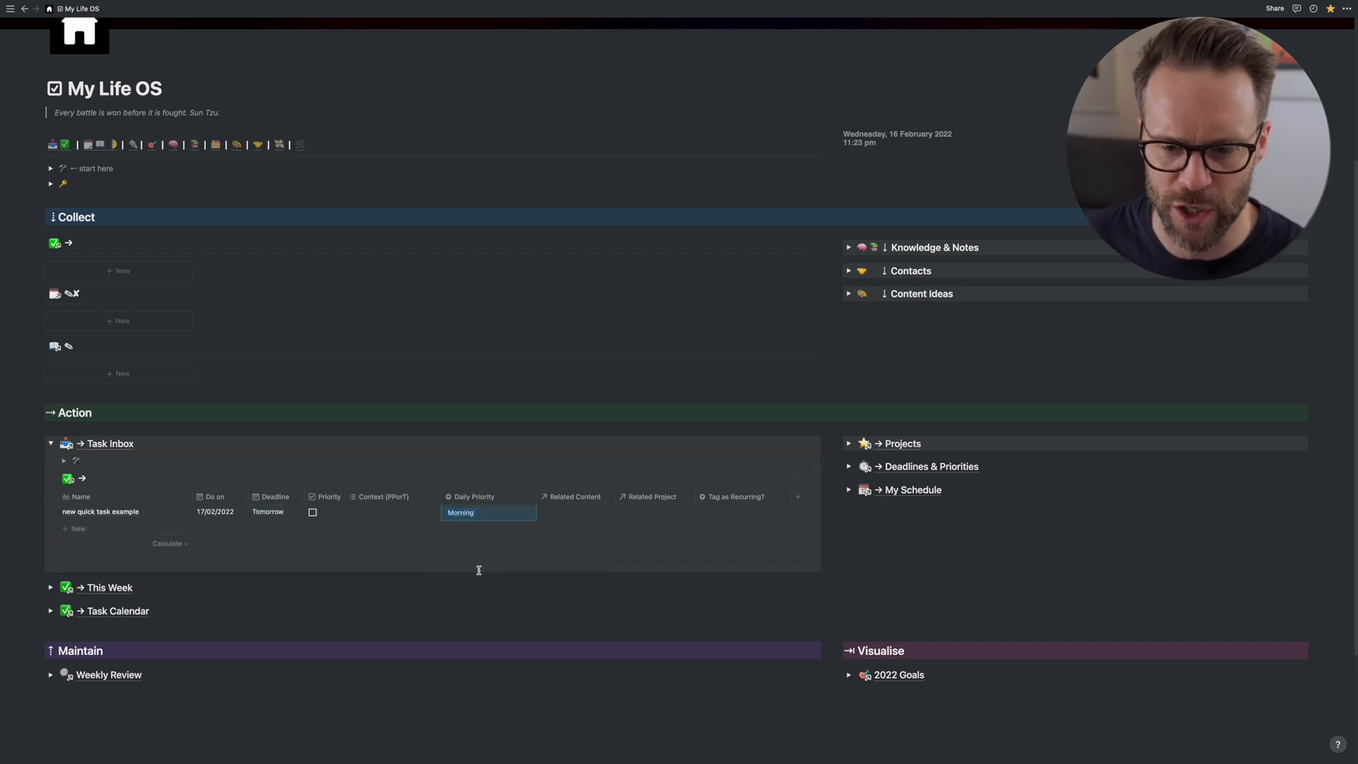
left_click(575, 510)
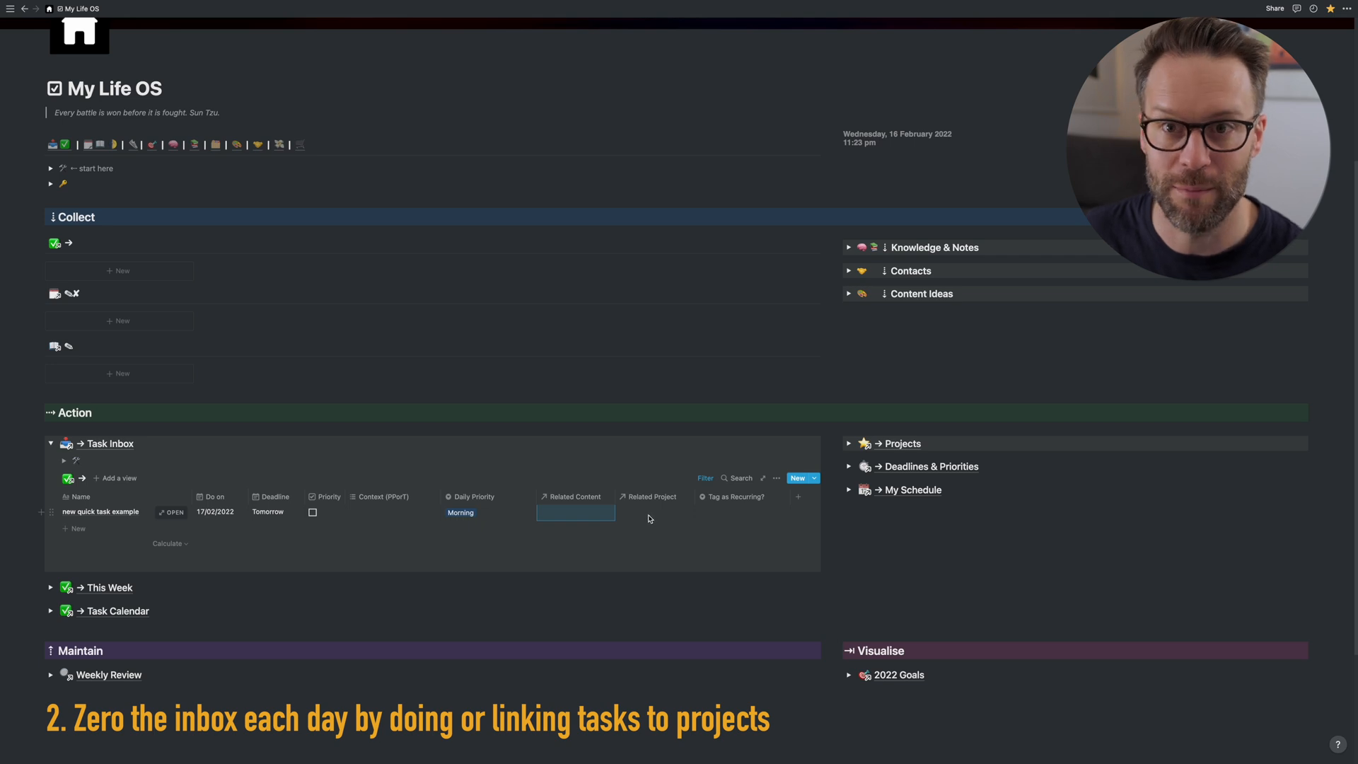
left_click(575, 512)
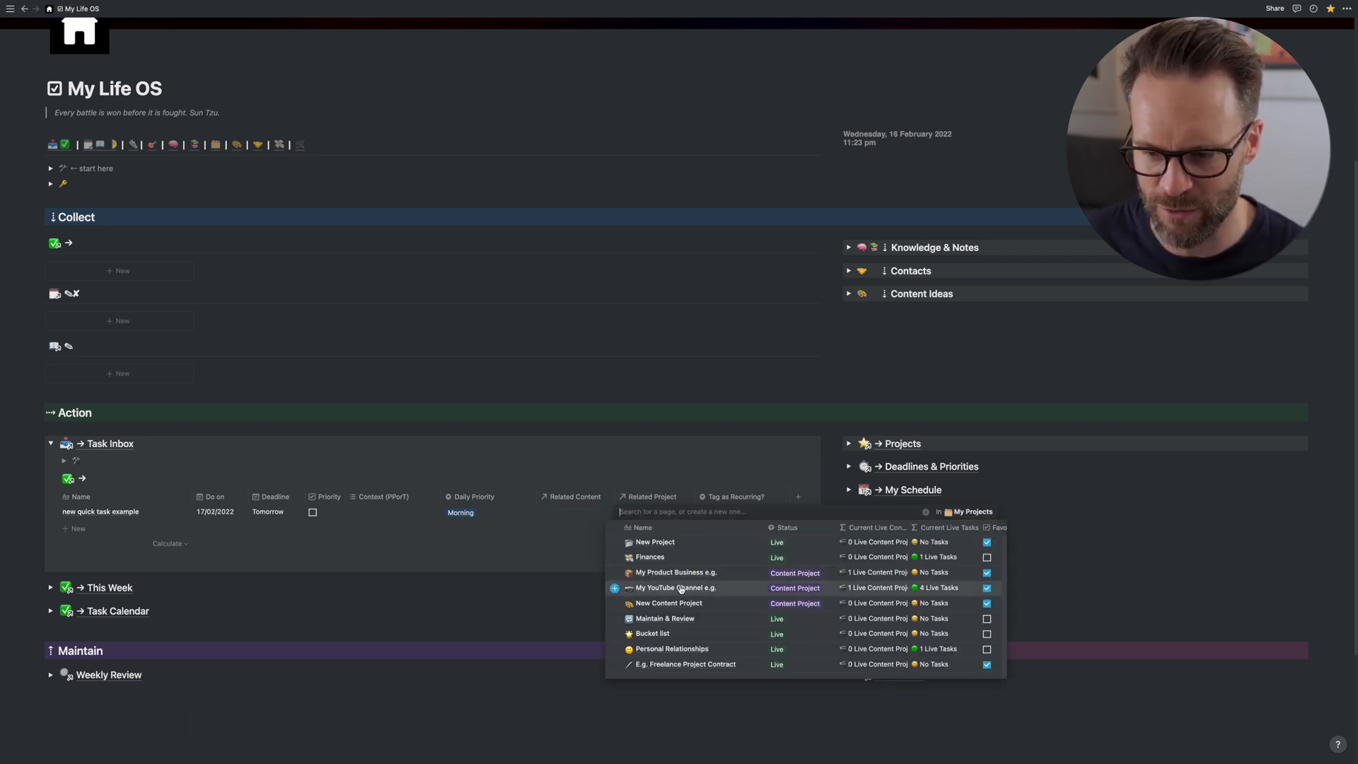
left_click(676, 587)
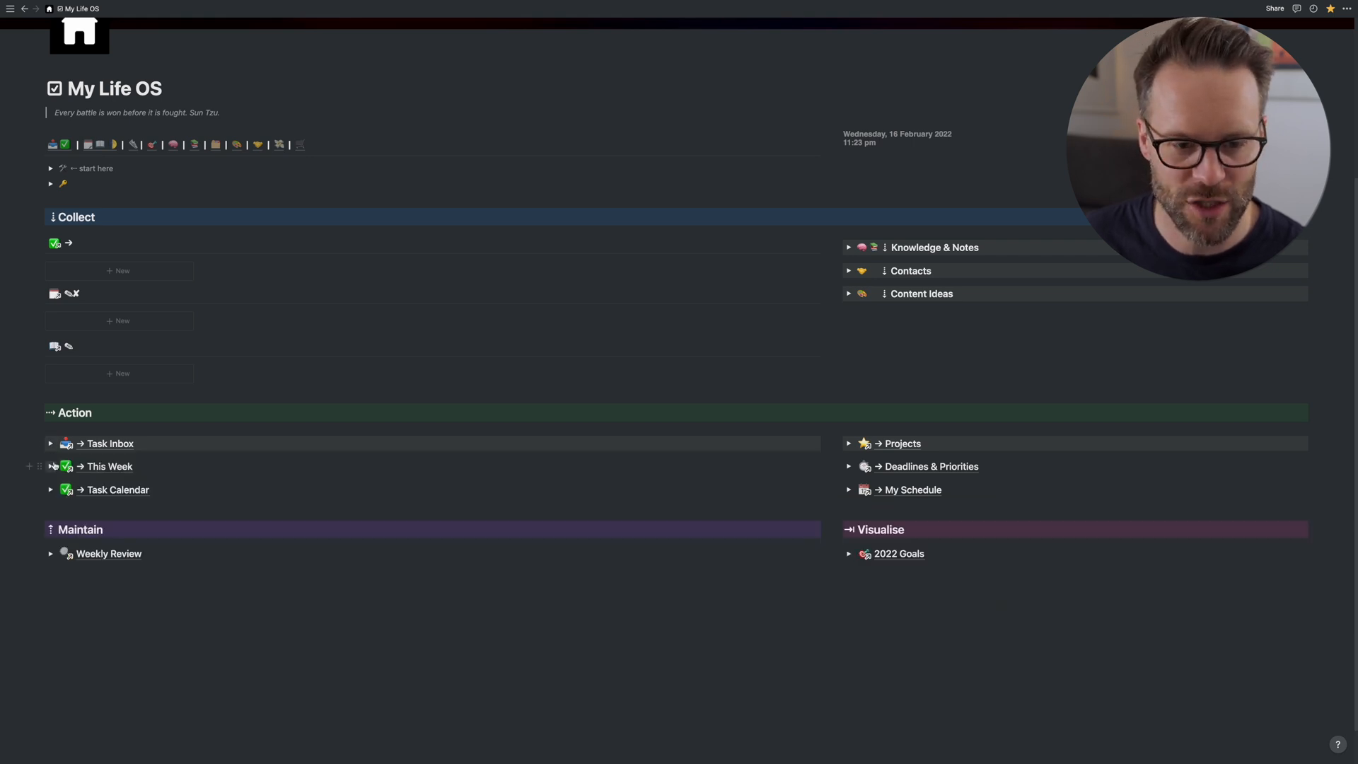
- Expand This Week and open the My YouTube Channel e.g. project as a full page
left_click(51, 466)
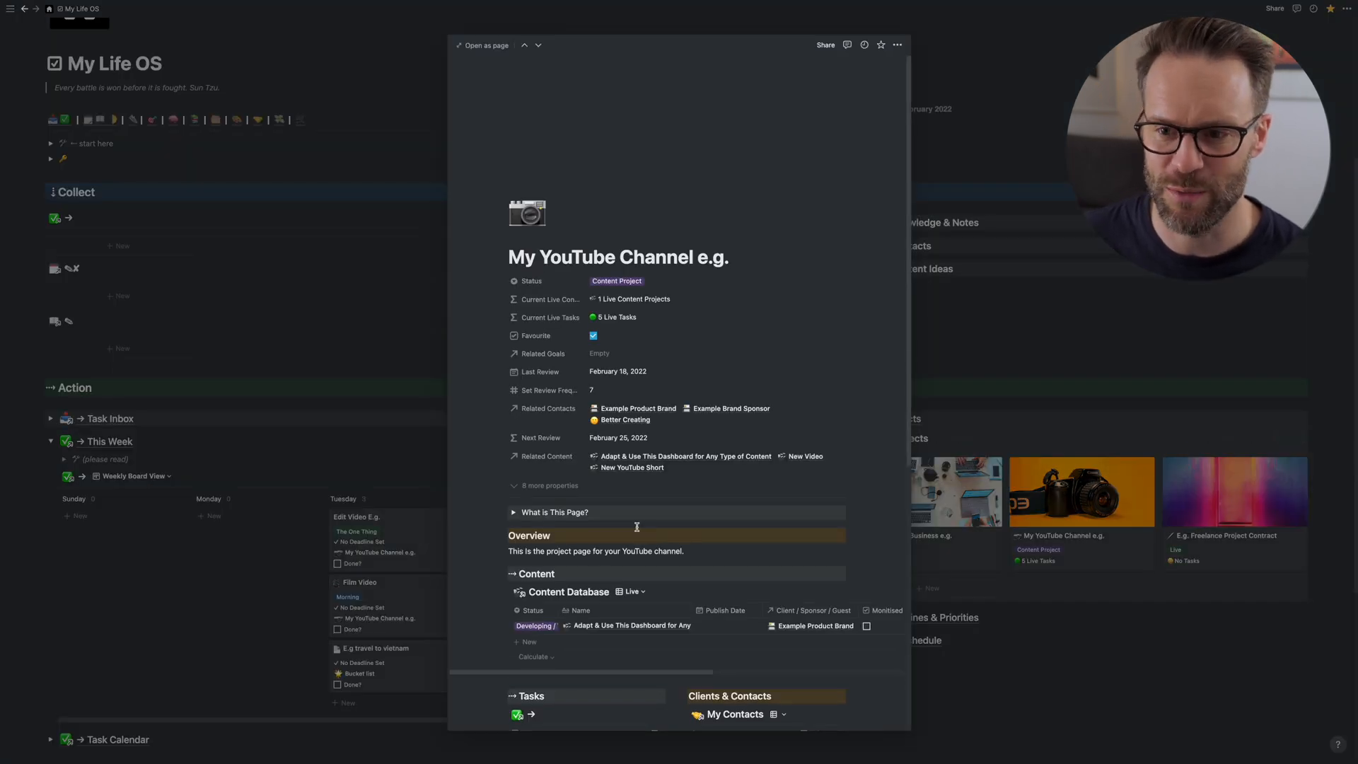
scroll("down", 3)
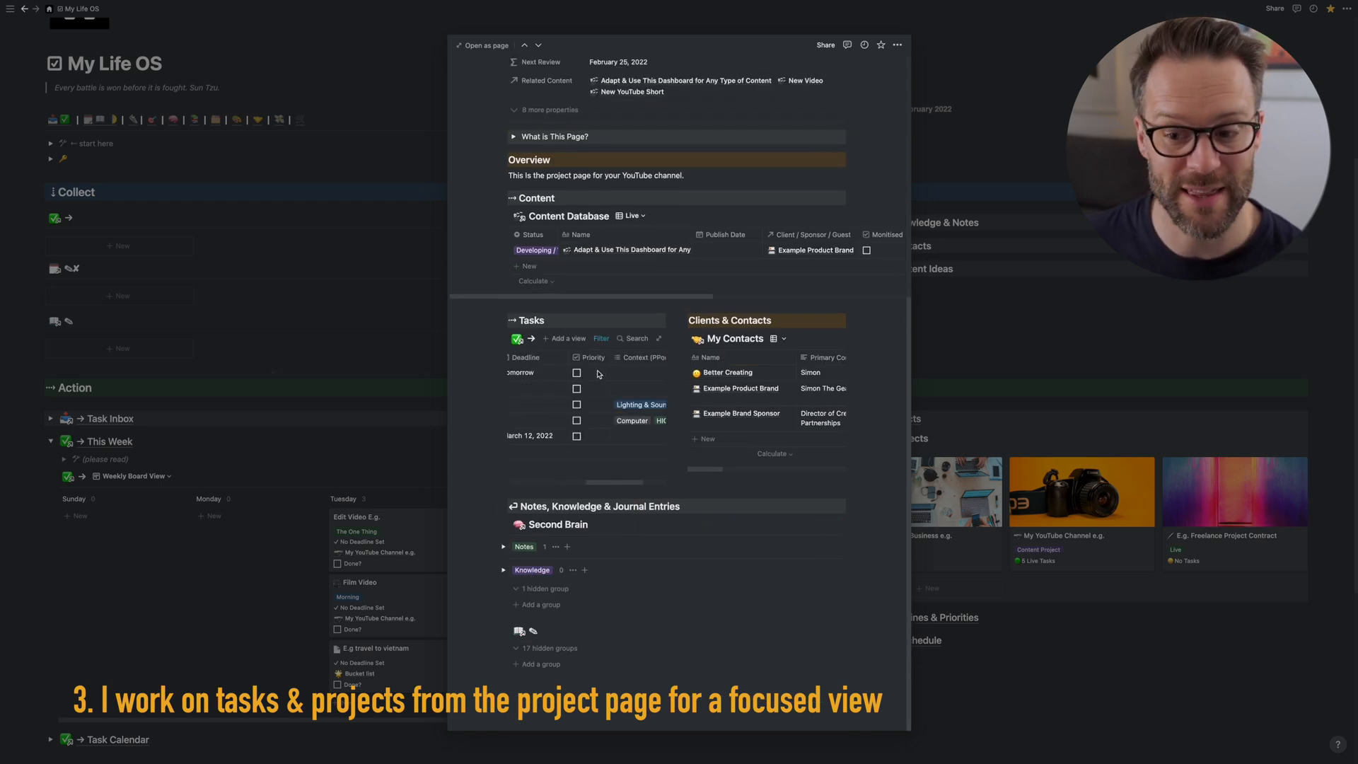
left_click(483, 45)
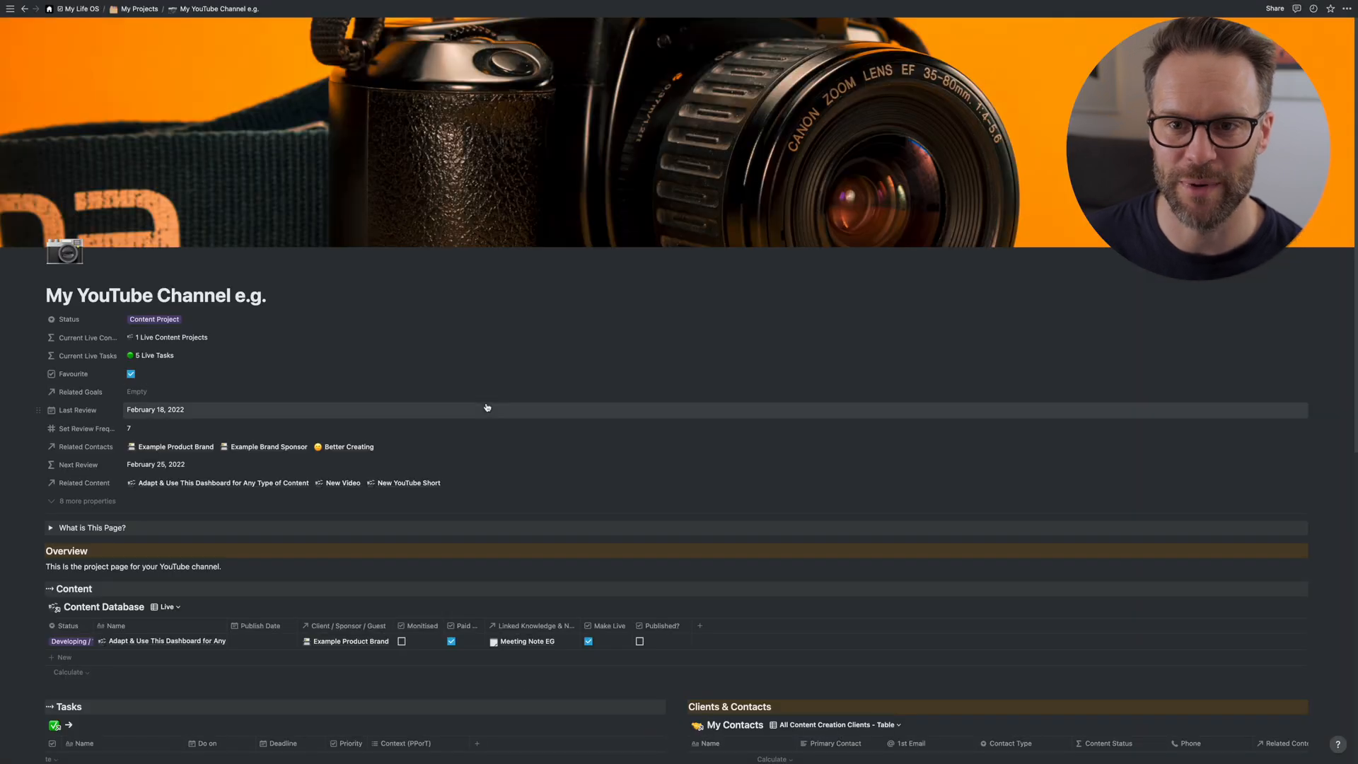
- Scroll to the project's Tasks table, then return to My Life OS via the breadcrumb
scroll("down", 3)
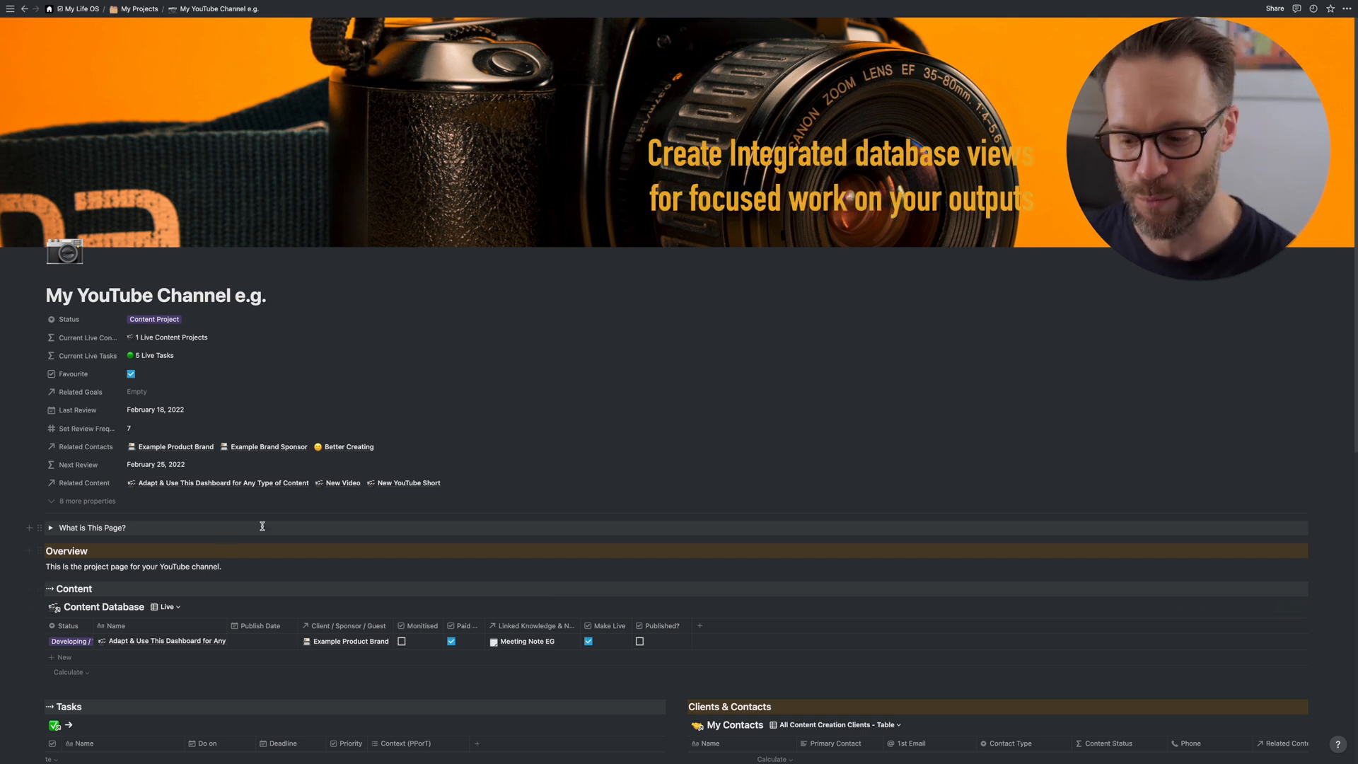
scroll("down", 3)
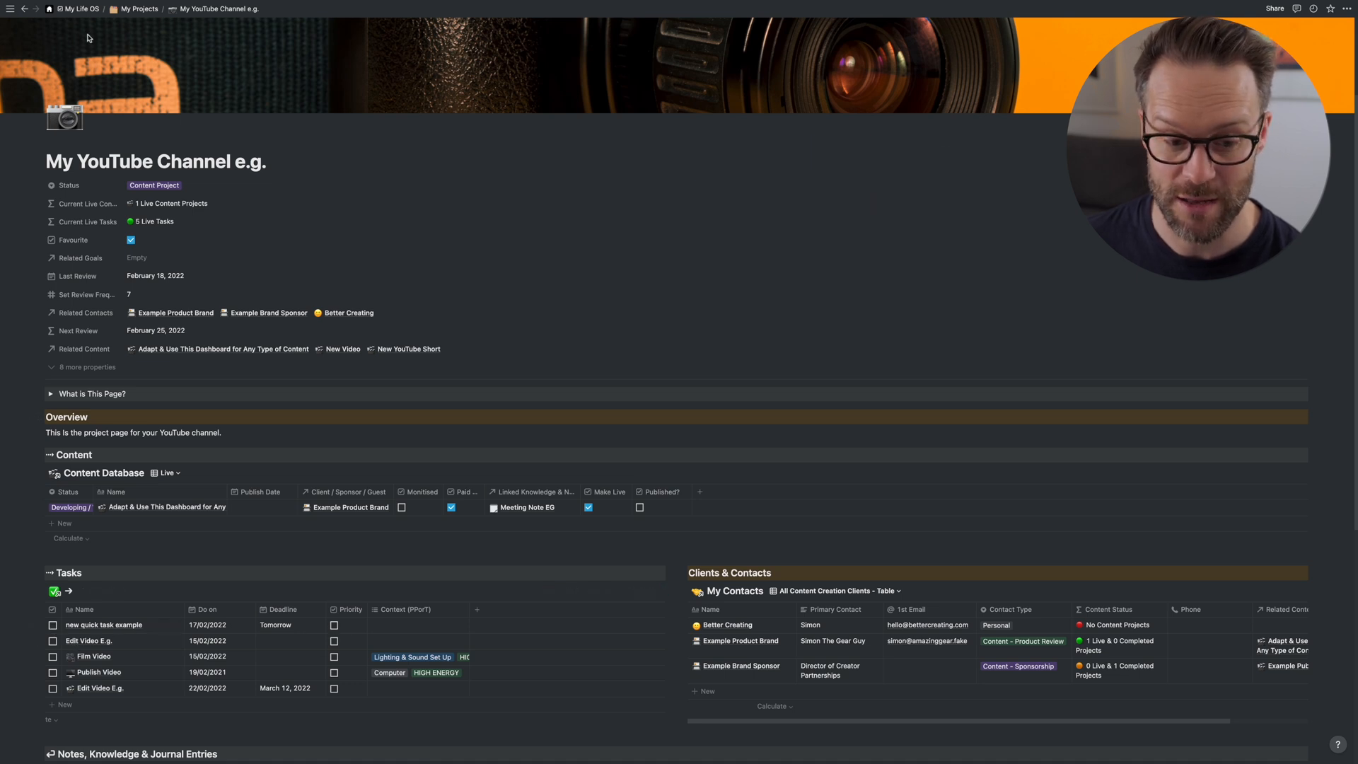
left_click(79, 8)
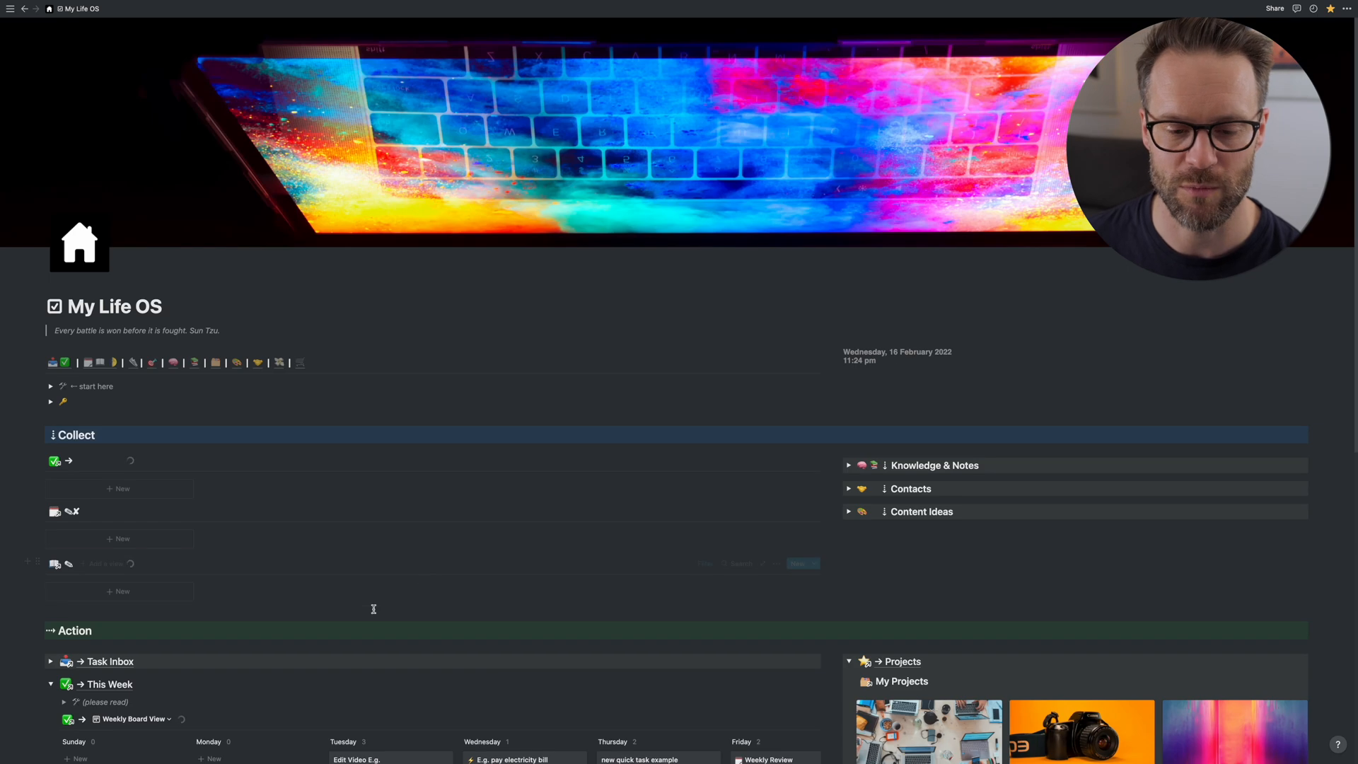
scroll("down", 3)
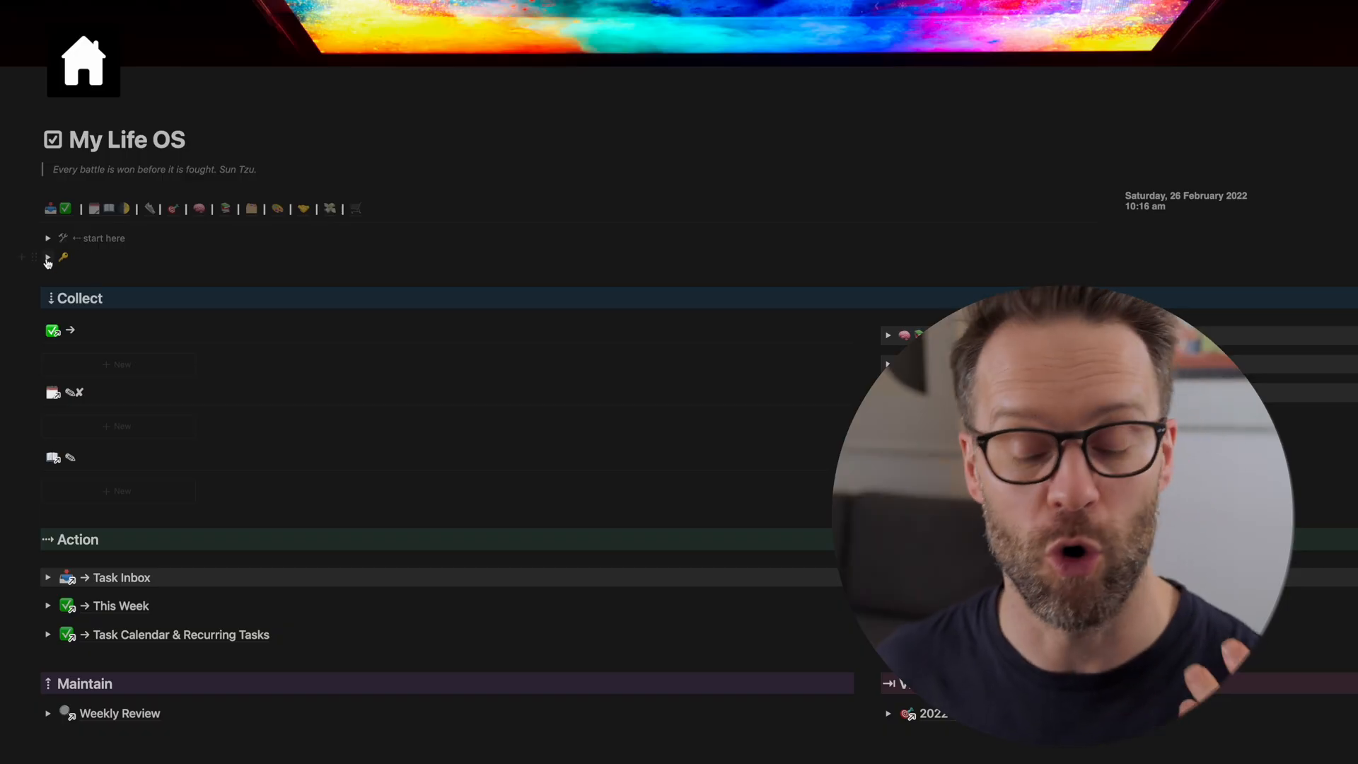
left_click(48, 258)
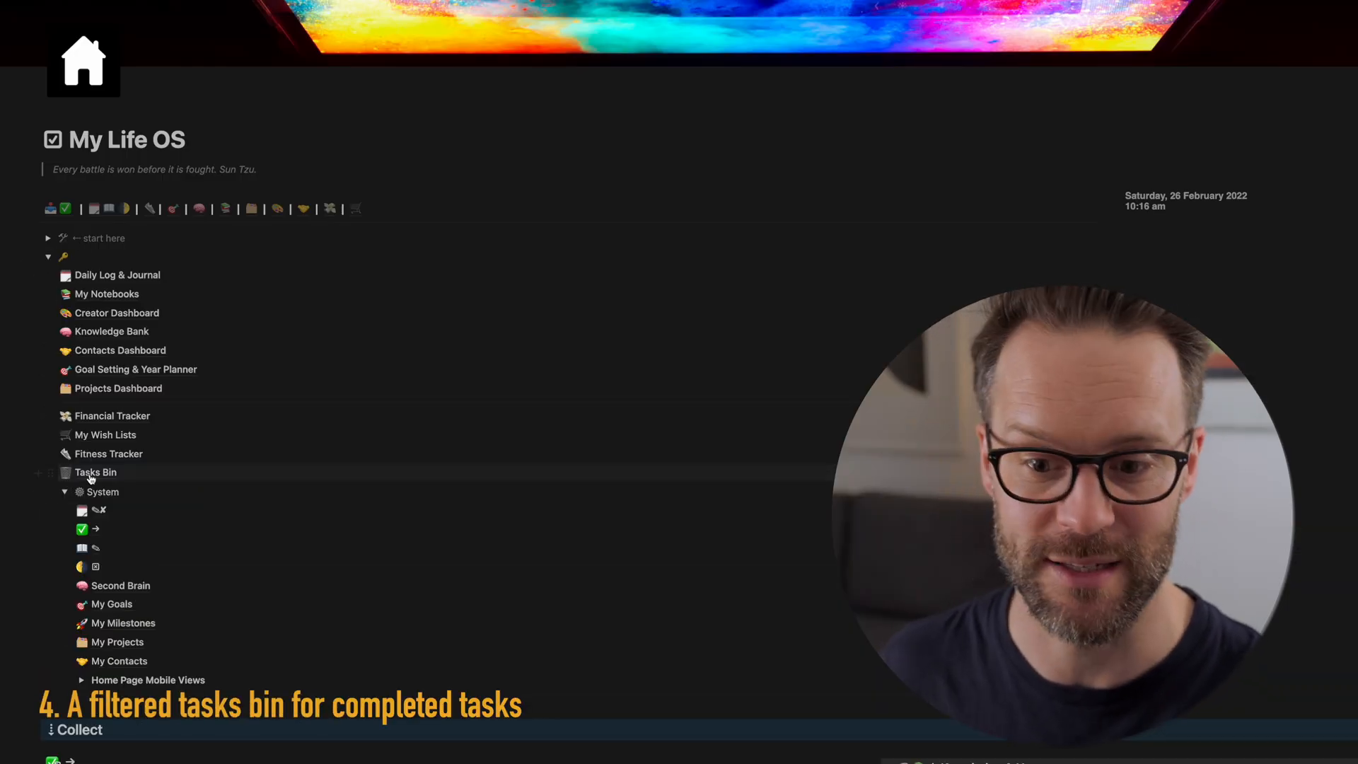
left_click(1057, 81)
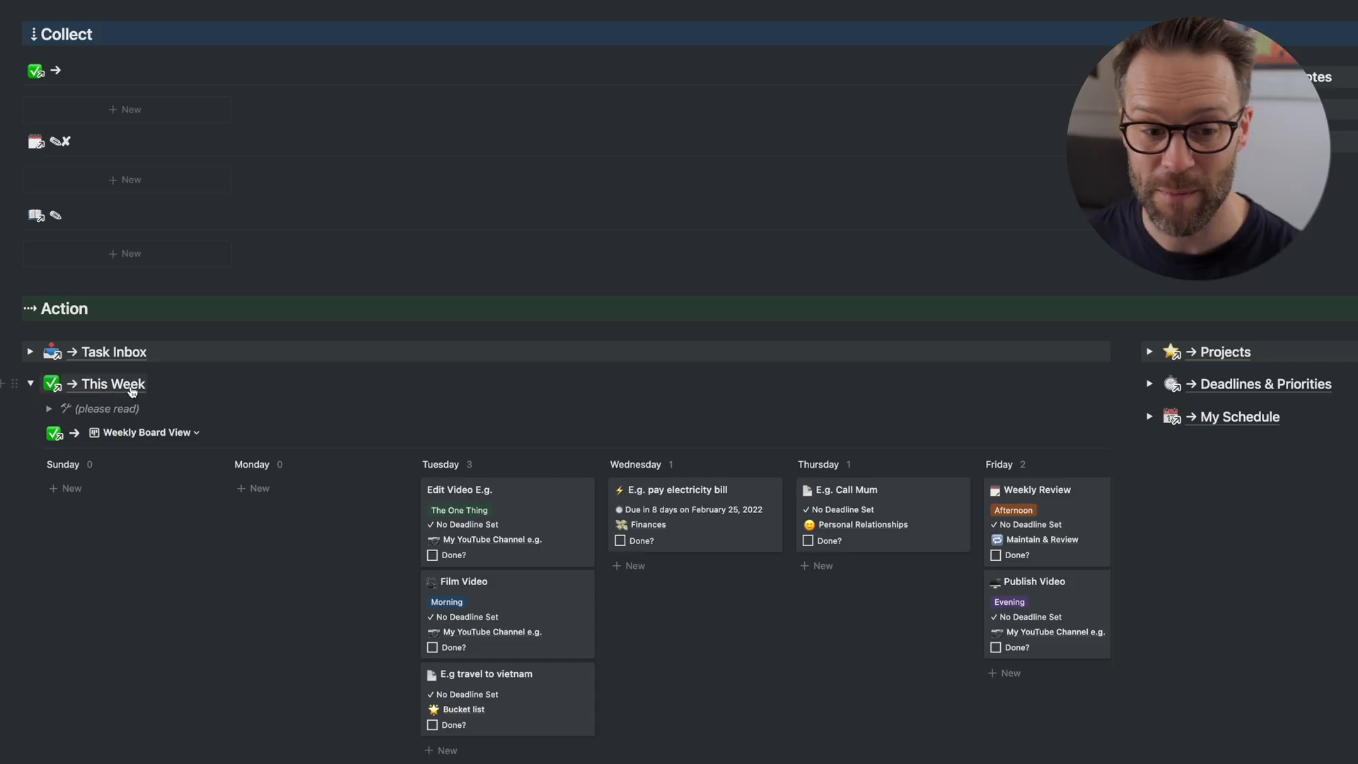
- Expand This Week and check the To Do List grouping by Do on date
left_click(143, 432)
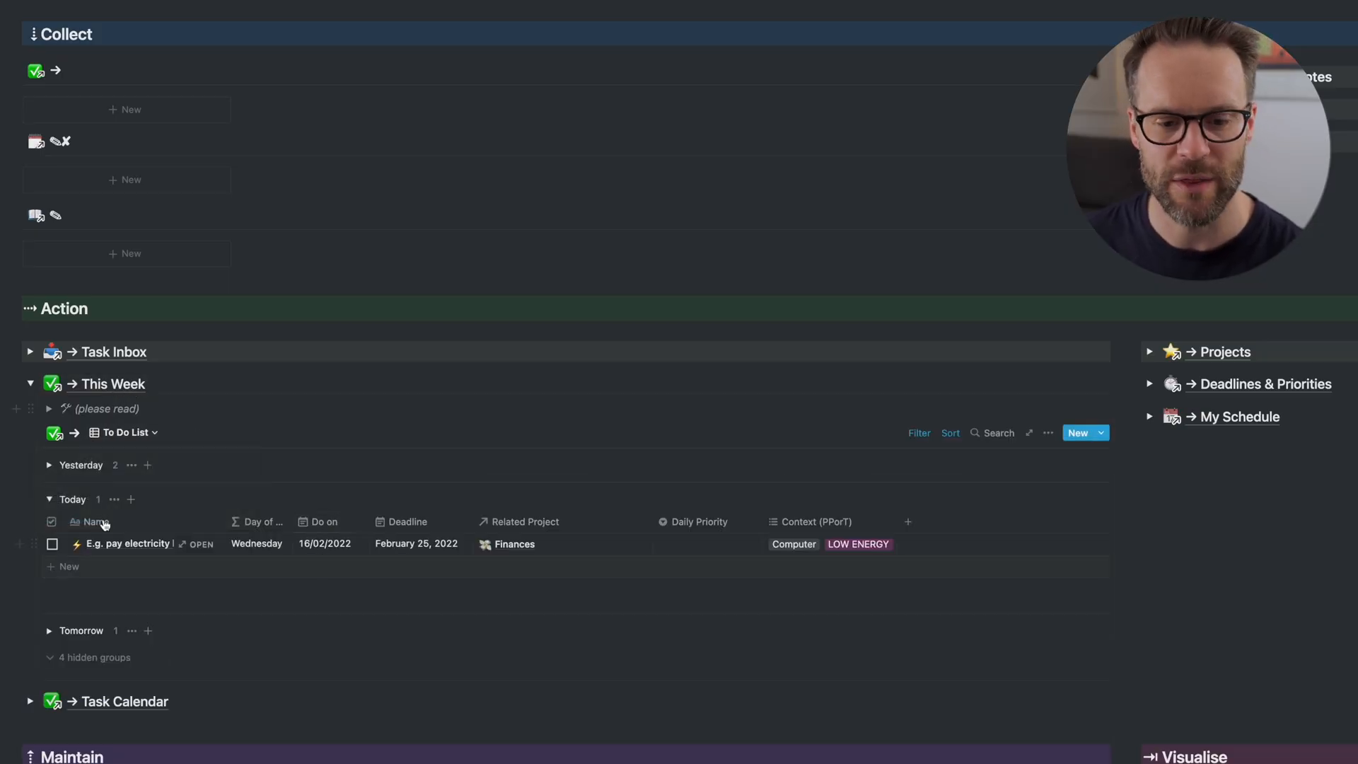
left_click(50, 498)
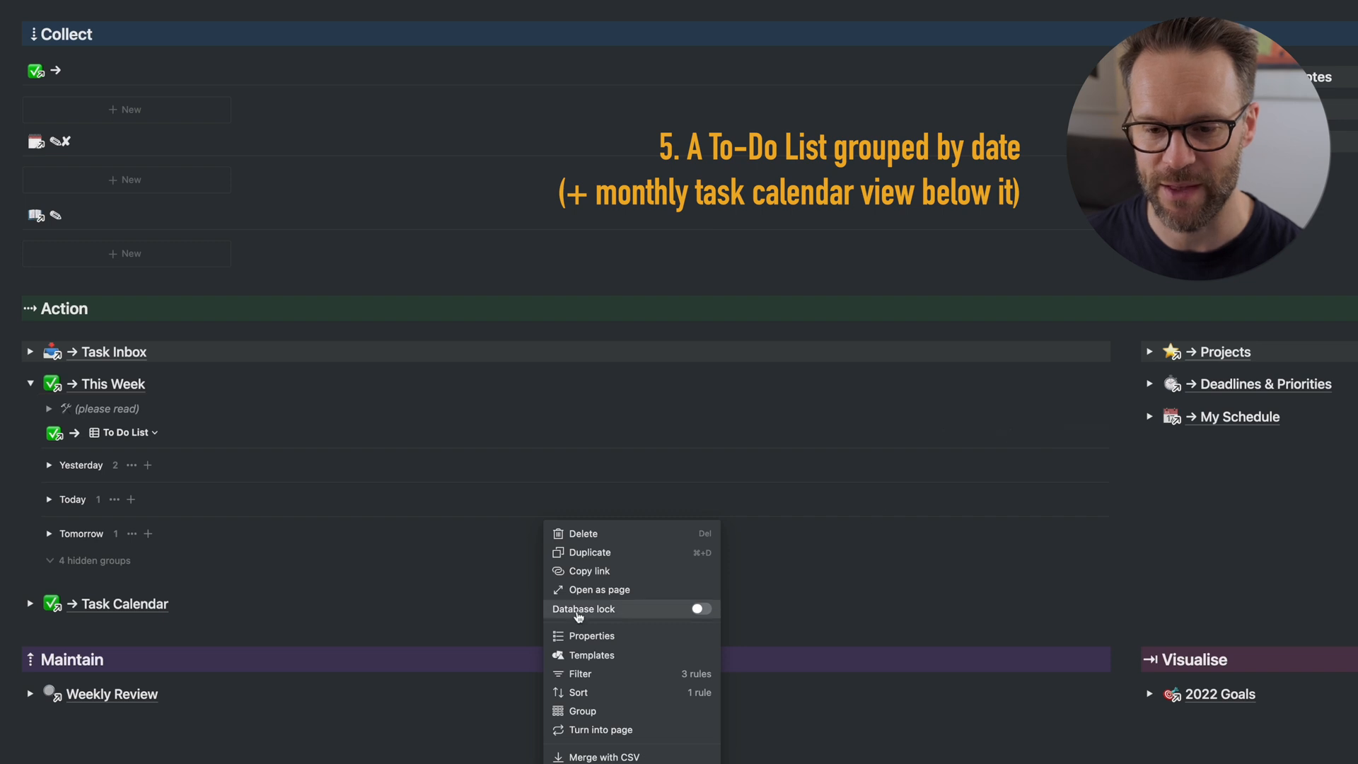
left_click(582, 710)
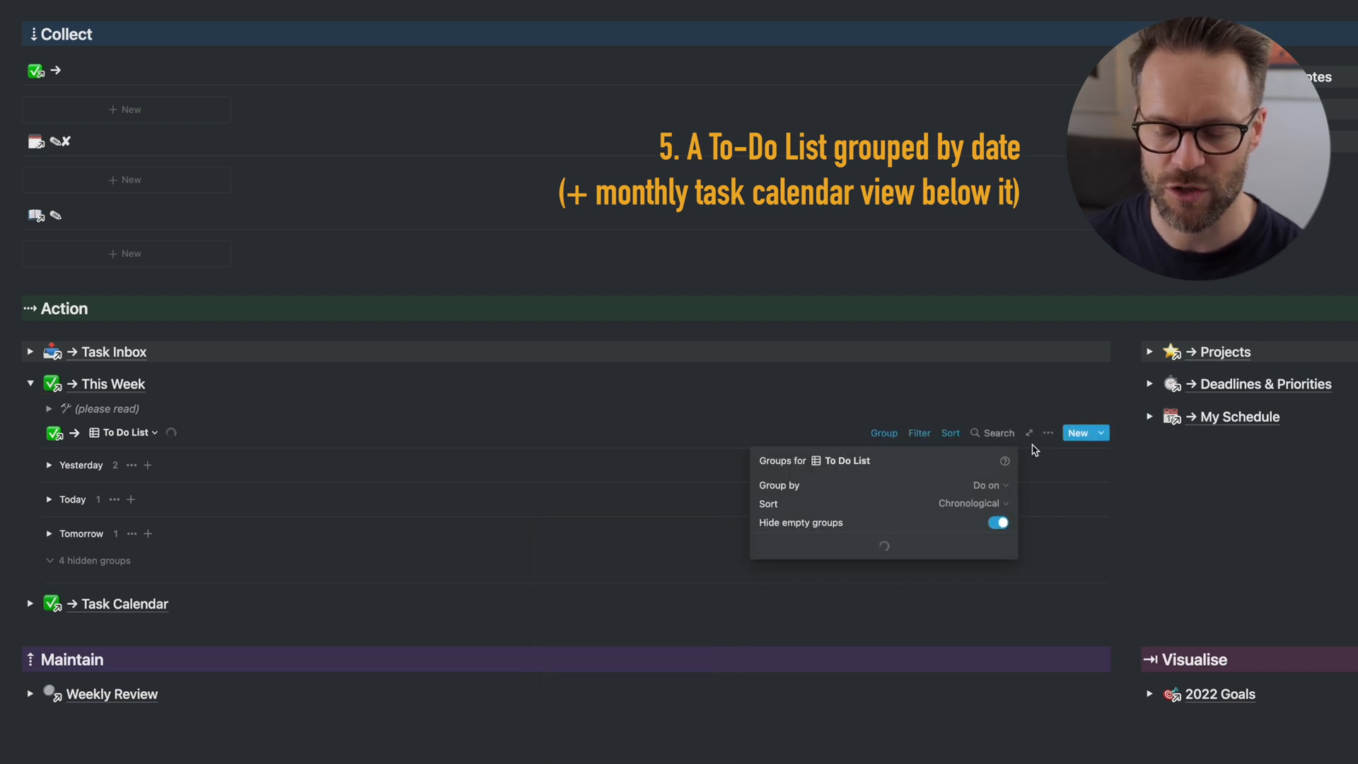
mouse_move(942, 591)
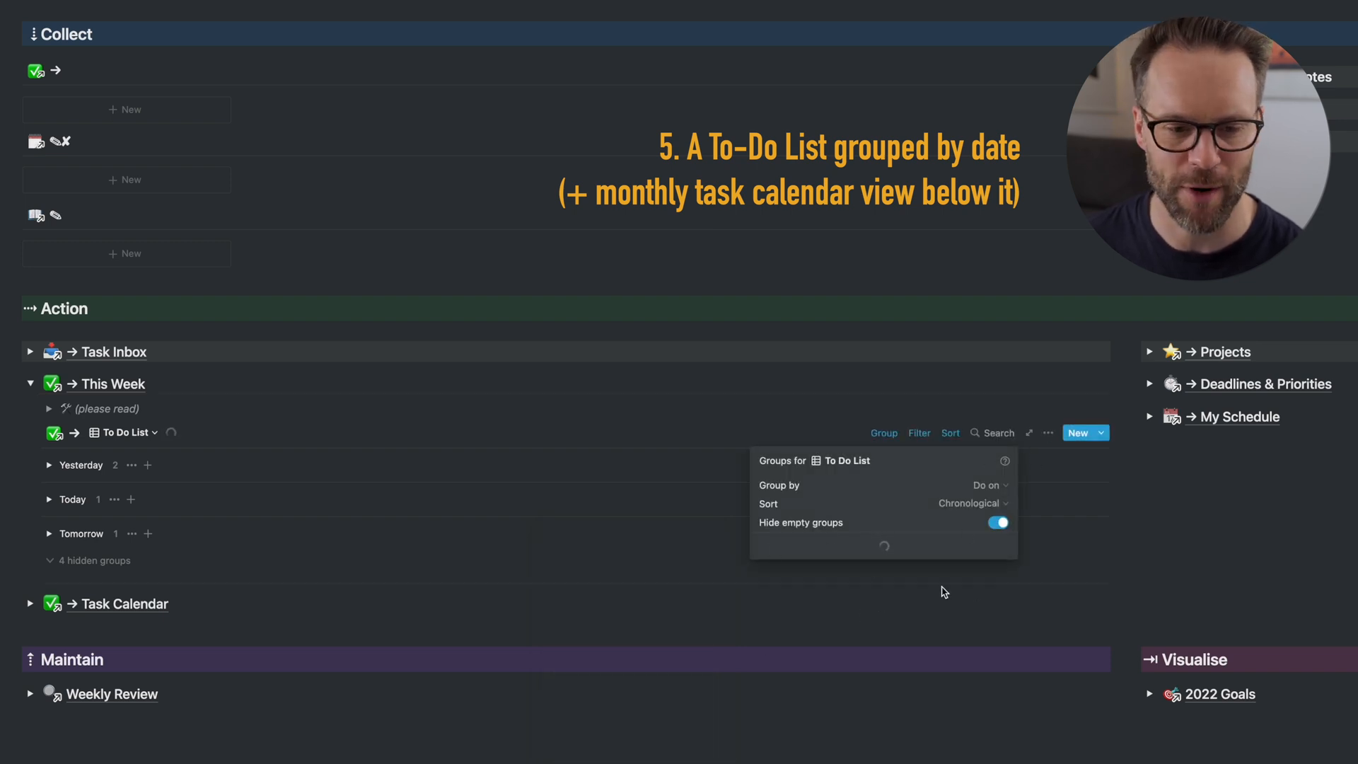
left_click(942, 591)
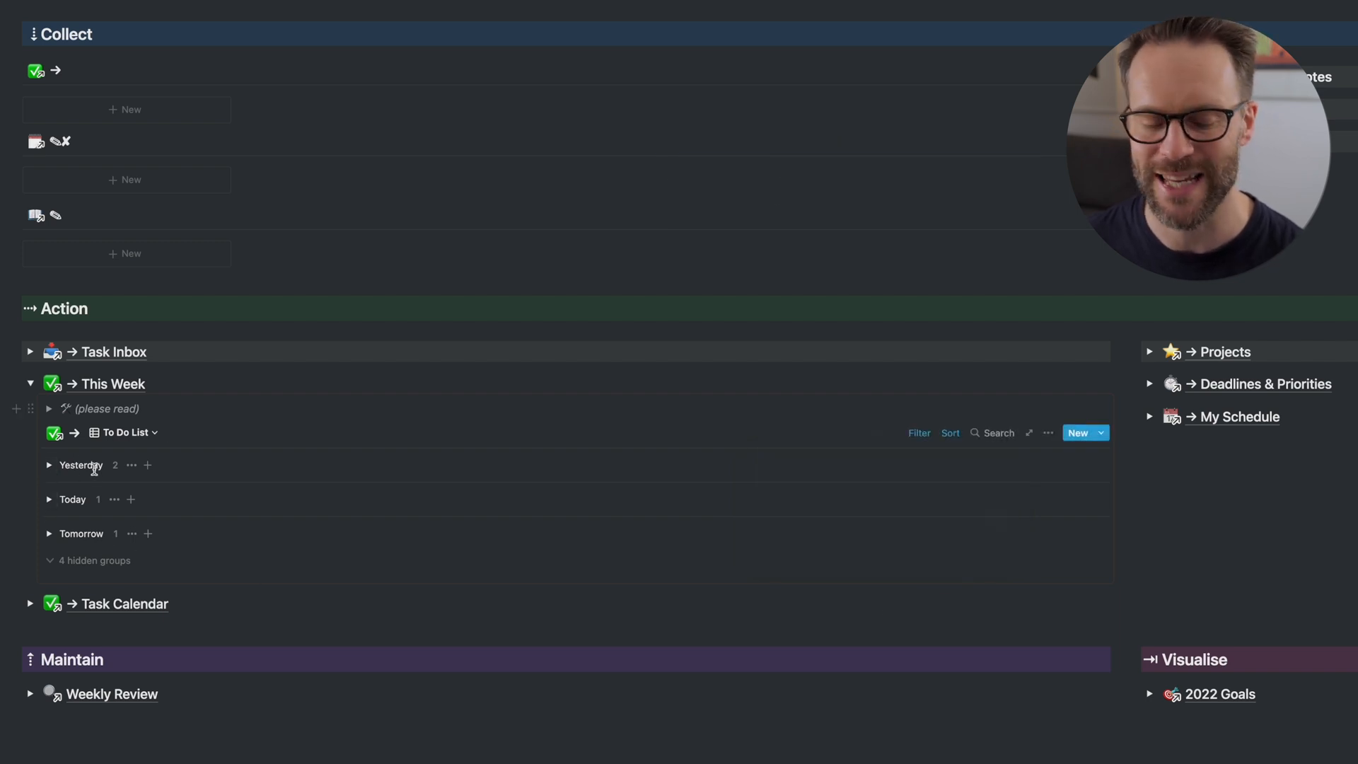
- Open the Finances project from the Projects Dashboard and scroll to its template options
left_click(50, 466)
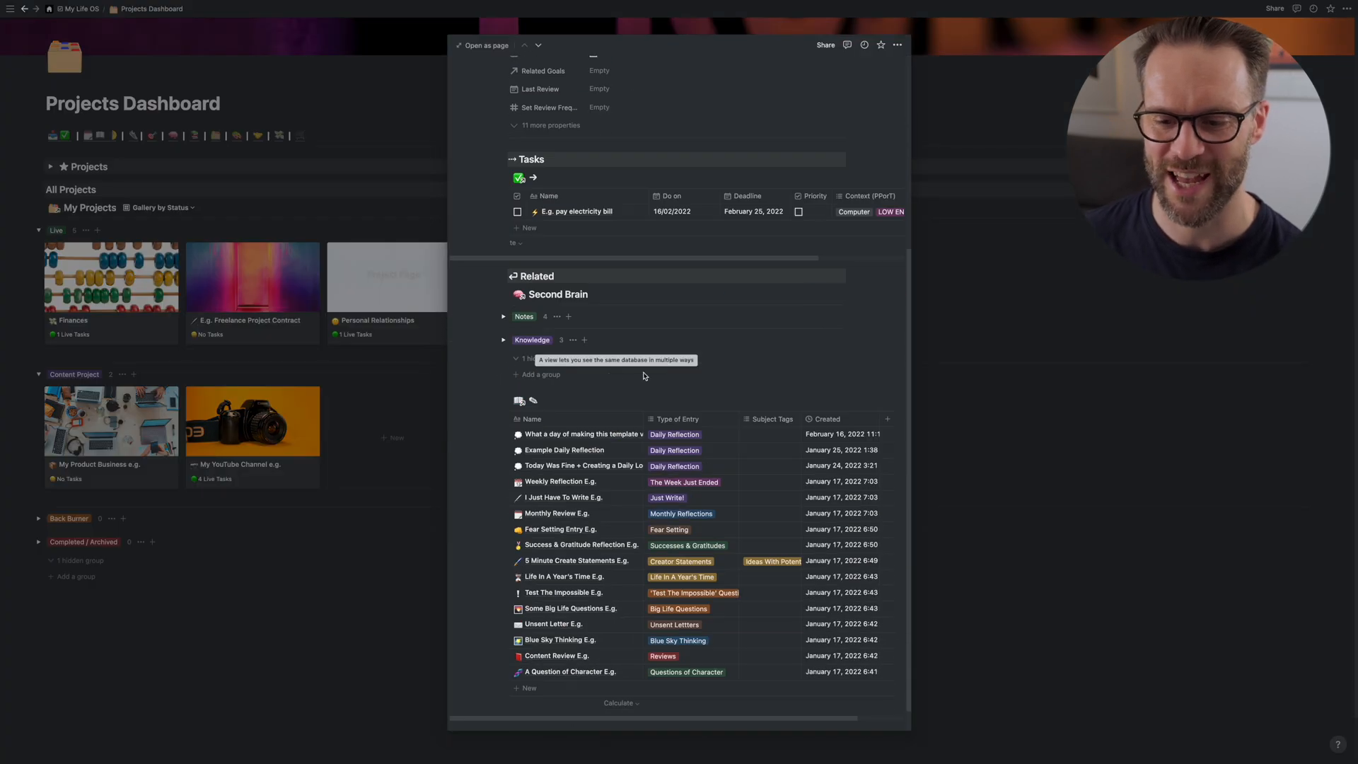
scroll("down", 3)
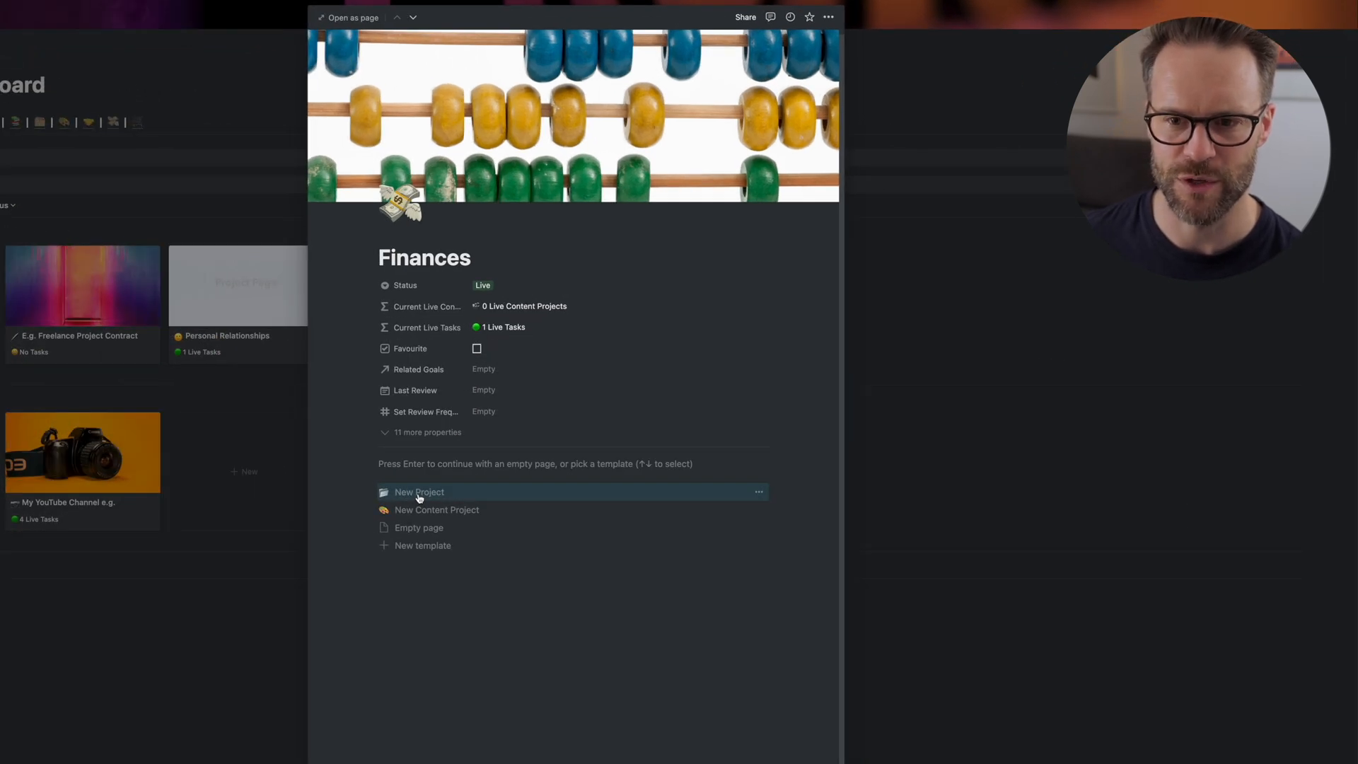
- Apply the New Project template to Finances and filter Second Brain to Finances items
left_click(418, 493)
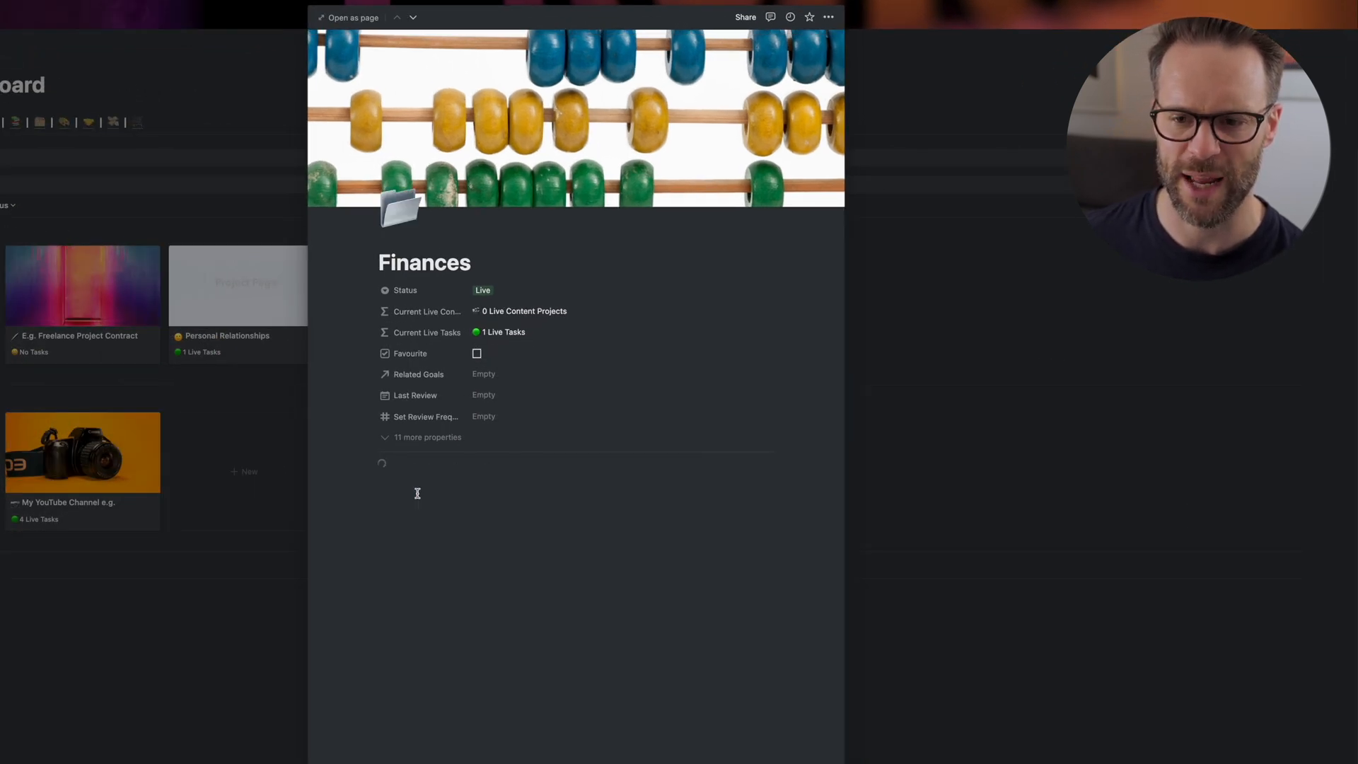
scroll("down", 3)
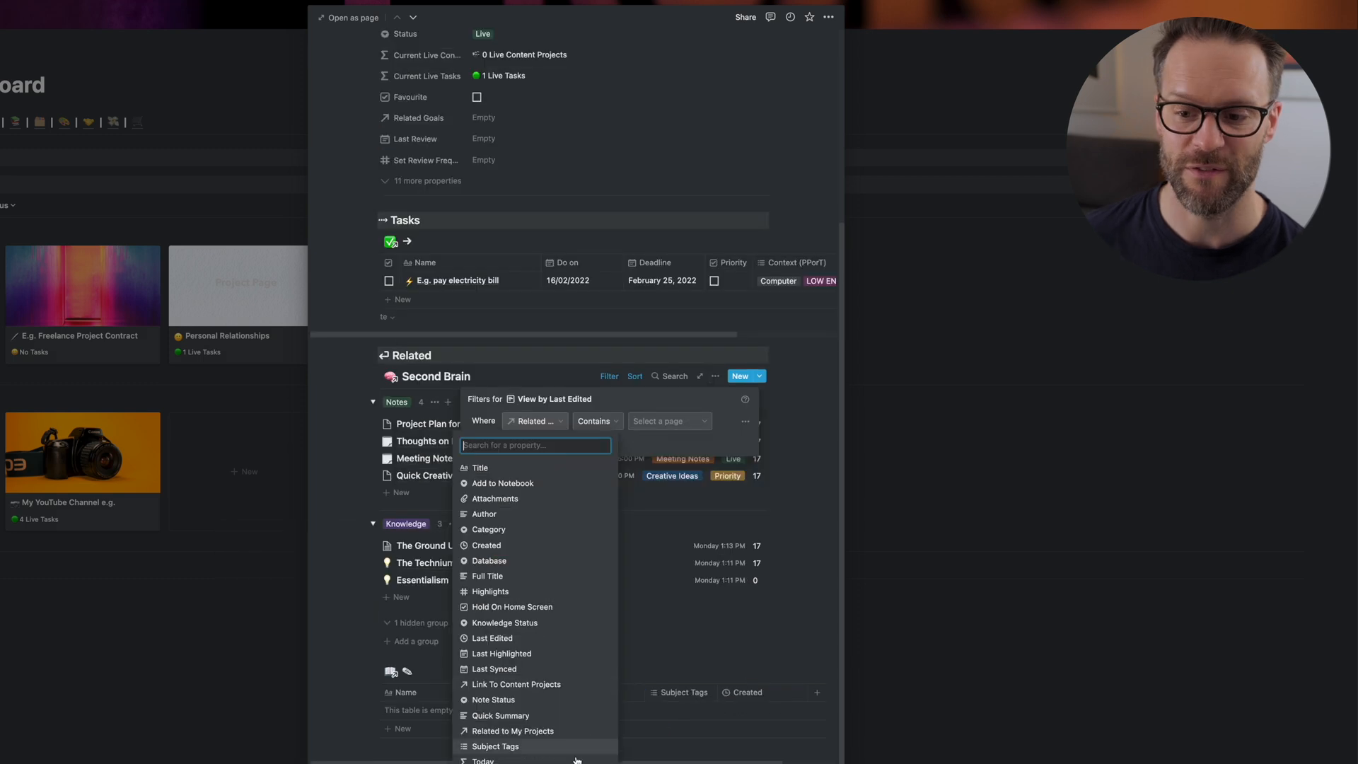
mouse_move(558, 722)
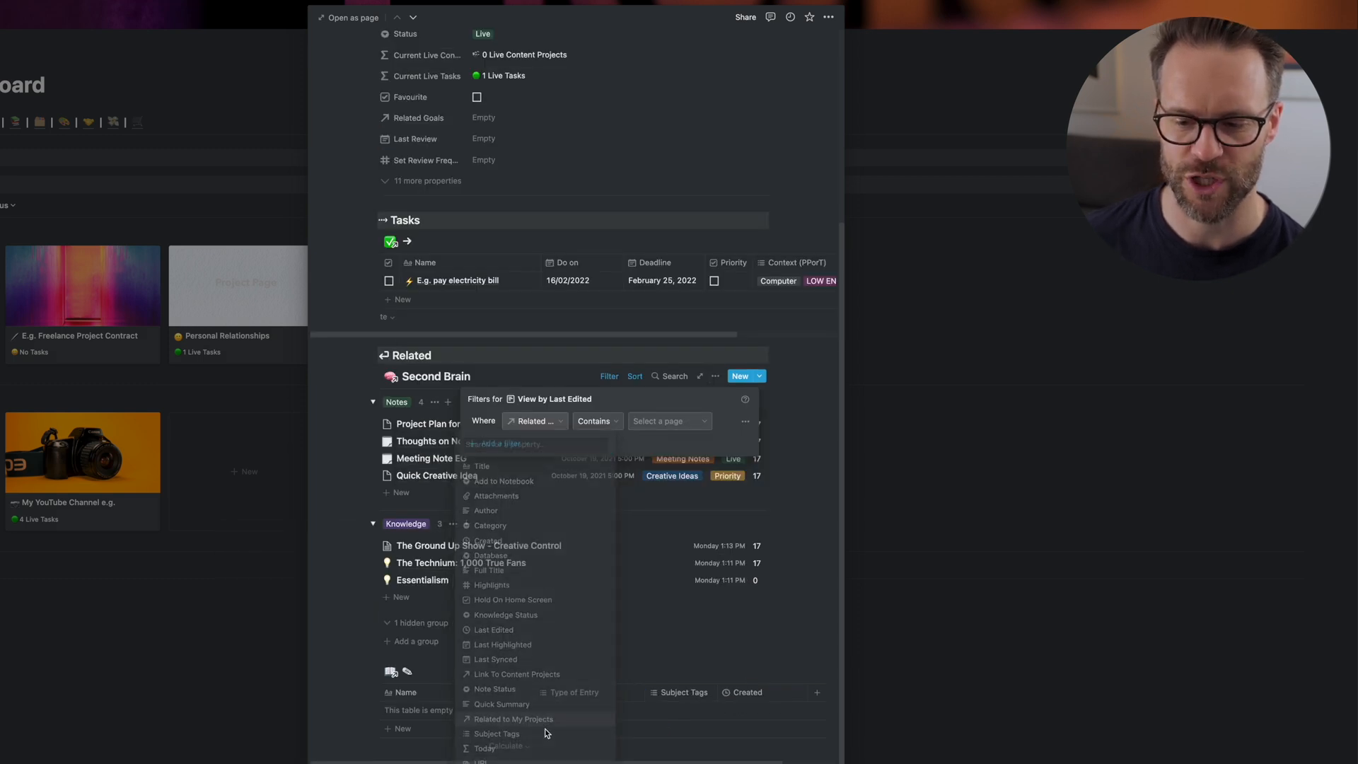
left_click(667, 421)
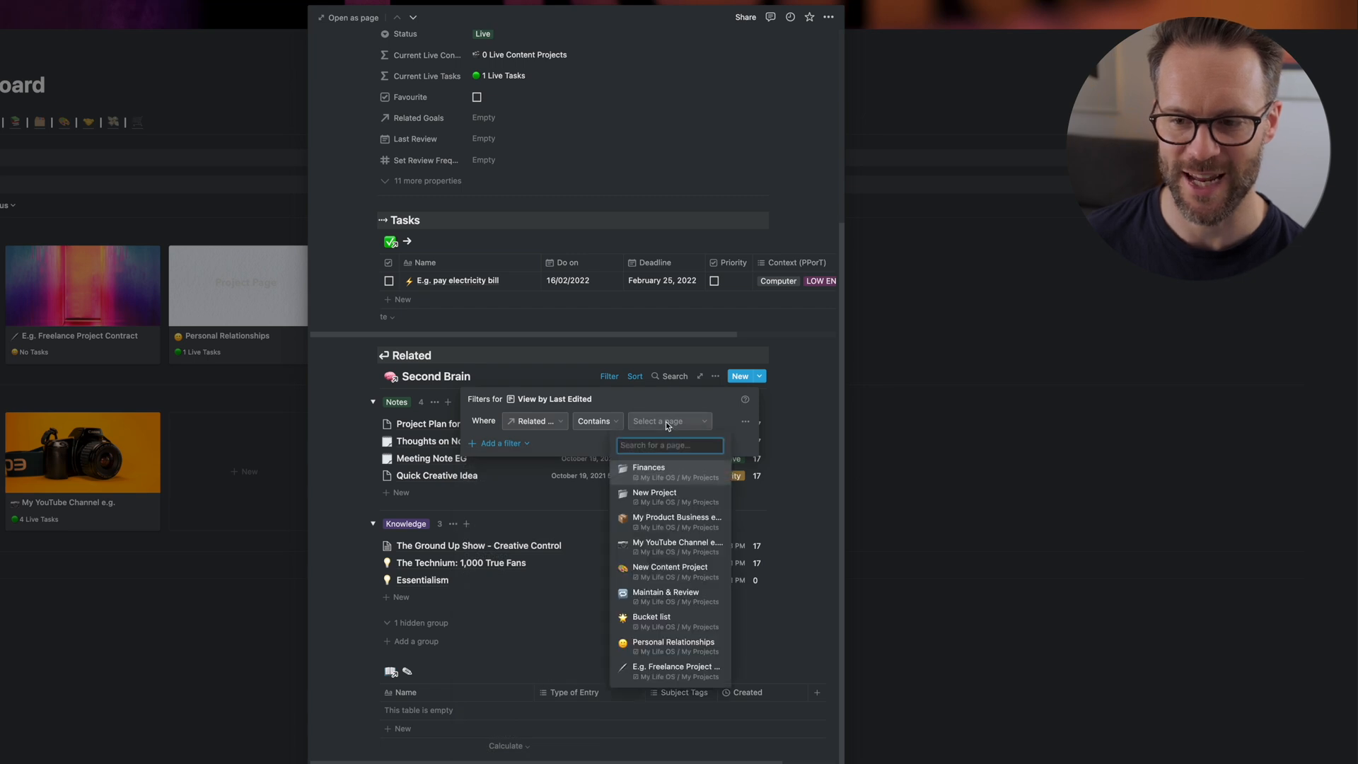
left_click(648, 466)
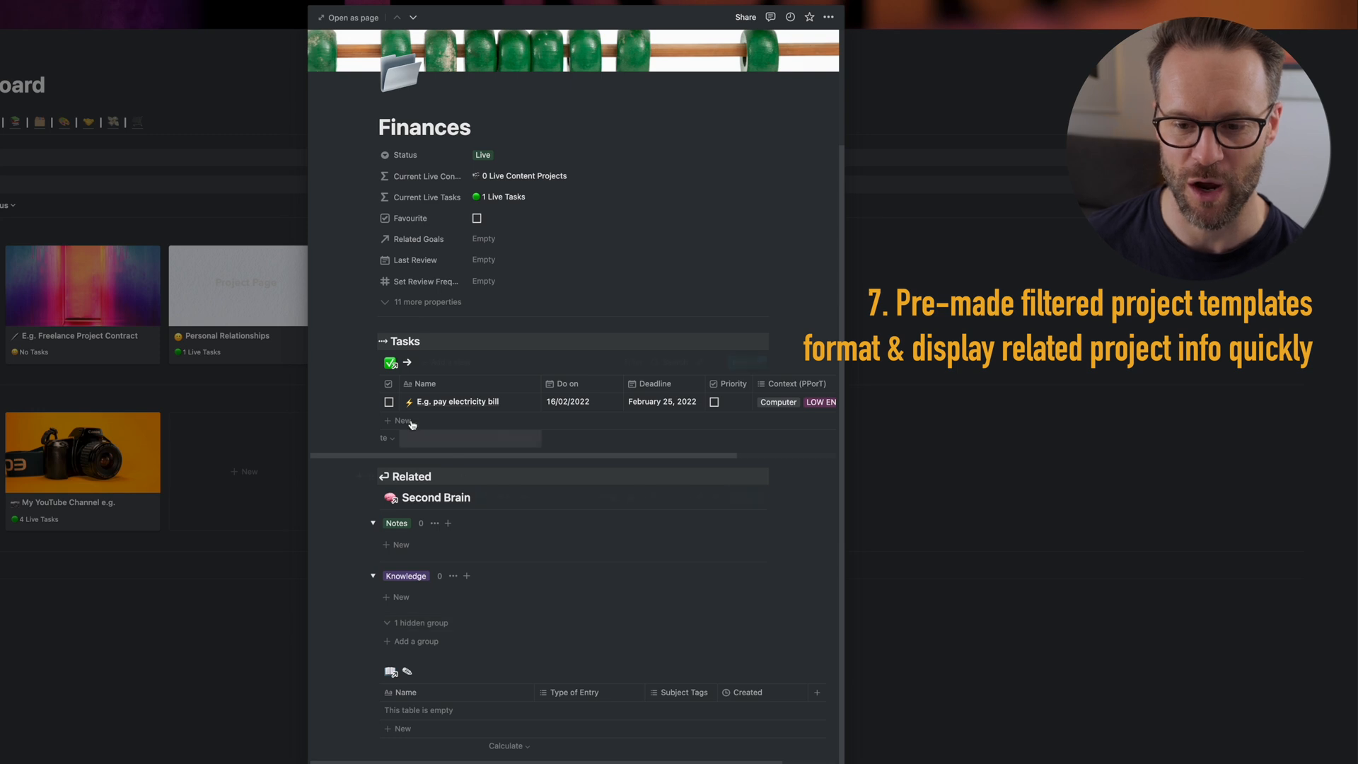
scroll("down", 3)
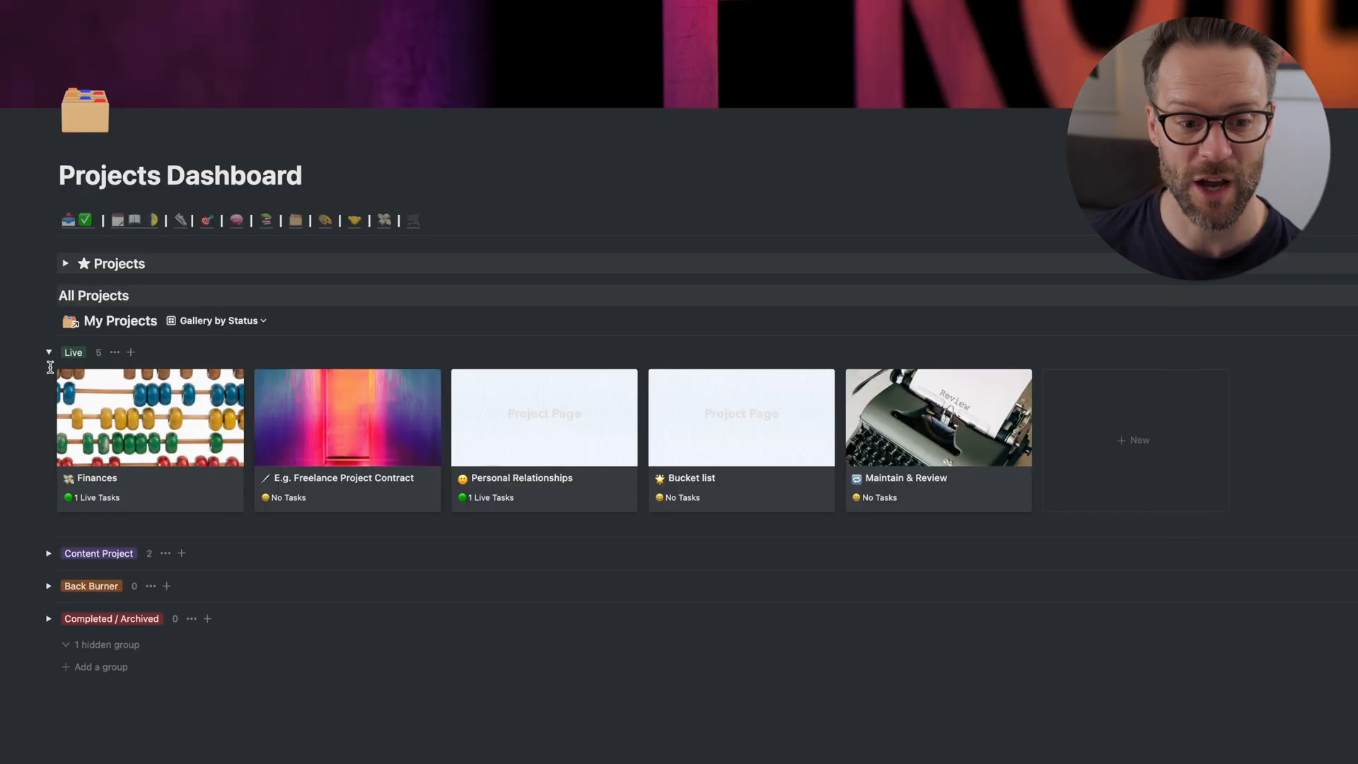
- Collapse and re-expand the Live projects gallery, then expand the Content Project group
left_click(49, 351)
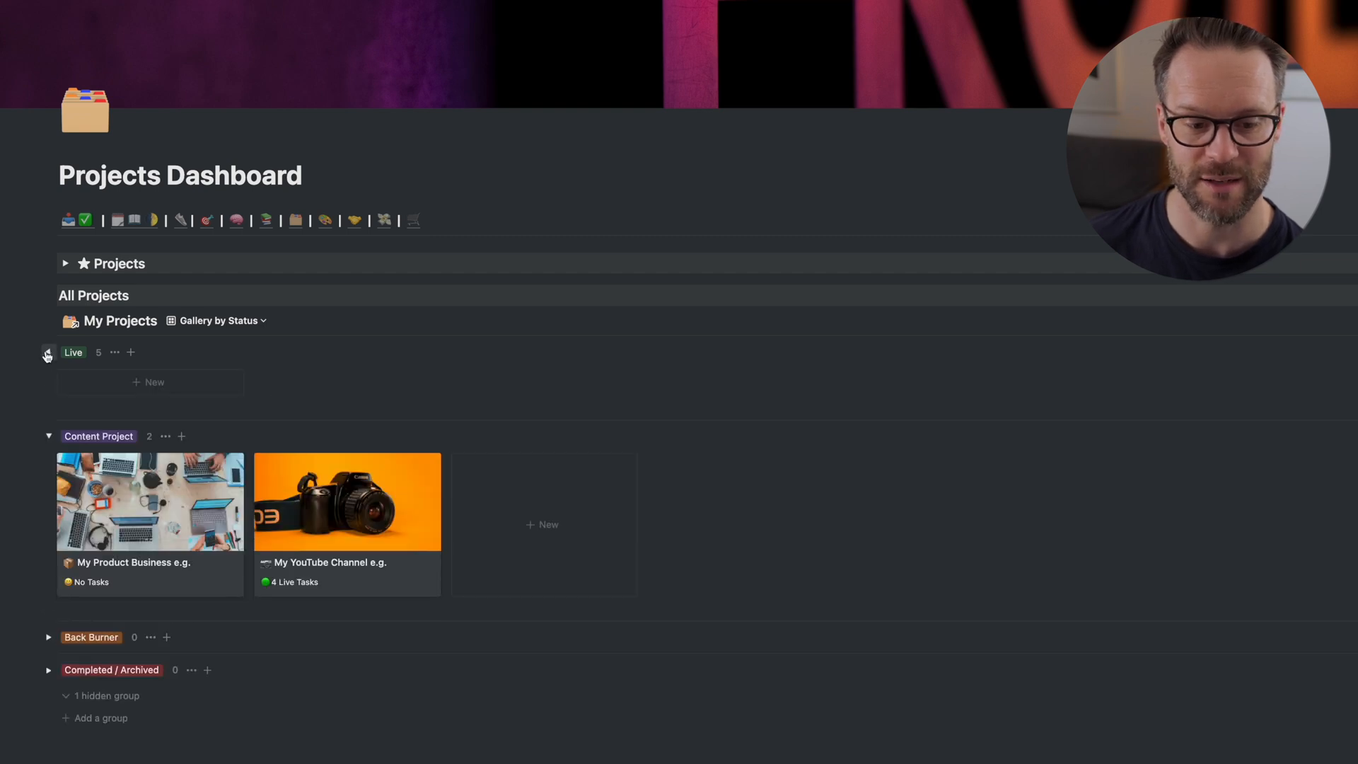
left_click(219, 321)
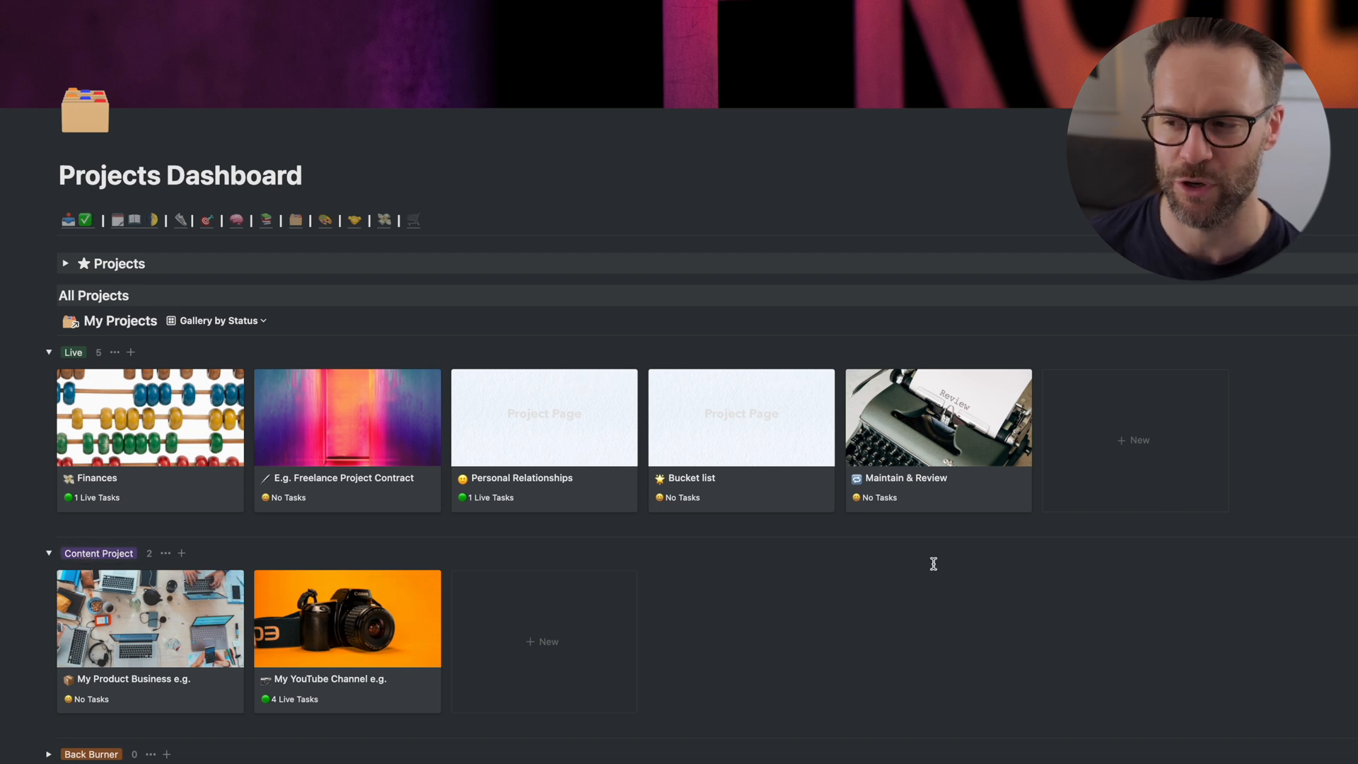
left_click(1237, 323)
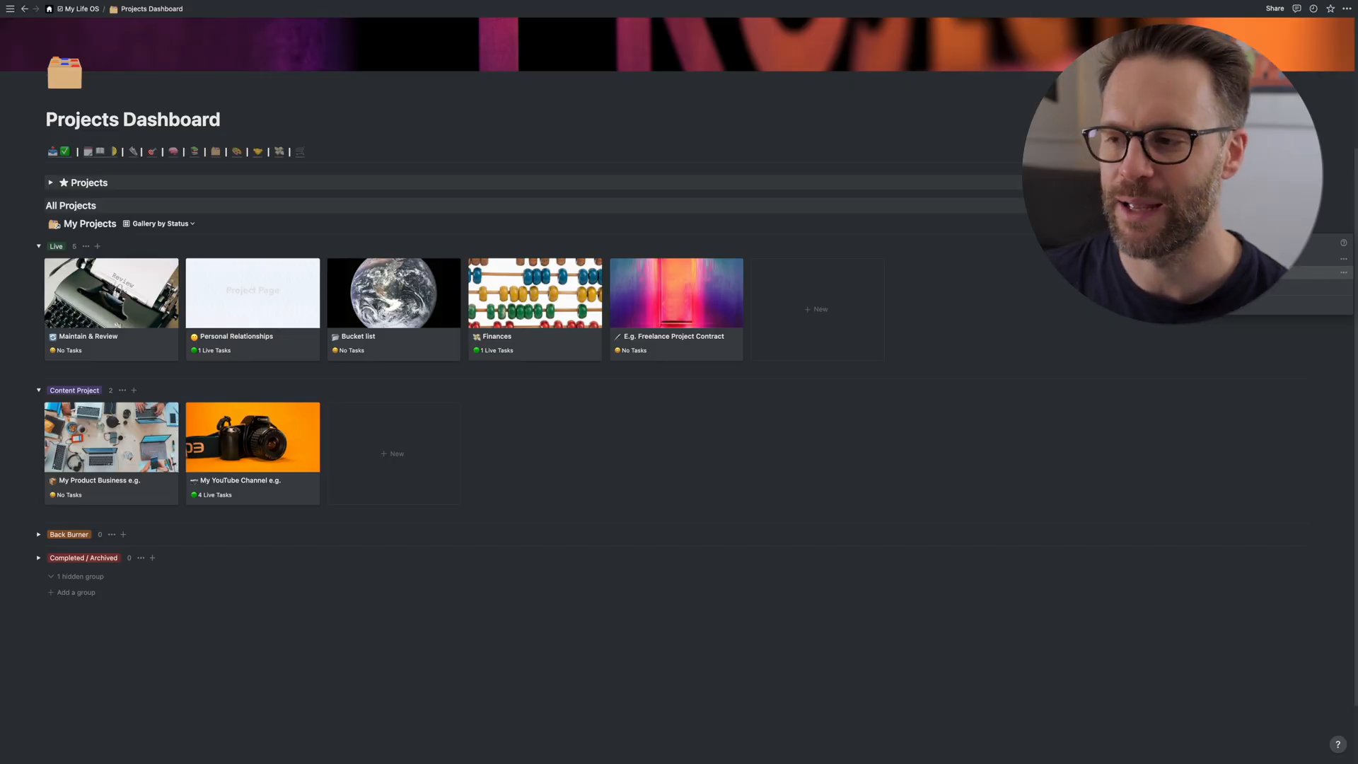
- Add a Content Project page titled 'New Channel' using the New Content Project template
left_click(396, 453)
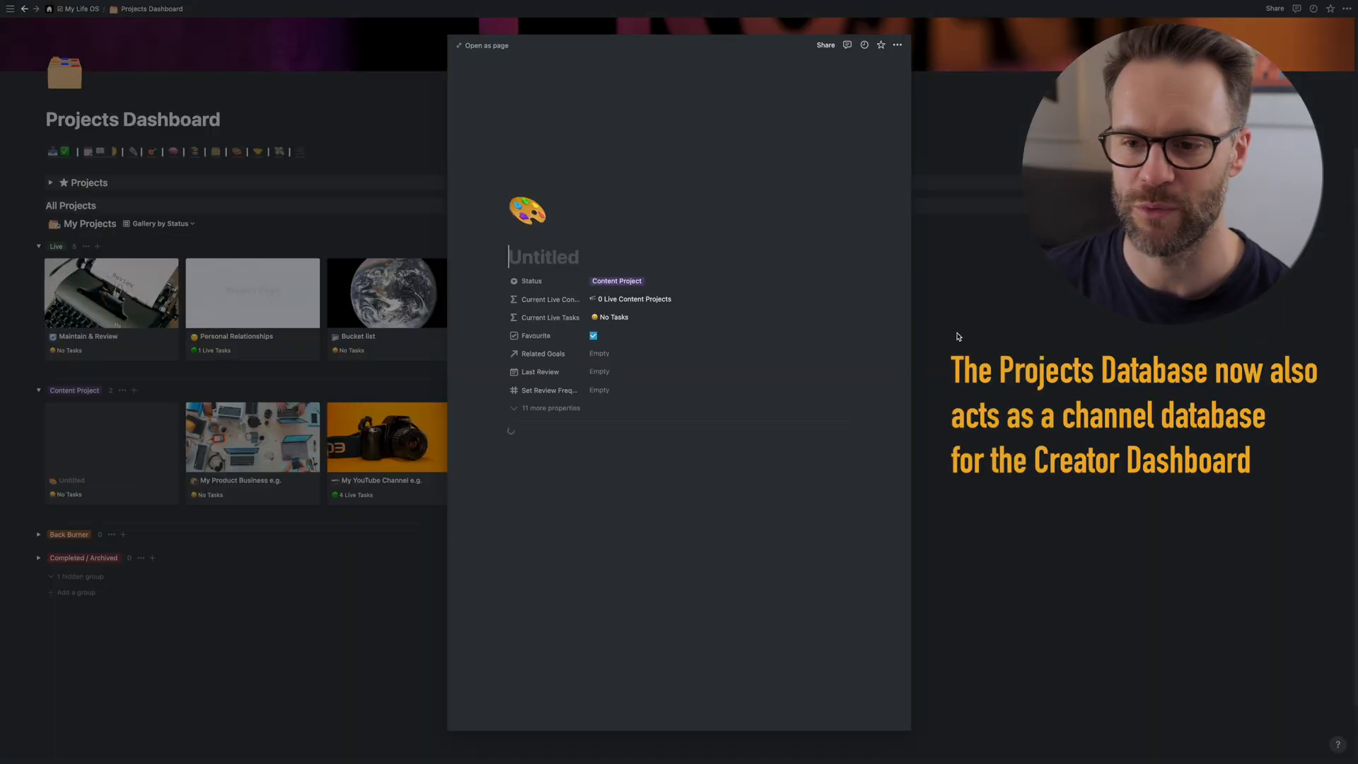
scroll("down", 3)
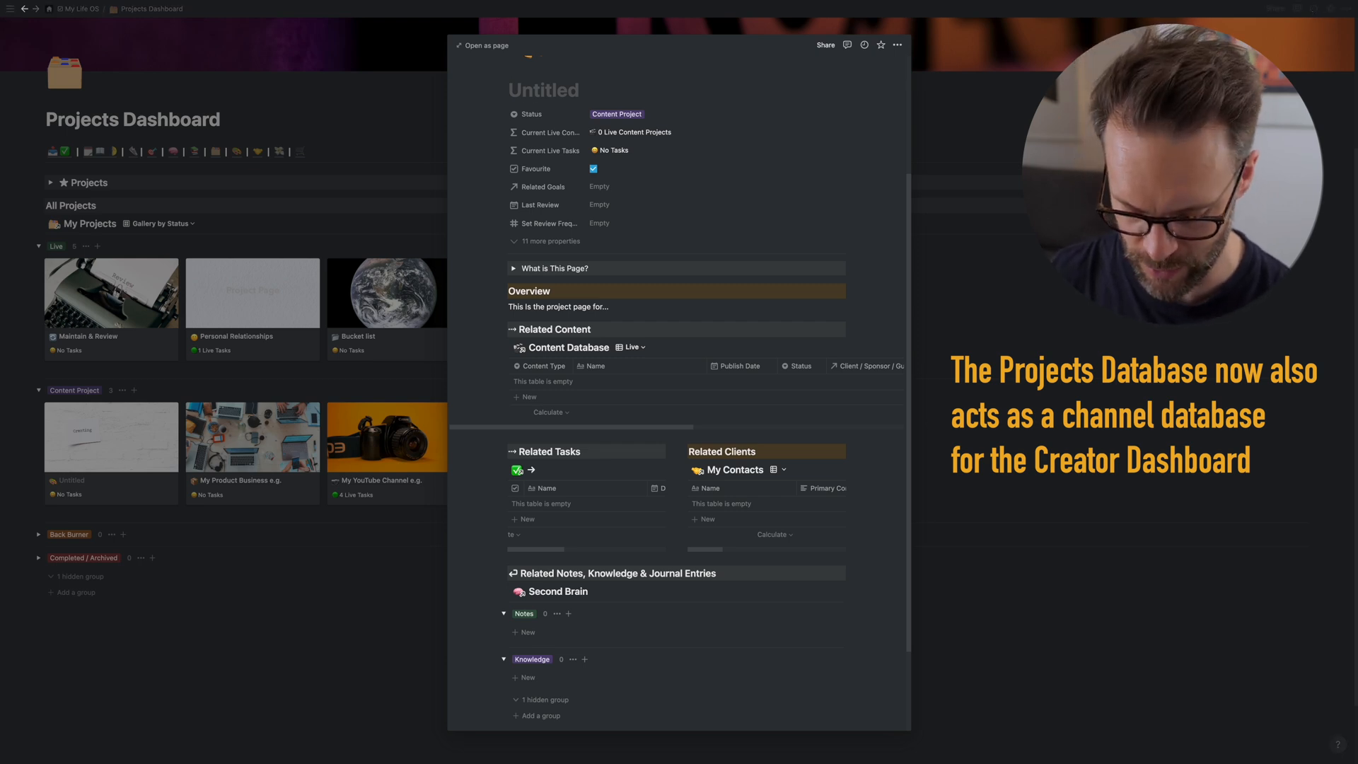
type("New Channel")
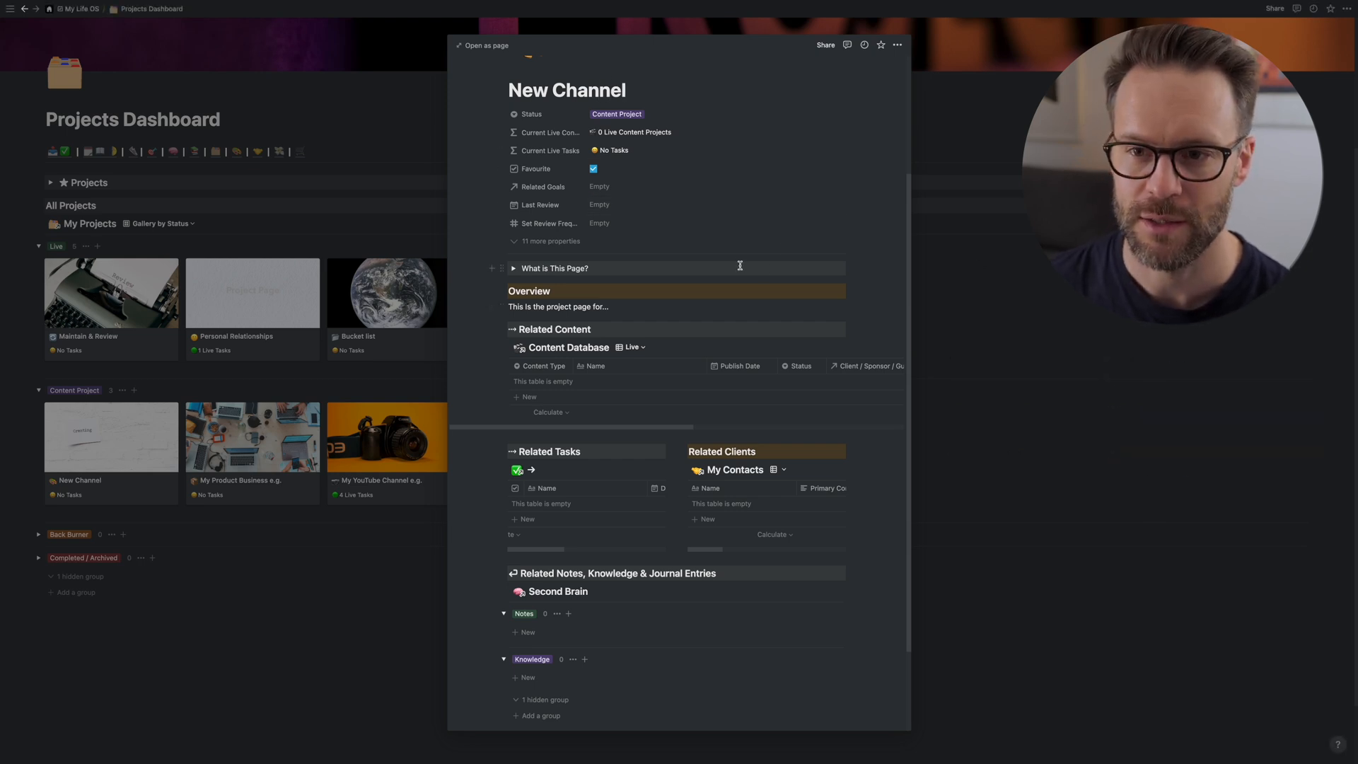
left_click(512, 268)
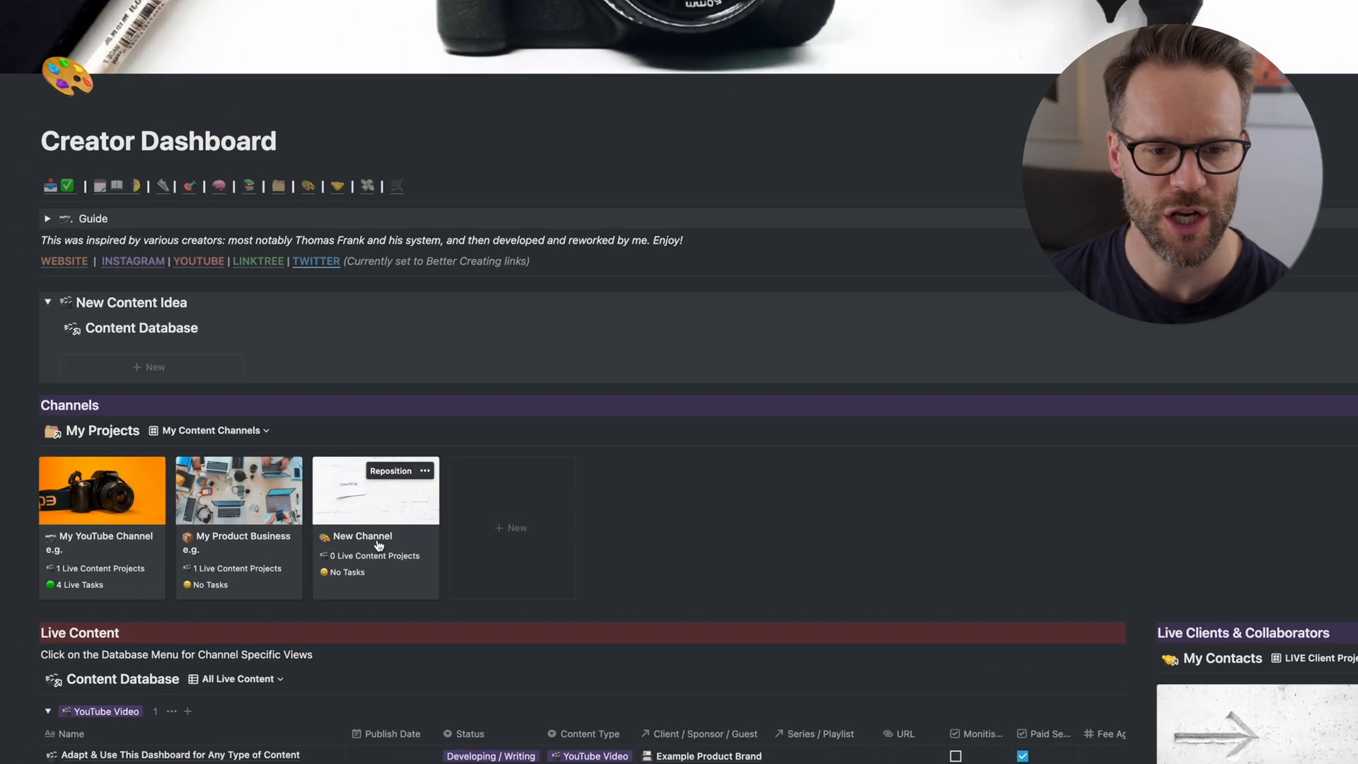
- Scroll through Creator Dashboard channels, live content and clients, then open Financial Tracker
scroll("down", 3)
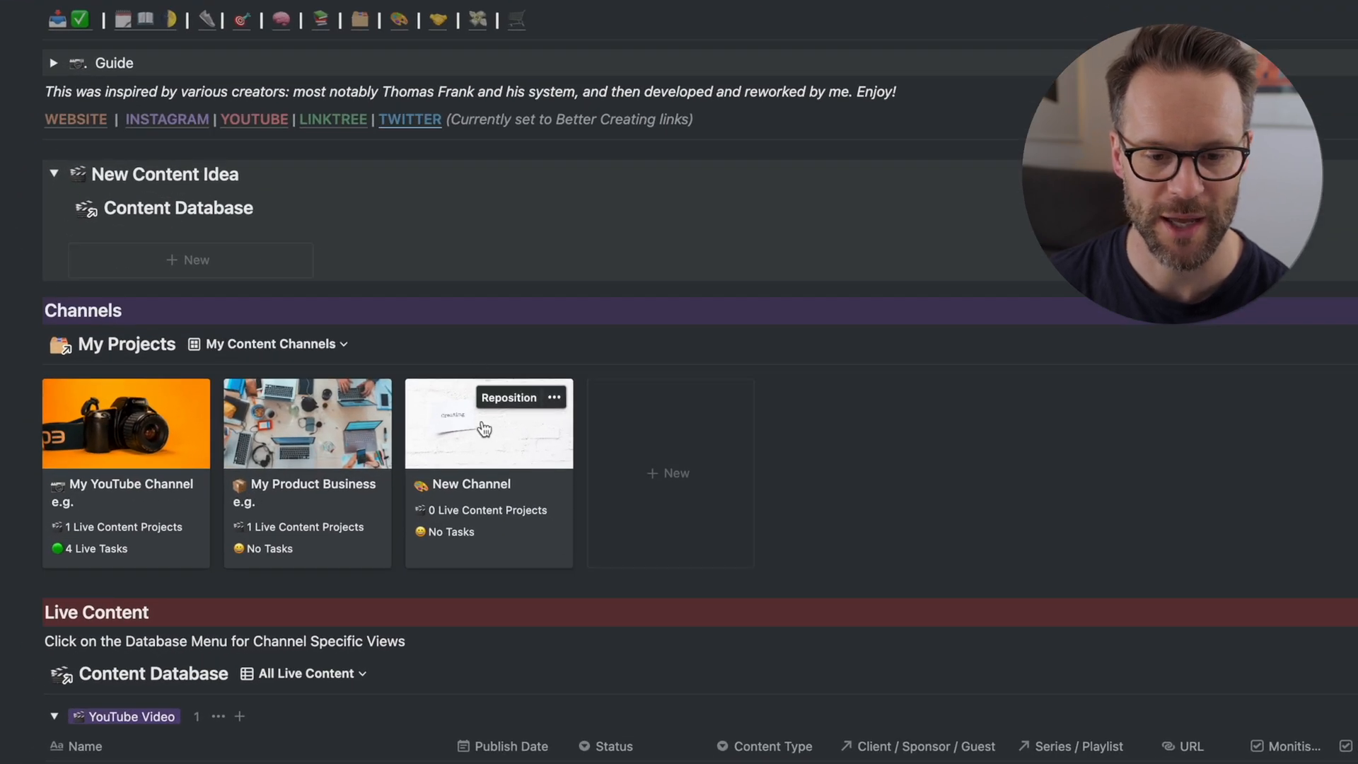
scroll("down", 3)
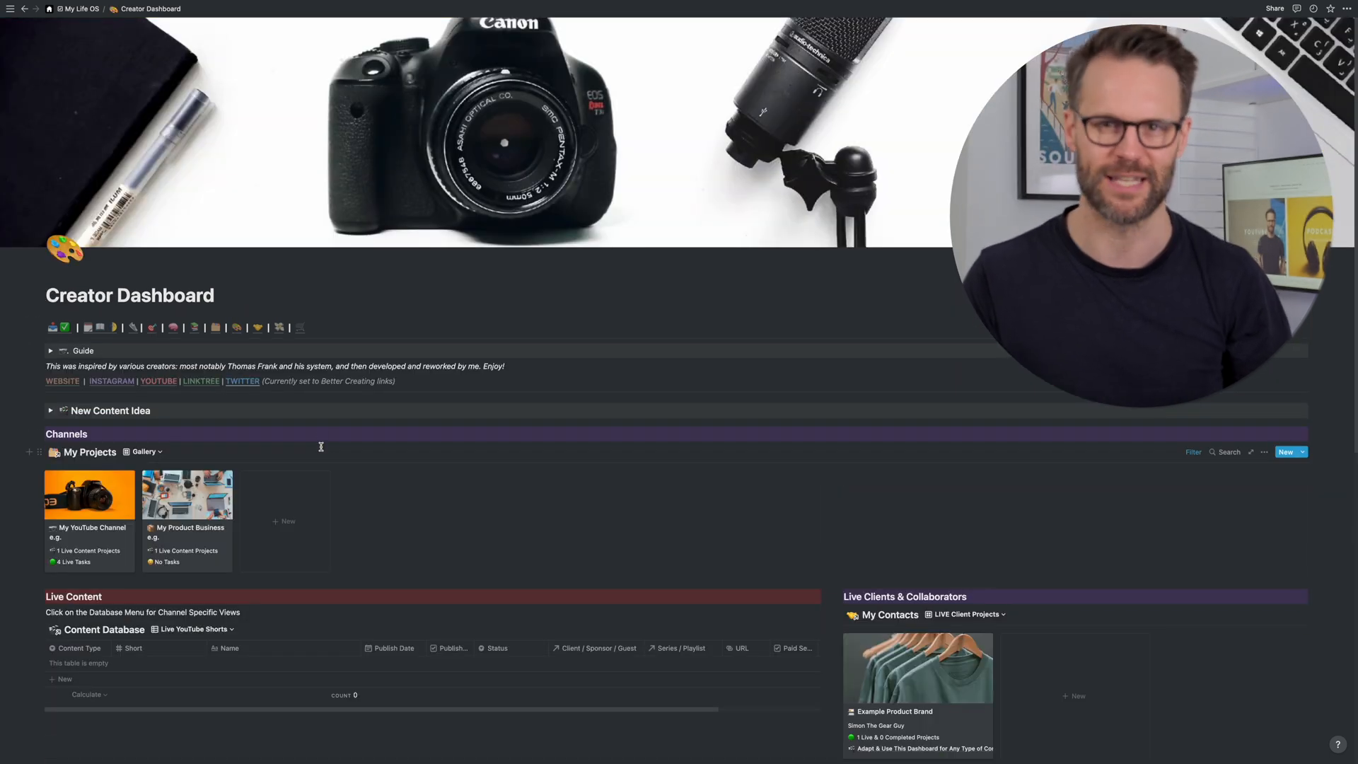
scroll("down", 3)
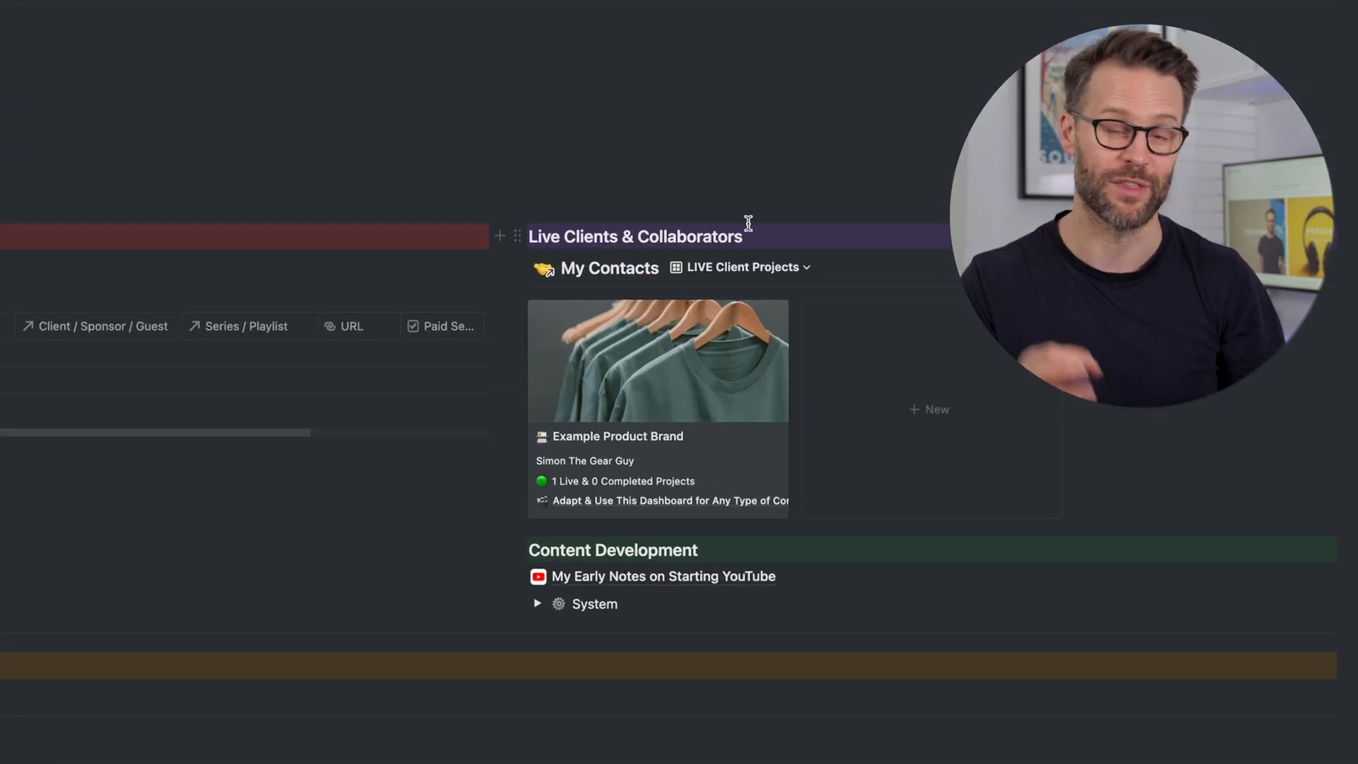
left_click(617, 435)
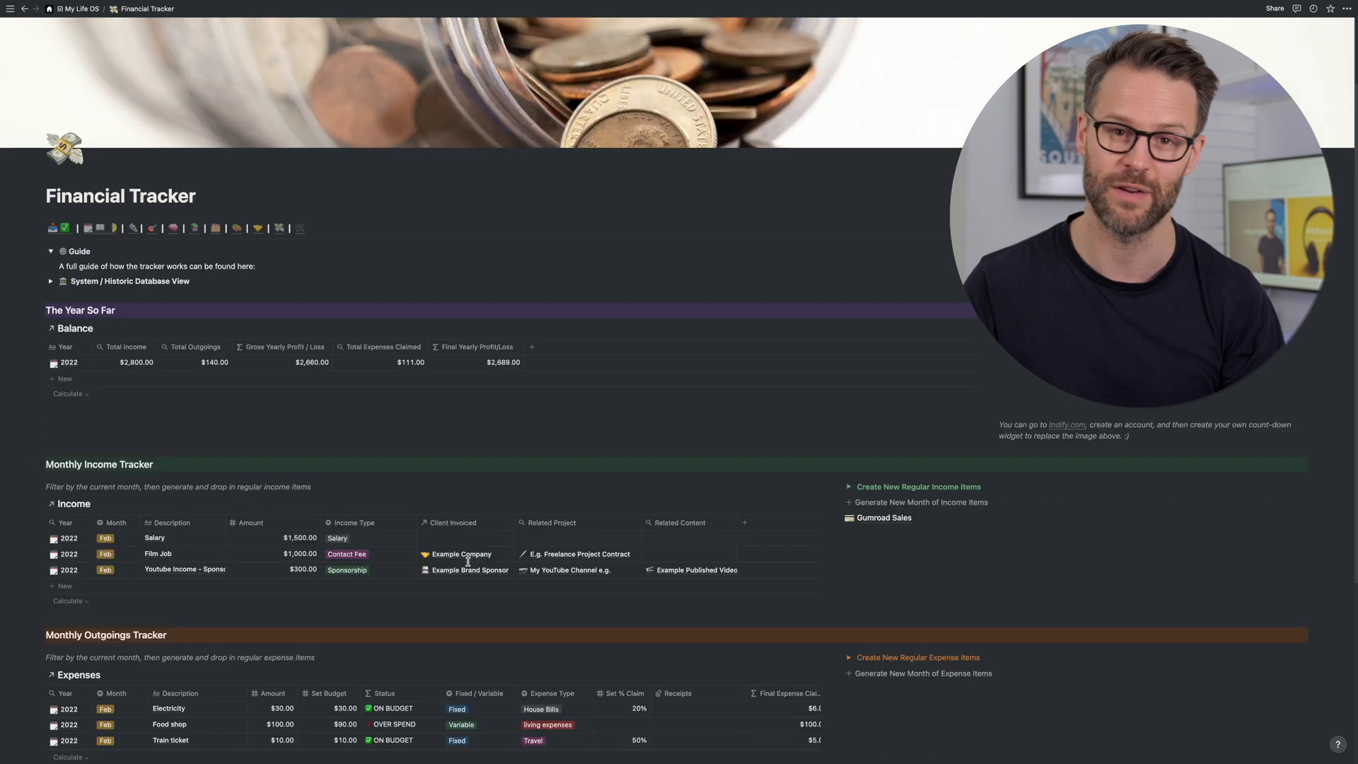
- Return from the Financial Tracker to the My Life OS home page via the breadcrumb
left_click(79, 9)
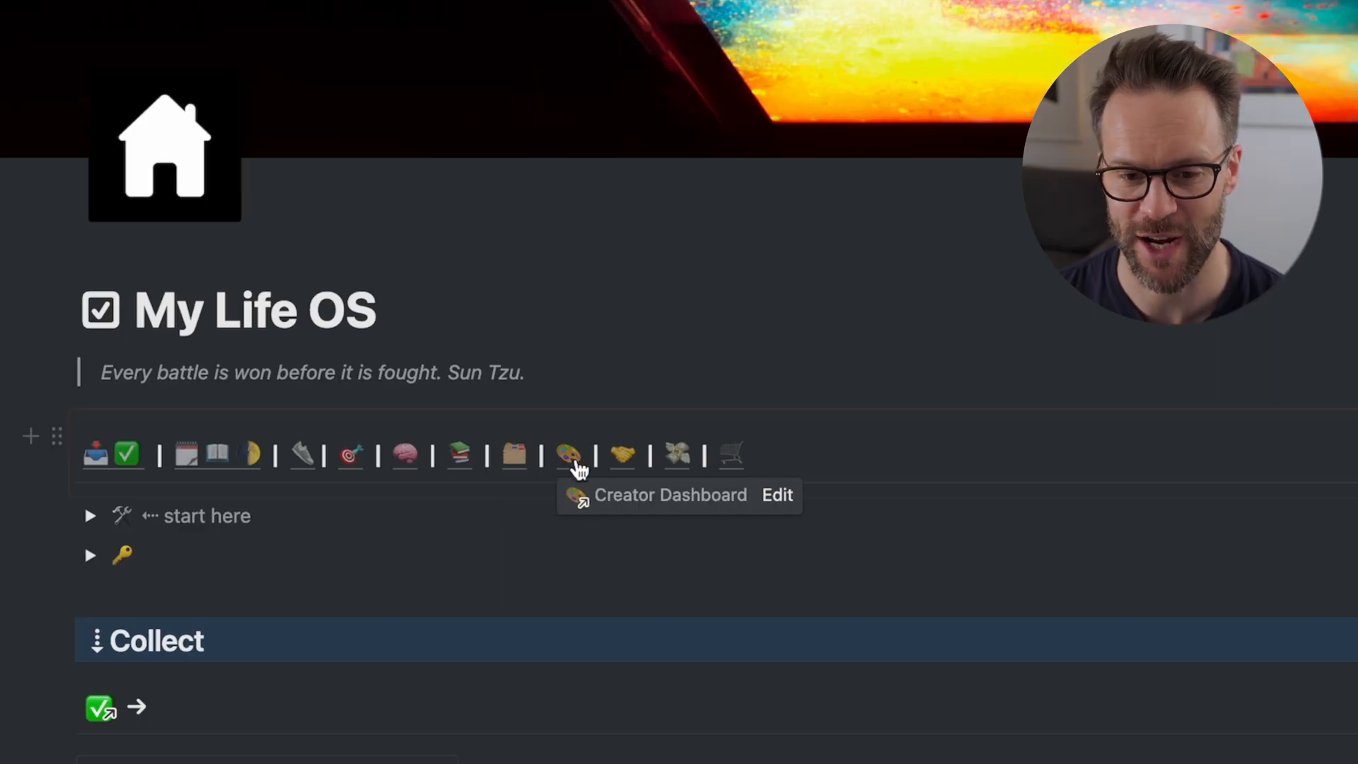
mouse_move(622, 455)
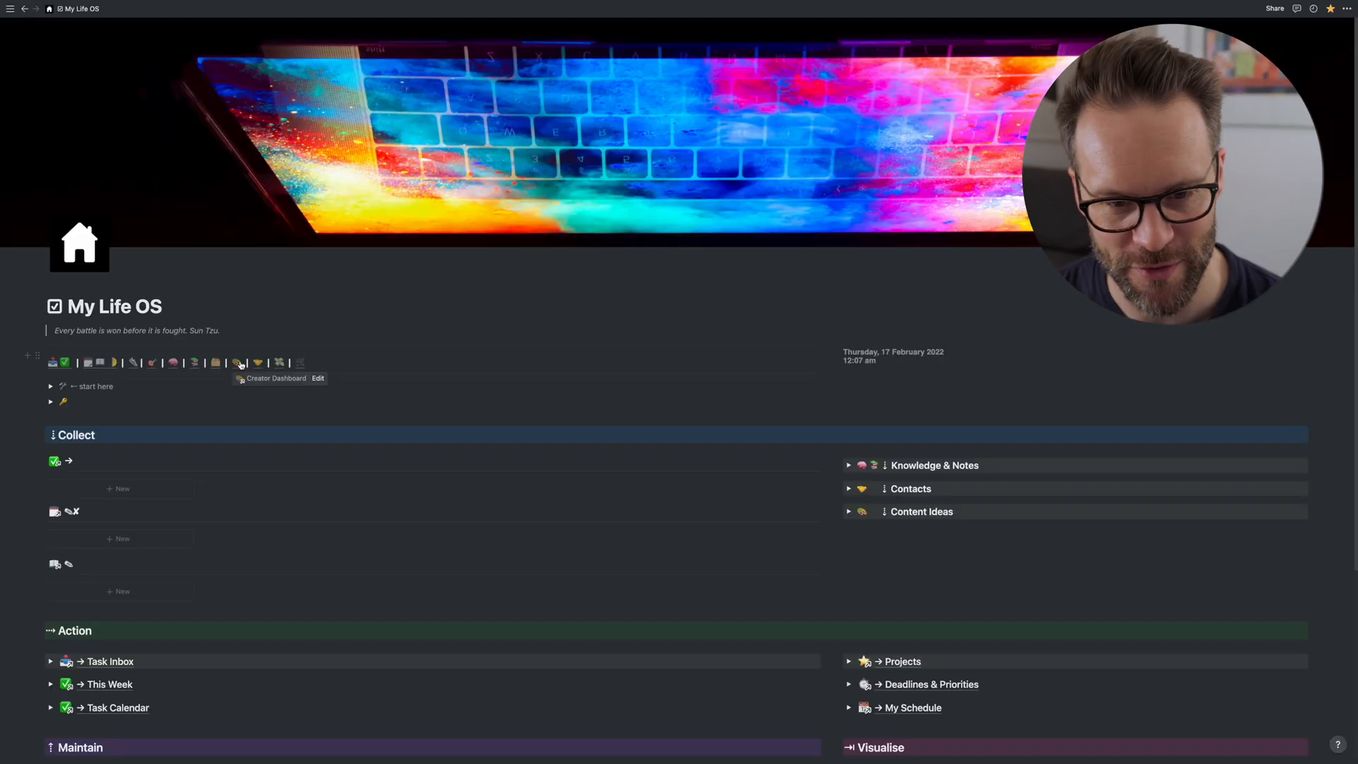
- Open the Creator Dashboard and show the Content Database's Video, Short, Product and Podcast templates
left_click(238, 362)
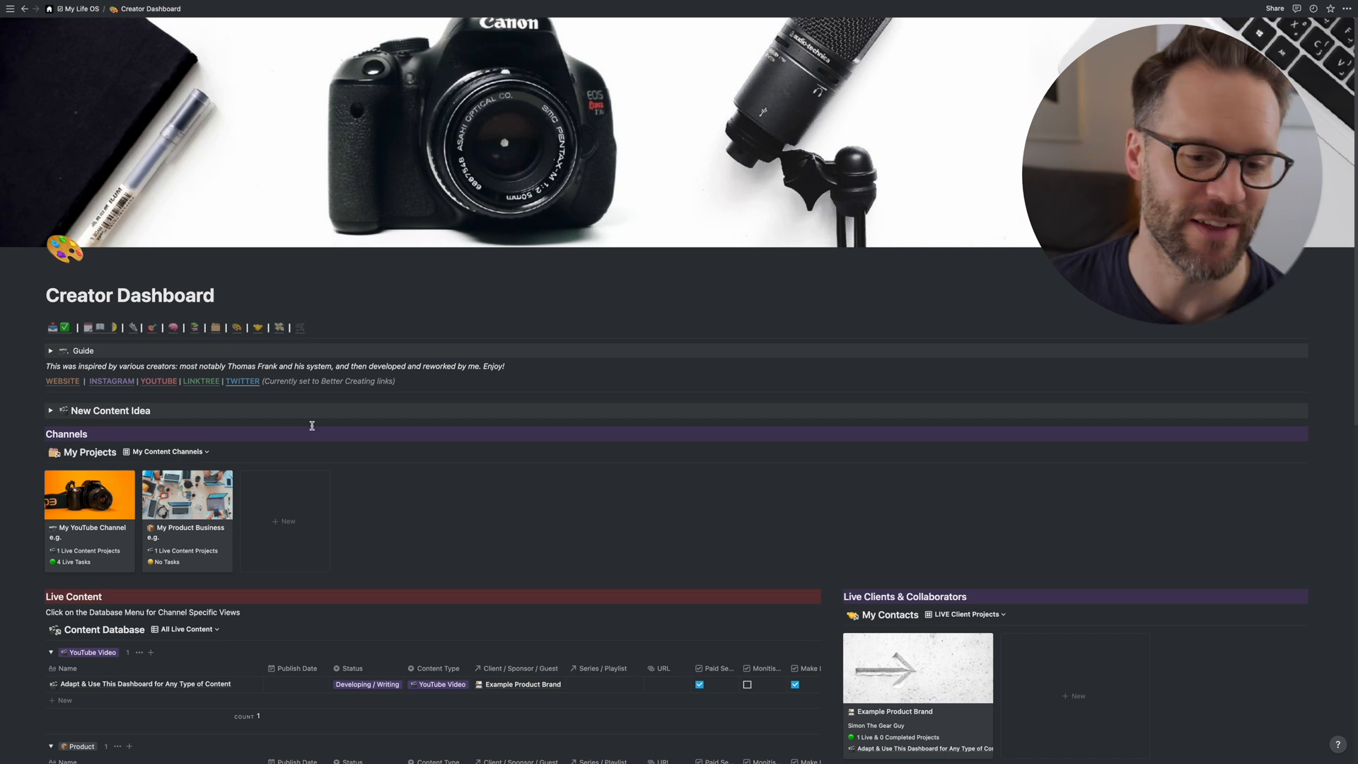
scroll("down", 3)
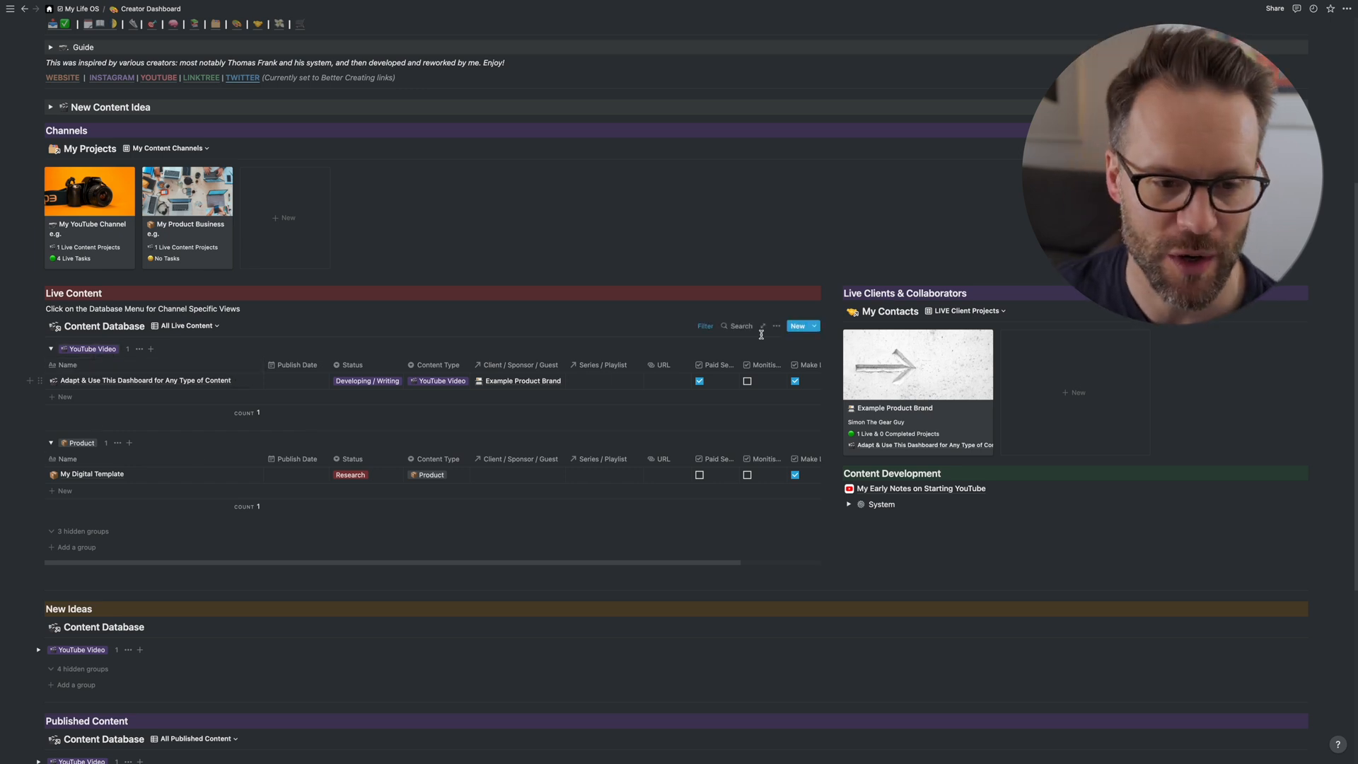
left_click(812, 325)
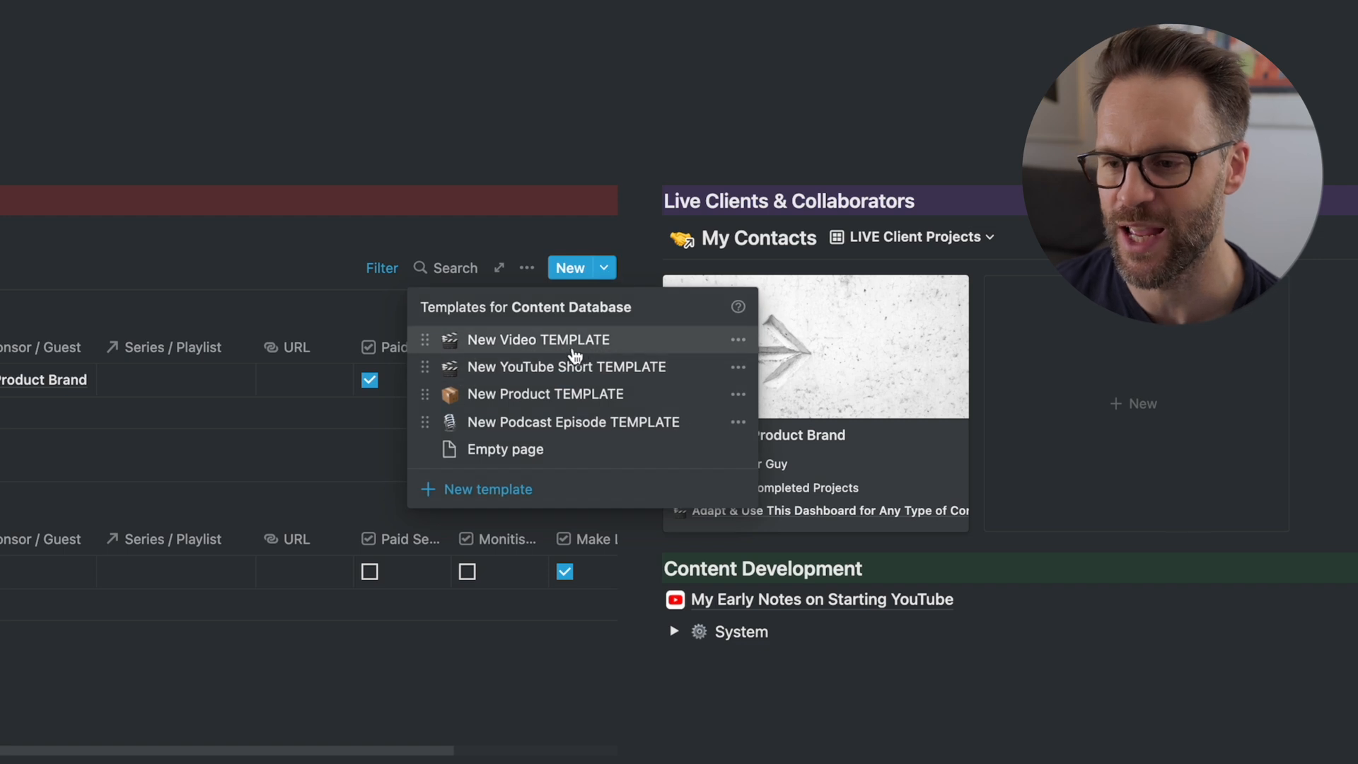
mouse_move(561, 413)
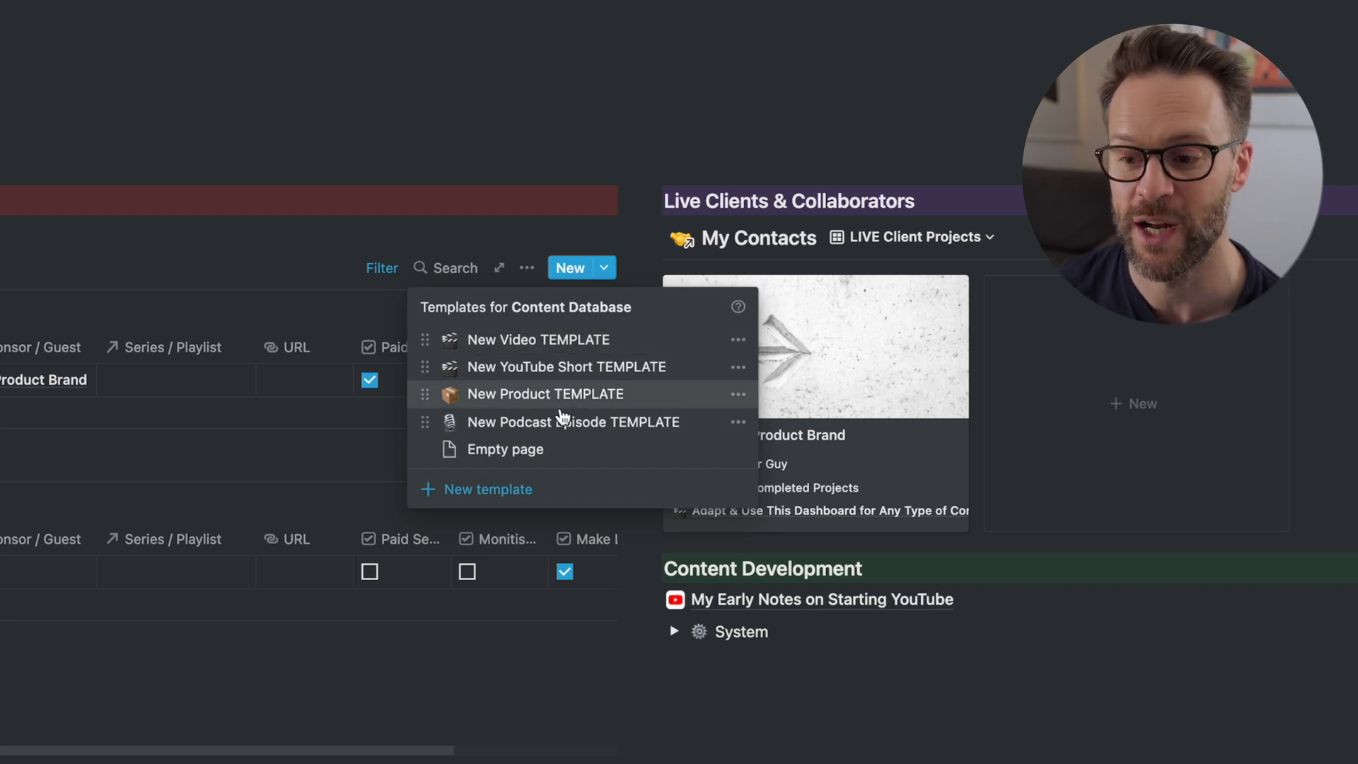
mouse_move(564, 367)
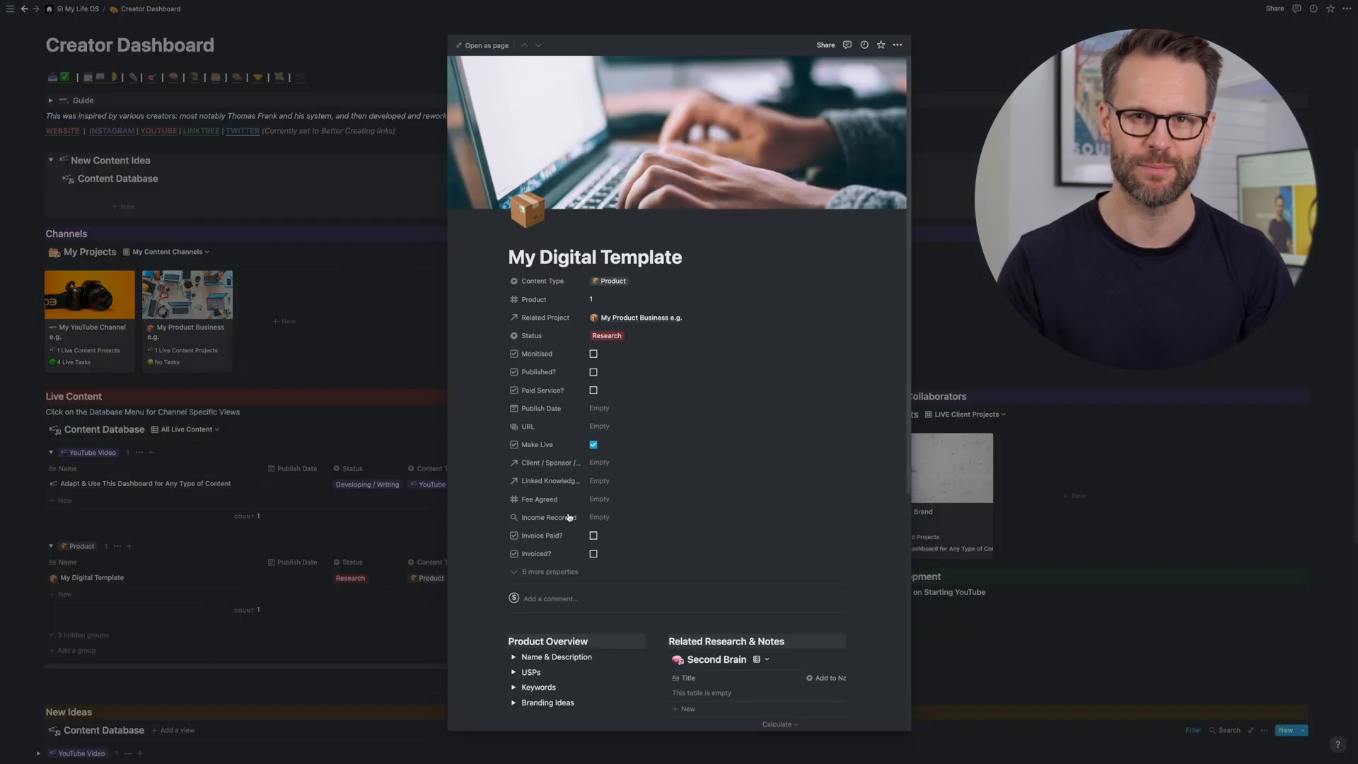
- Scroll to the My YouTube Channel e.g. project and open it as a full page
scroll("down", 3)
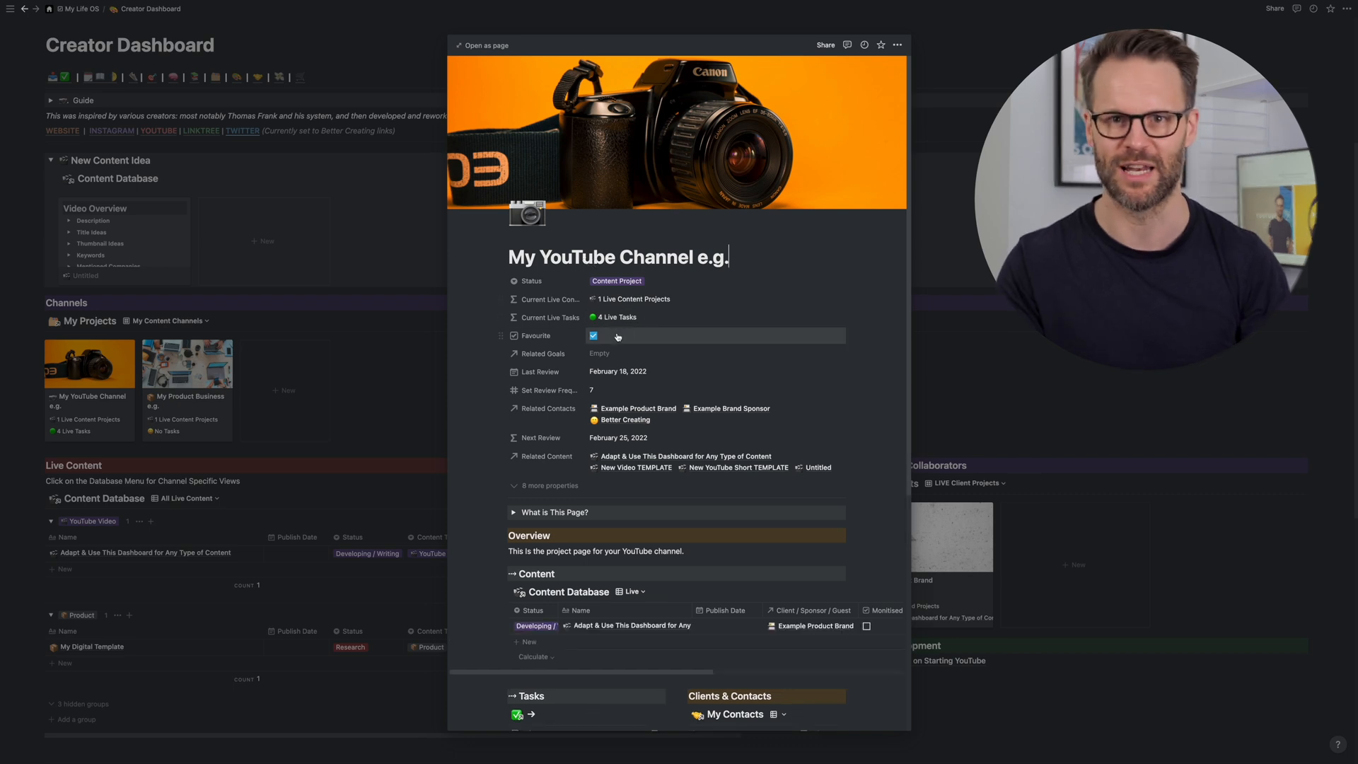
scroll("down", 3)
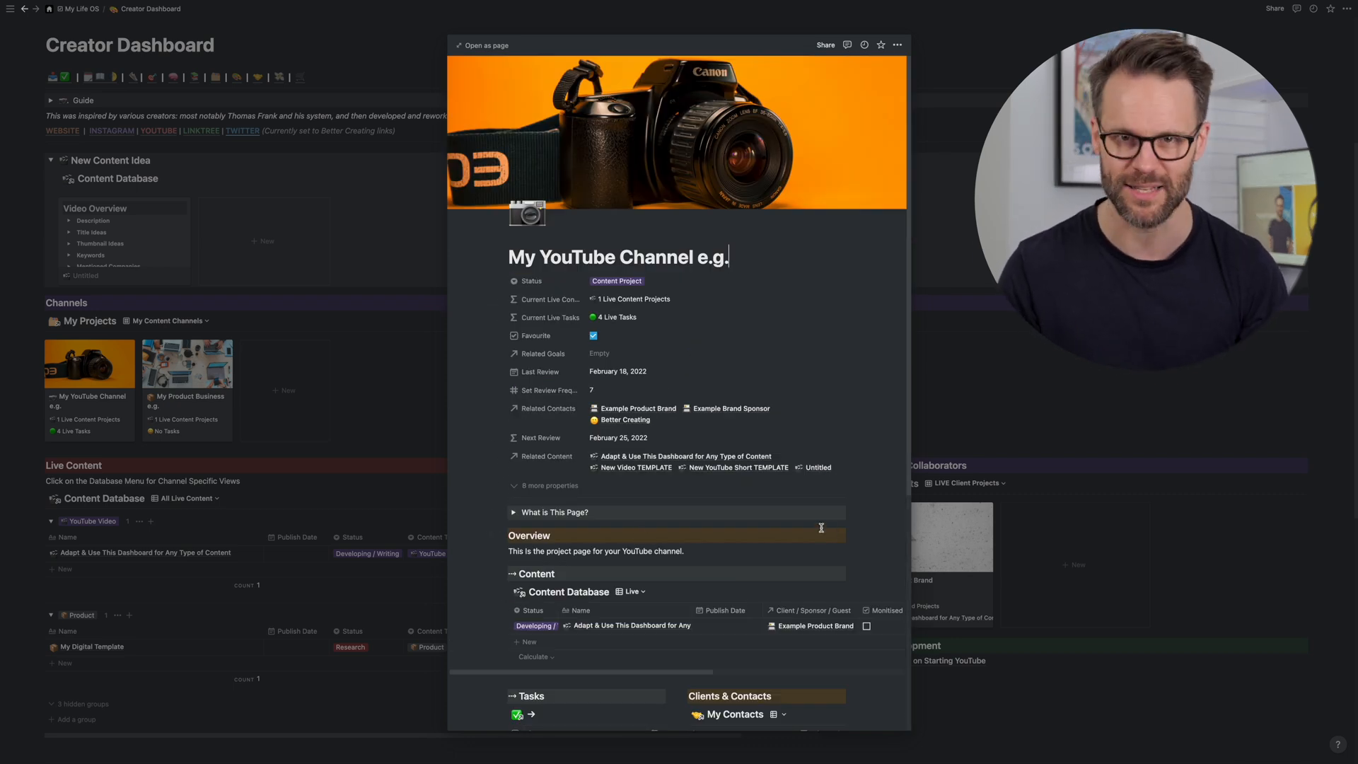
left_click(482, 45)
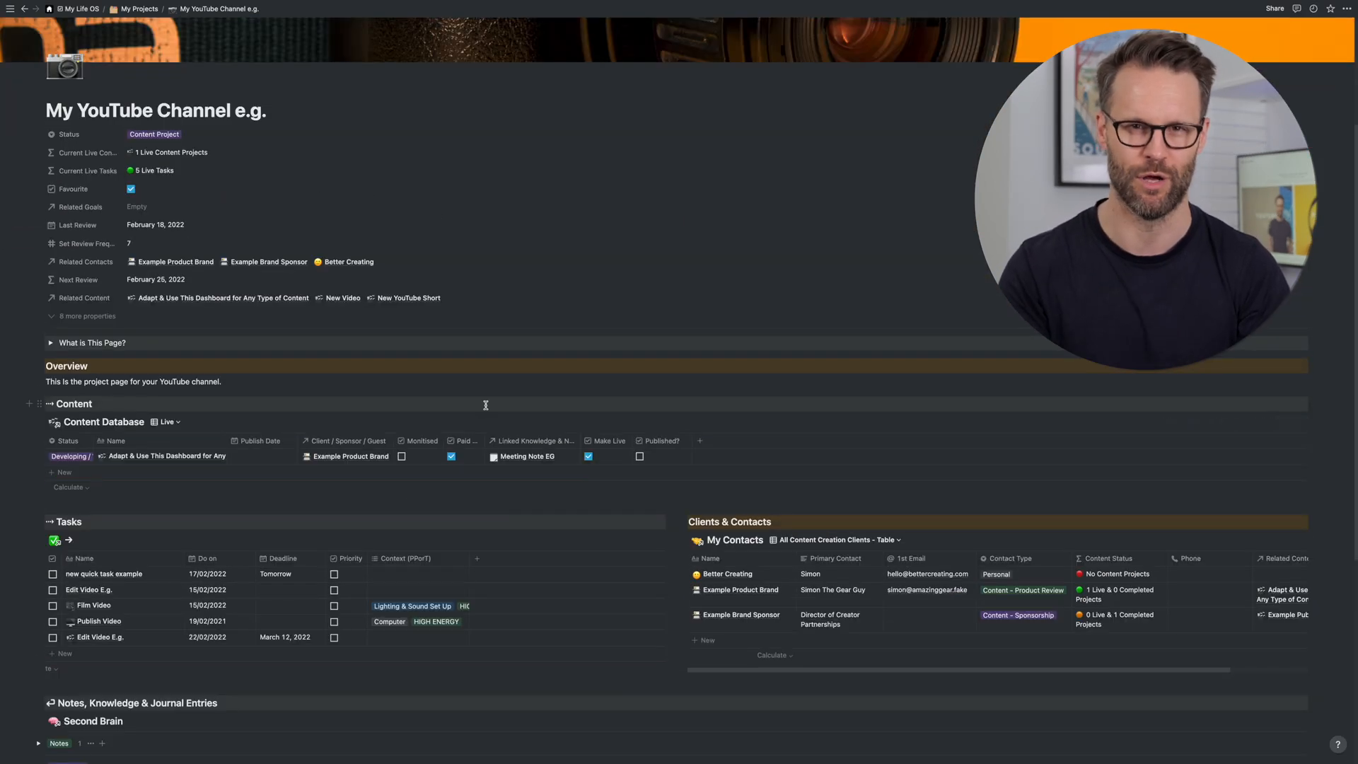
left_click(570, 268)
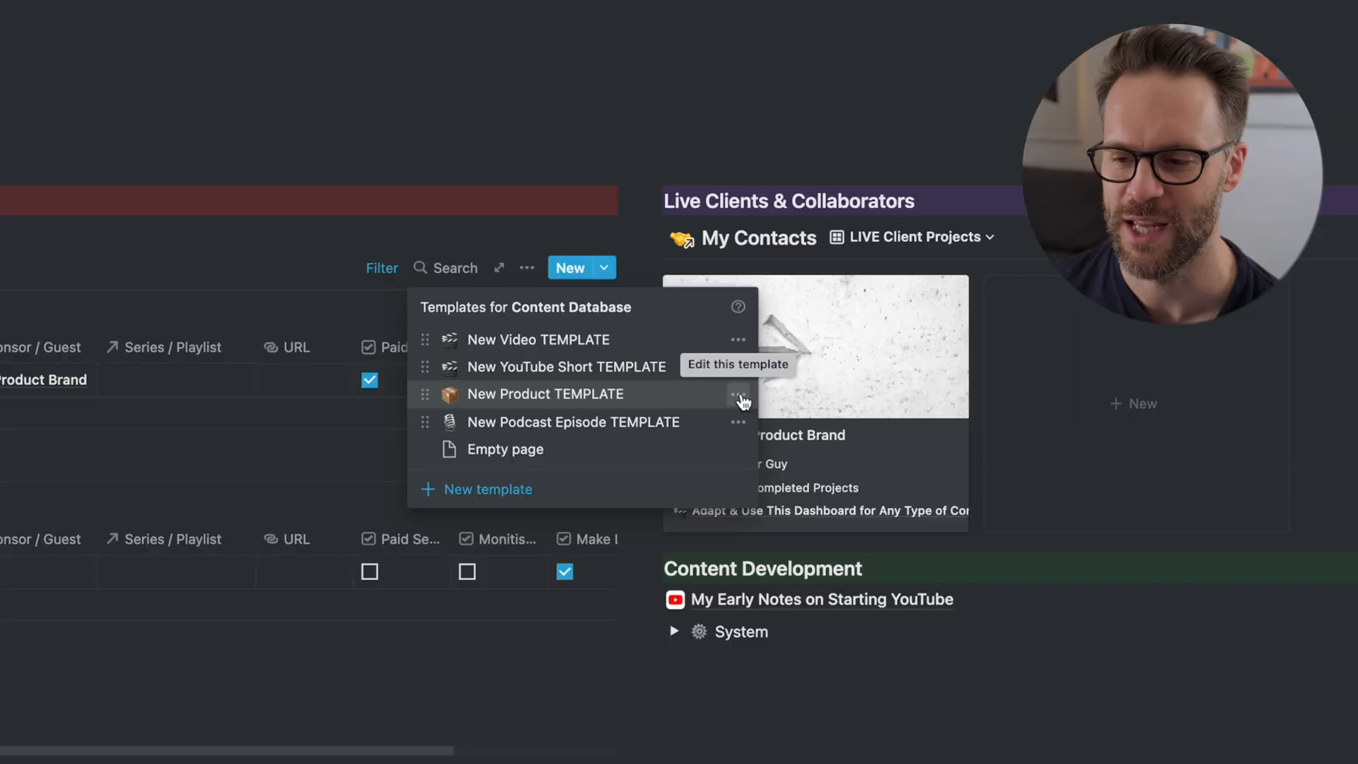
- Edit the New Product TEMPLATE and review its properties, delivery plan and related tasks
left_click(737, 400)
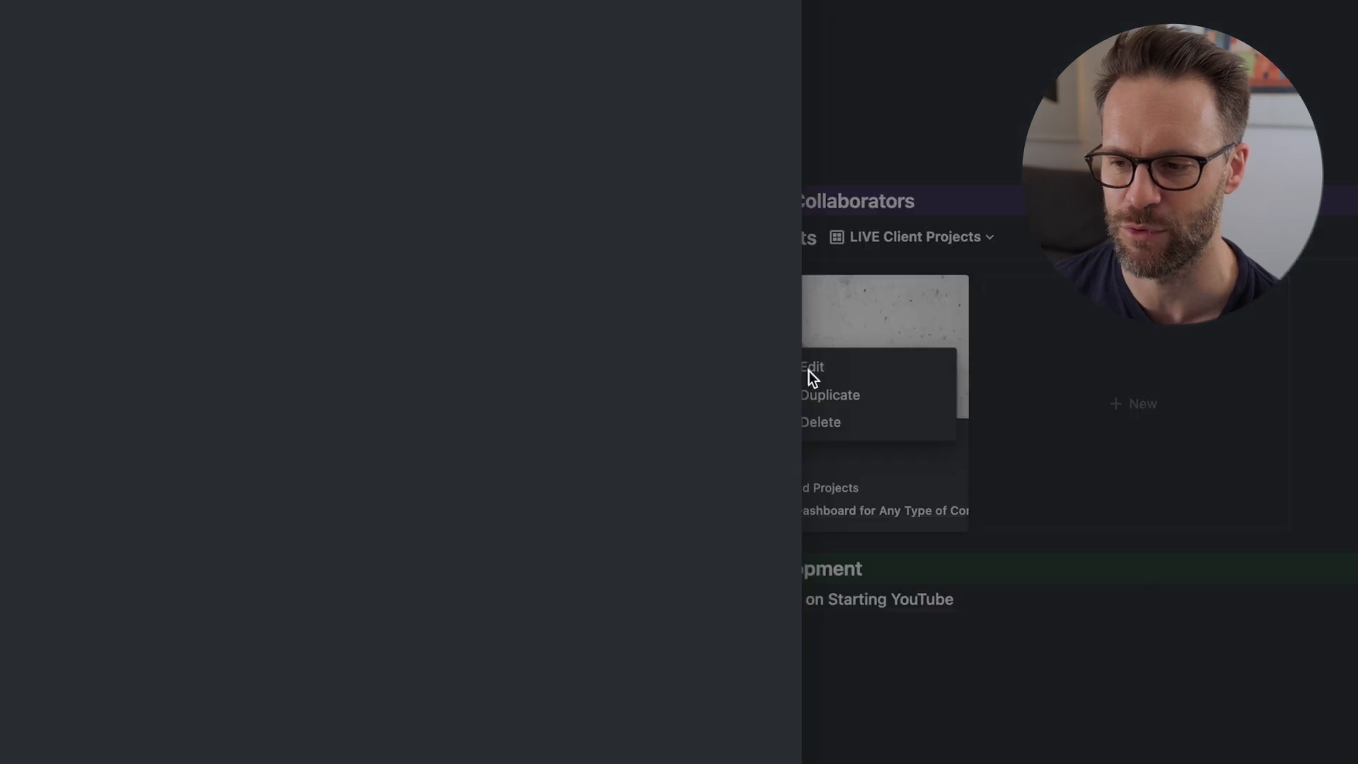
left_click(810, 365)
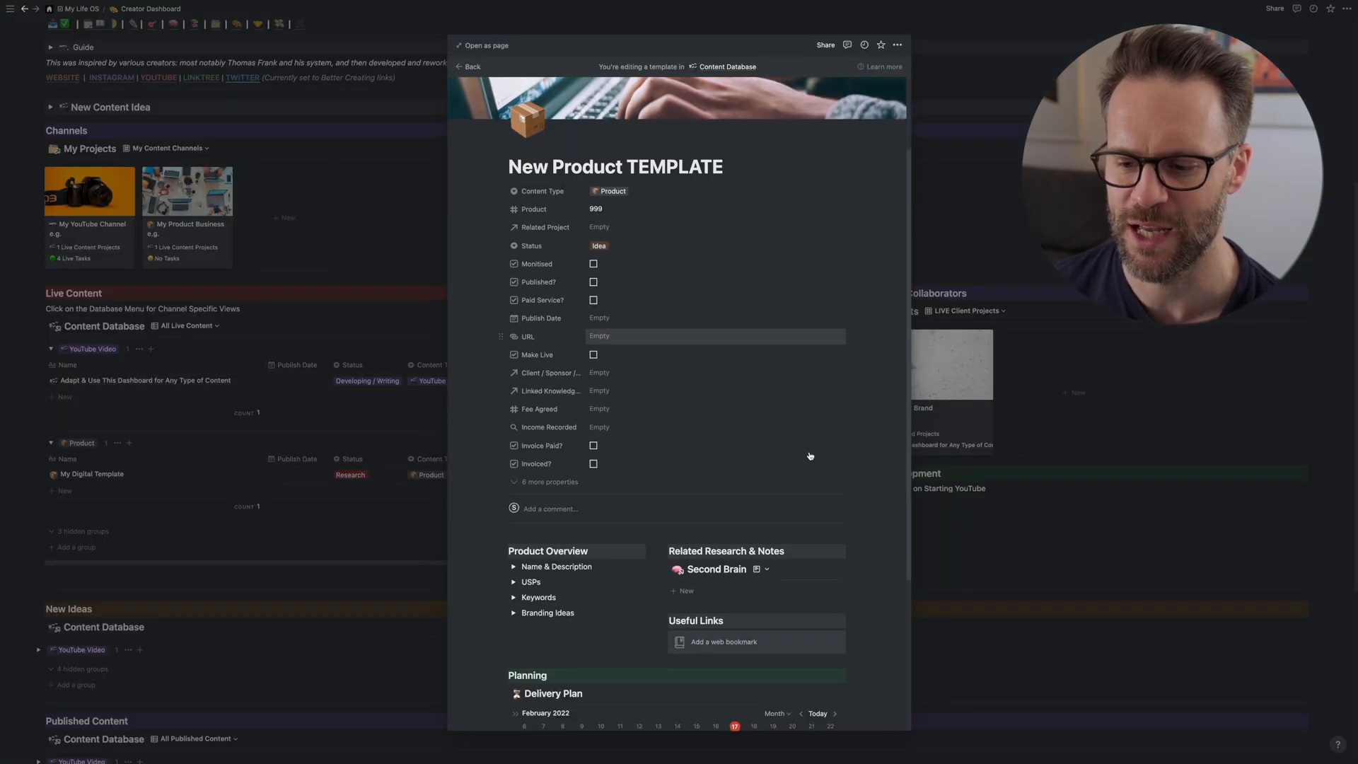
scroll("down", 3)
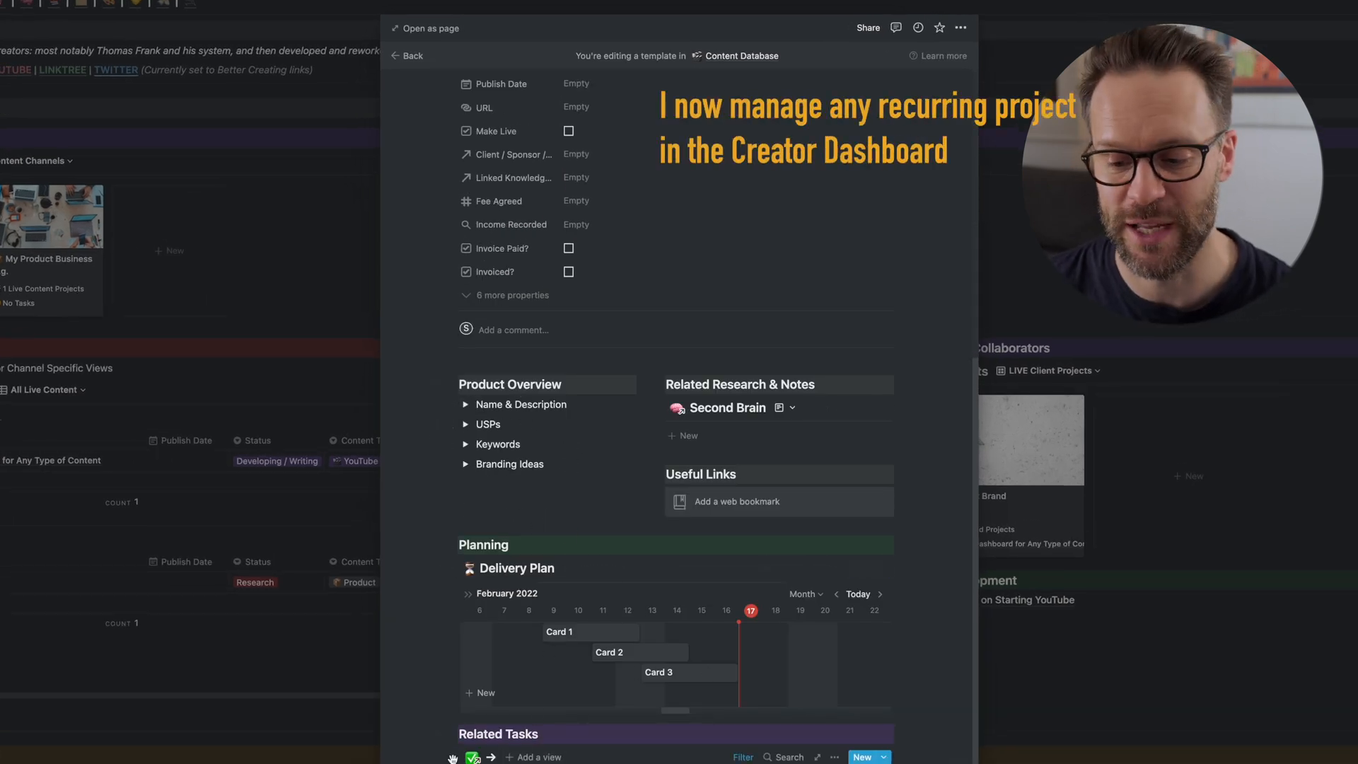
scroll("down", 3)
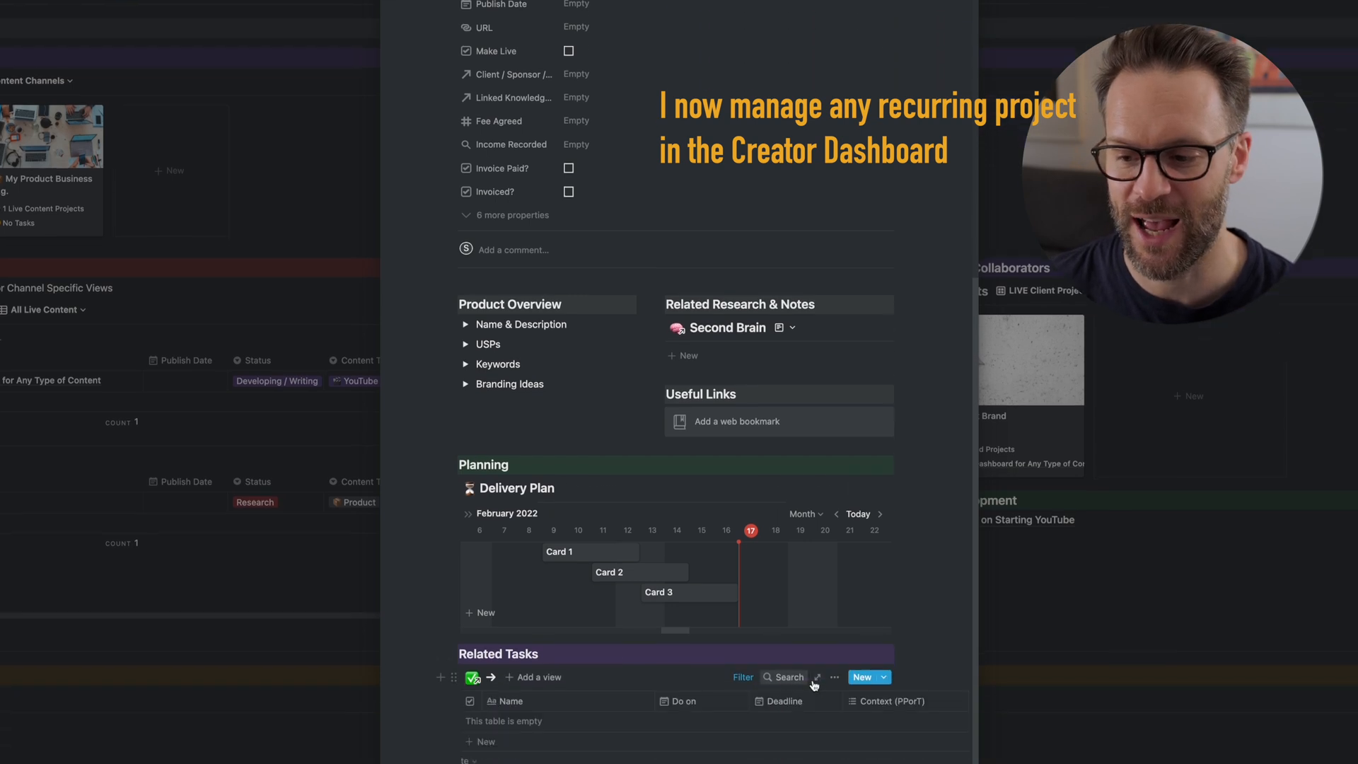
left_click(742, 676)
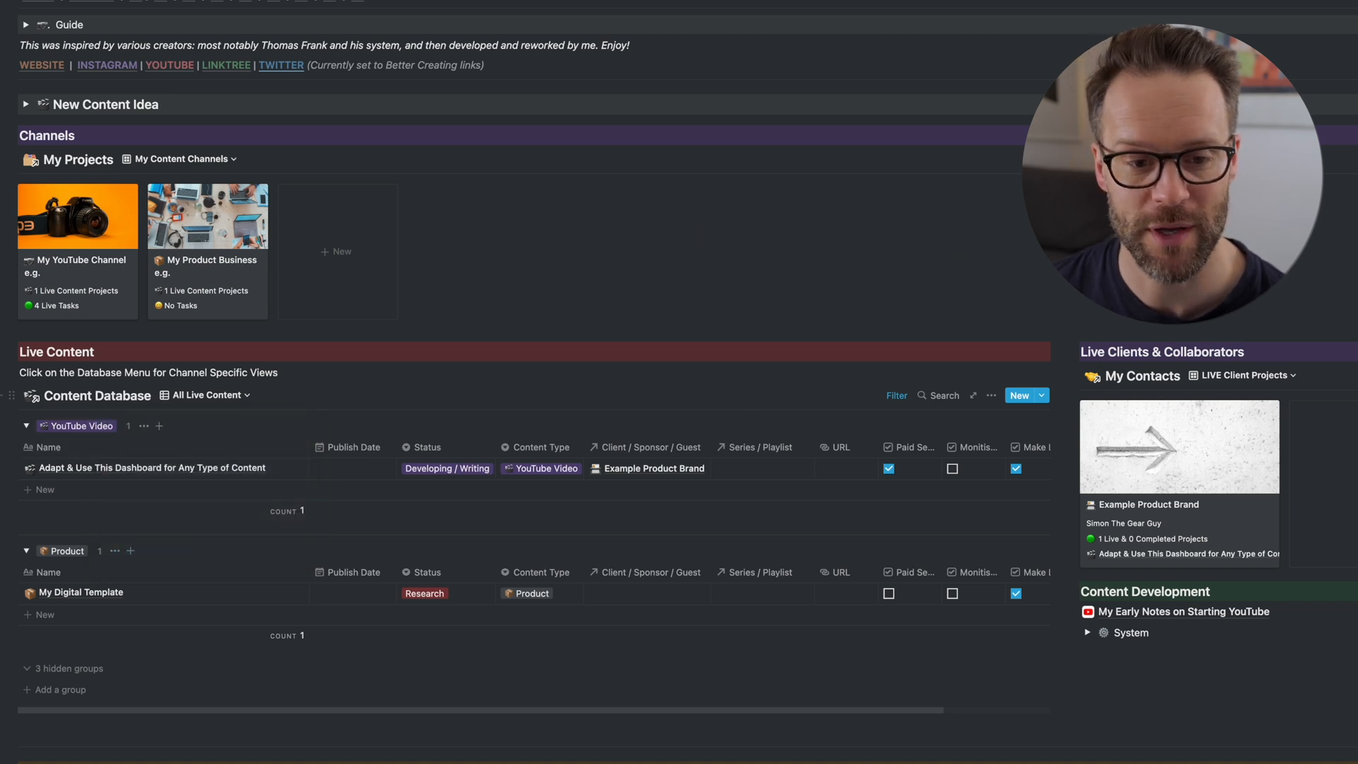
scroll("down", 3)
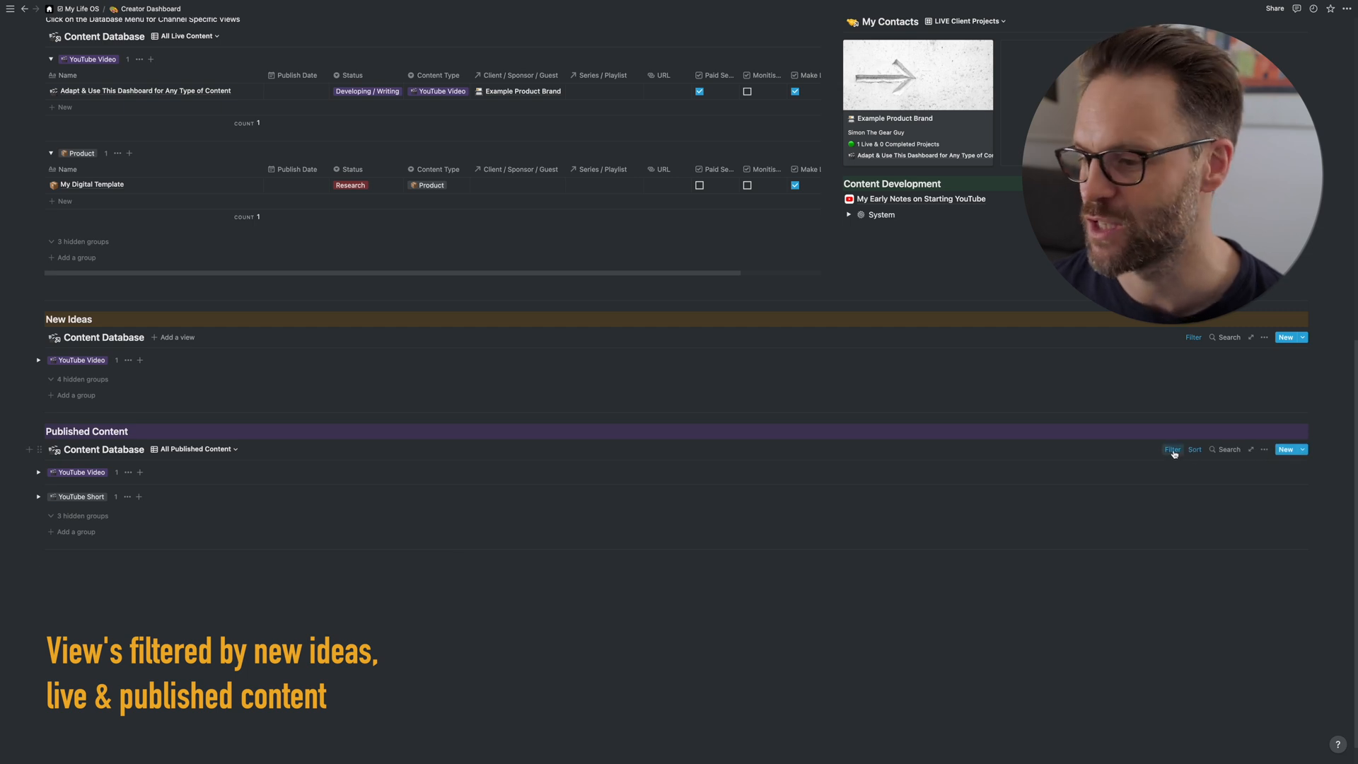
left_click(1171, 449)
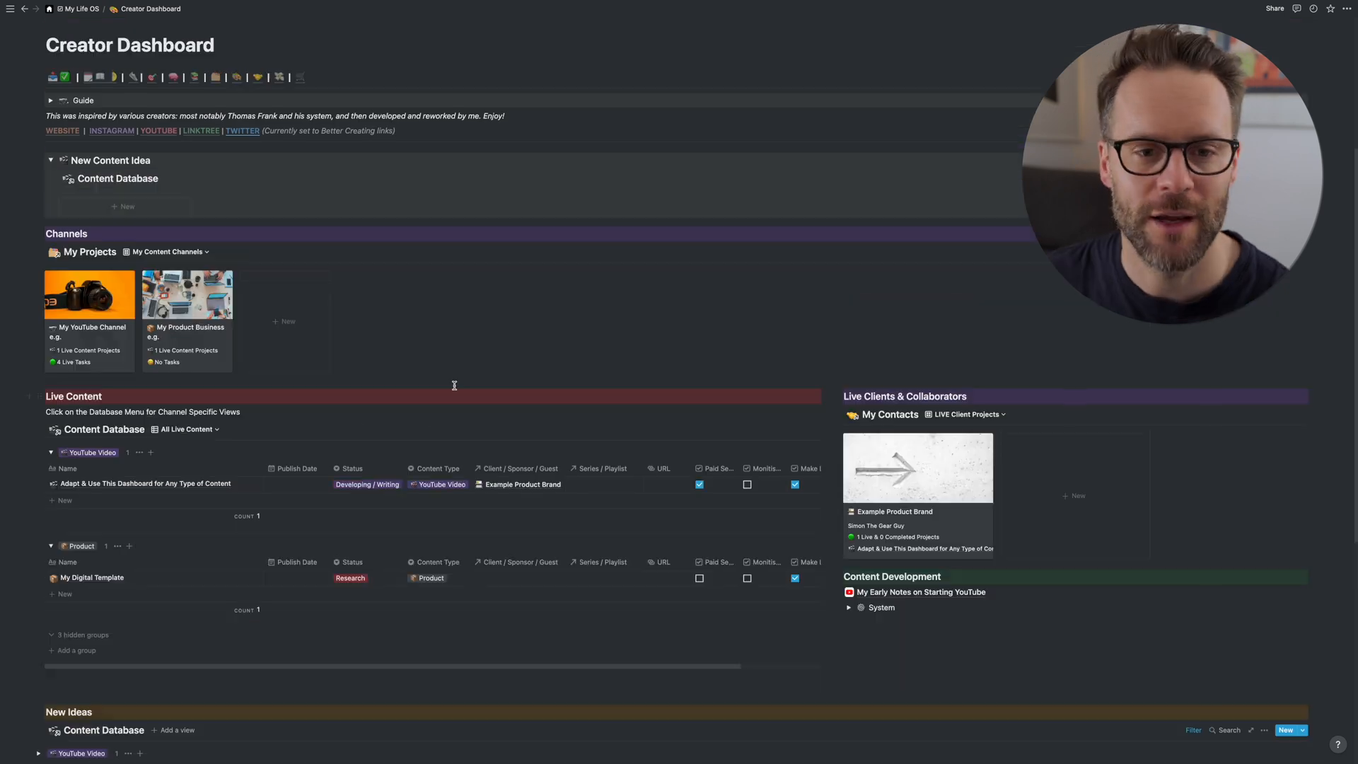
- Create a page from New Video TEMPLATE and collapse its Confrontation of Problem toggle
left_click(127, 205)
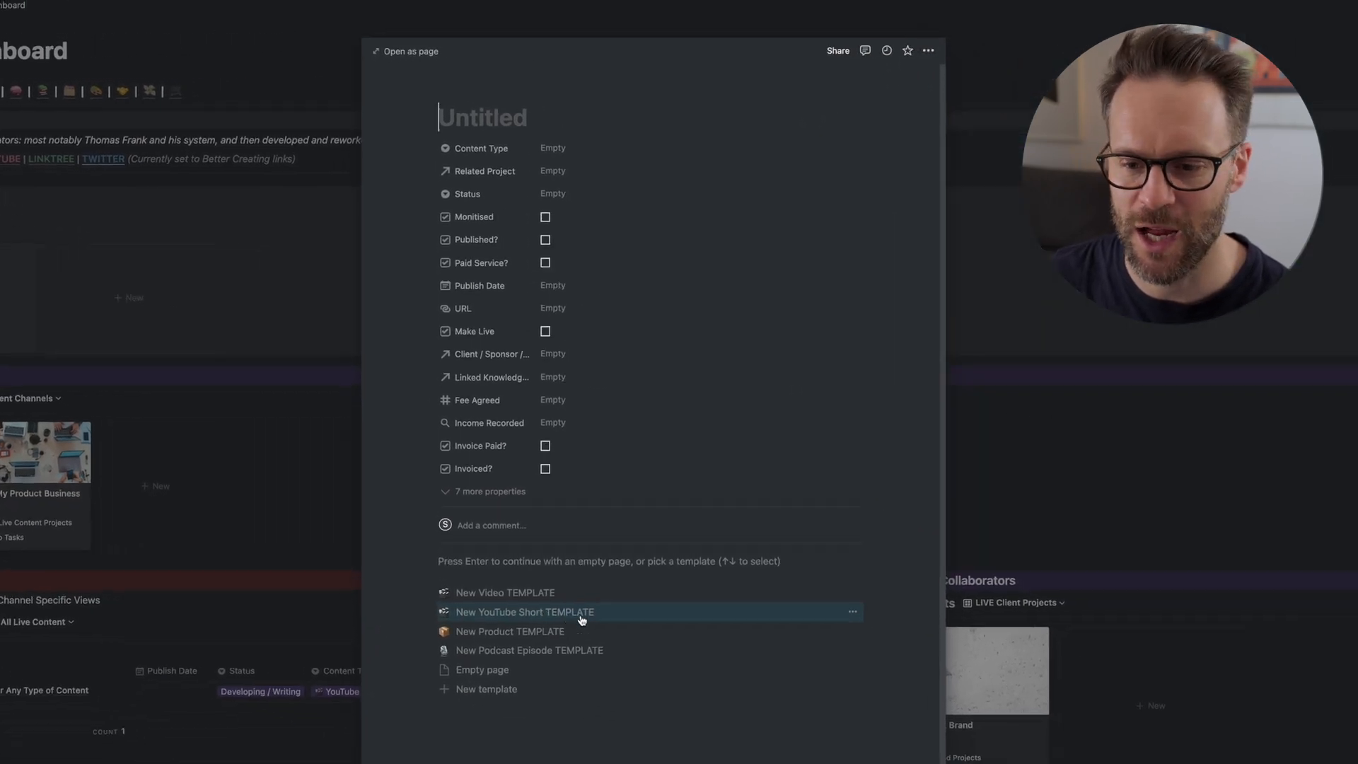
mouse_move(500, 593)
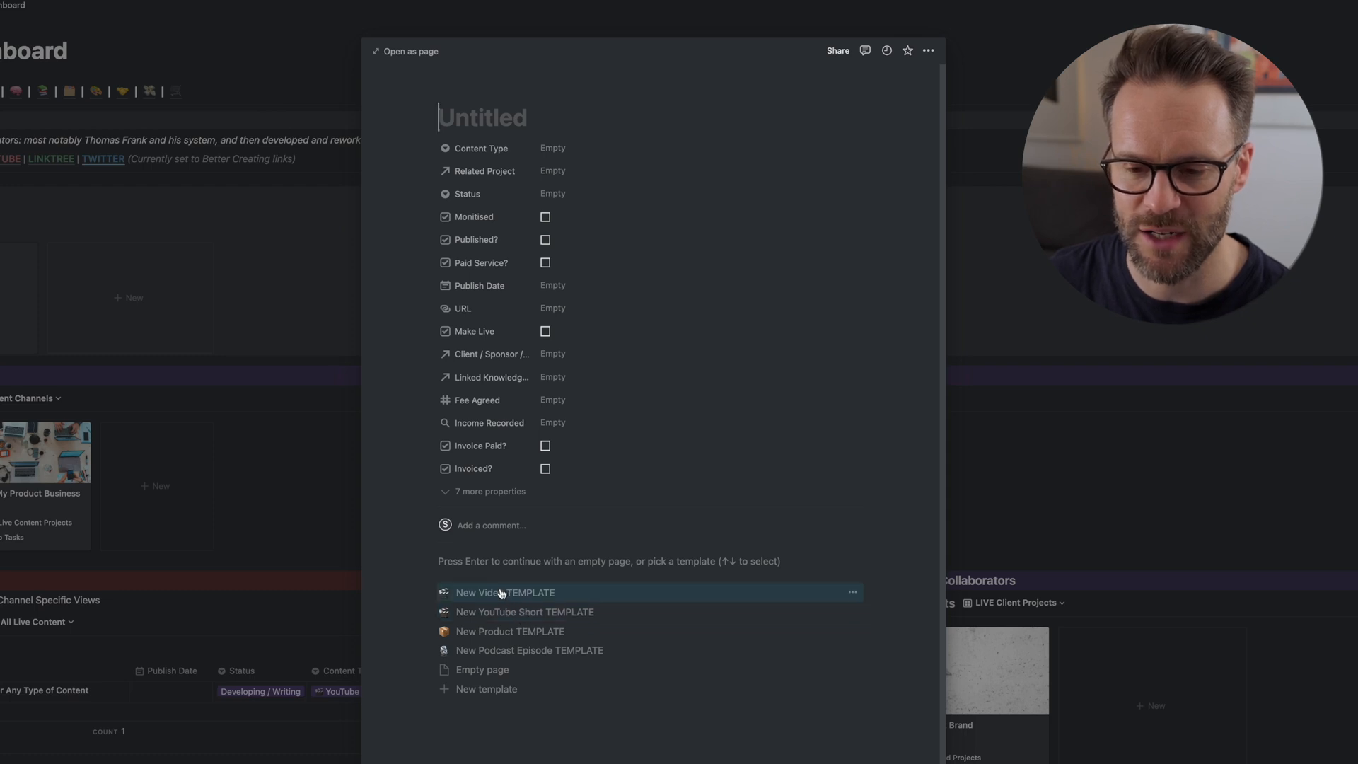
left_click(504, 591)
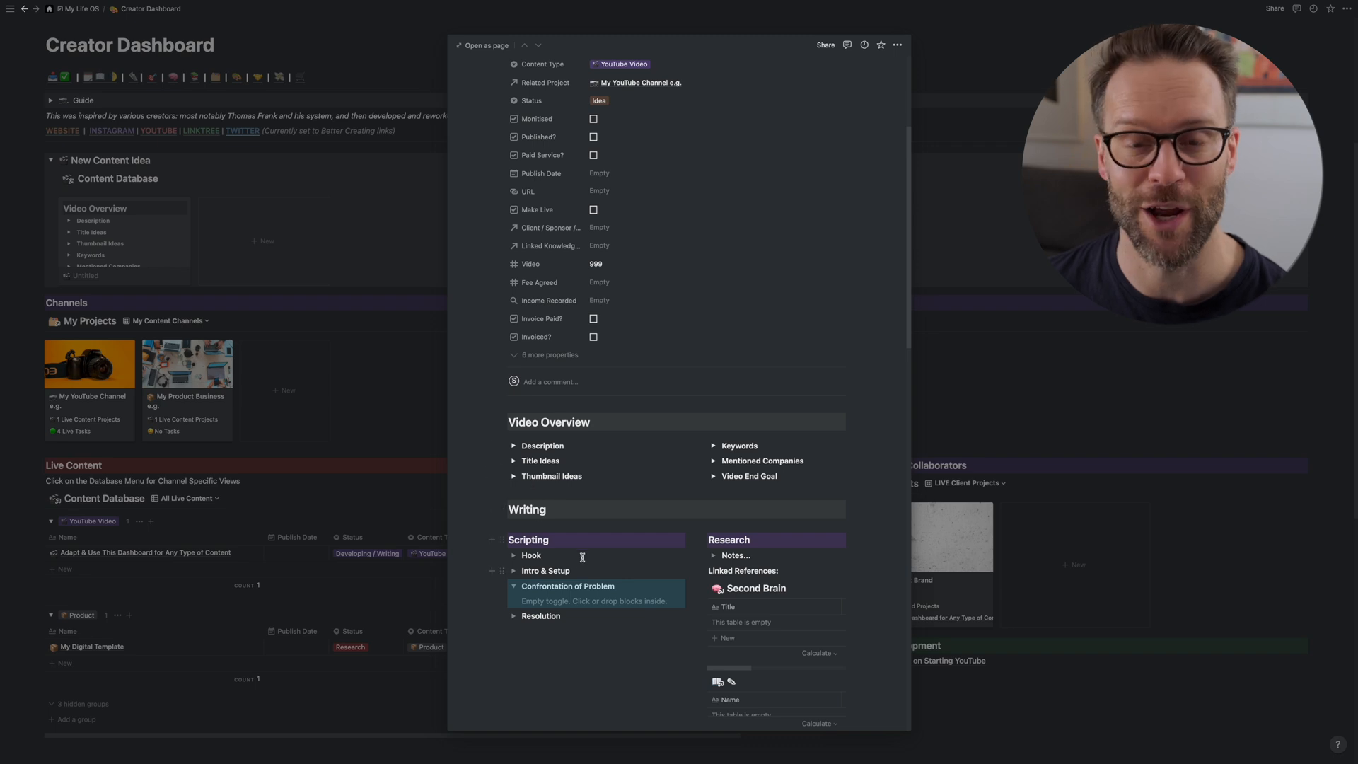
left_click(514, 586)
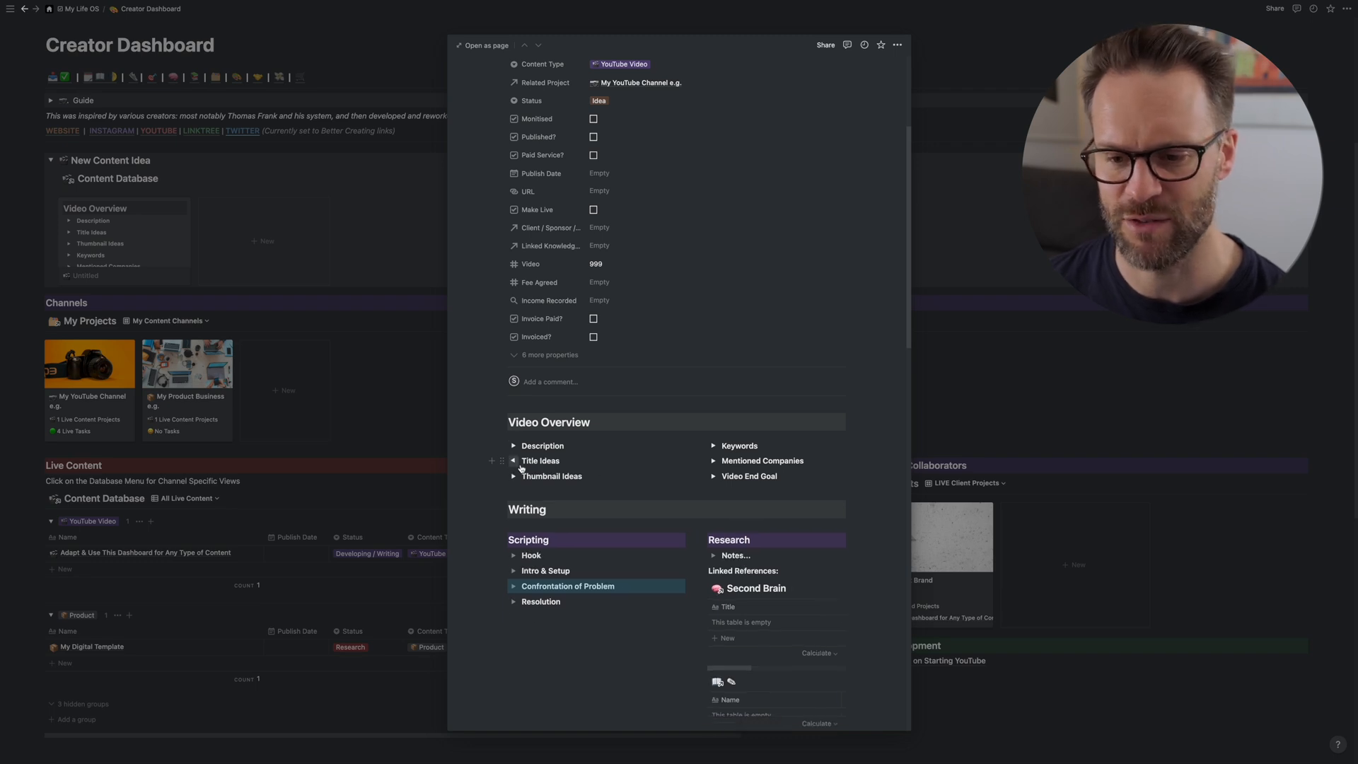
scroll("down", 3)
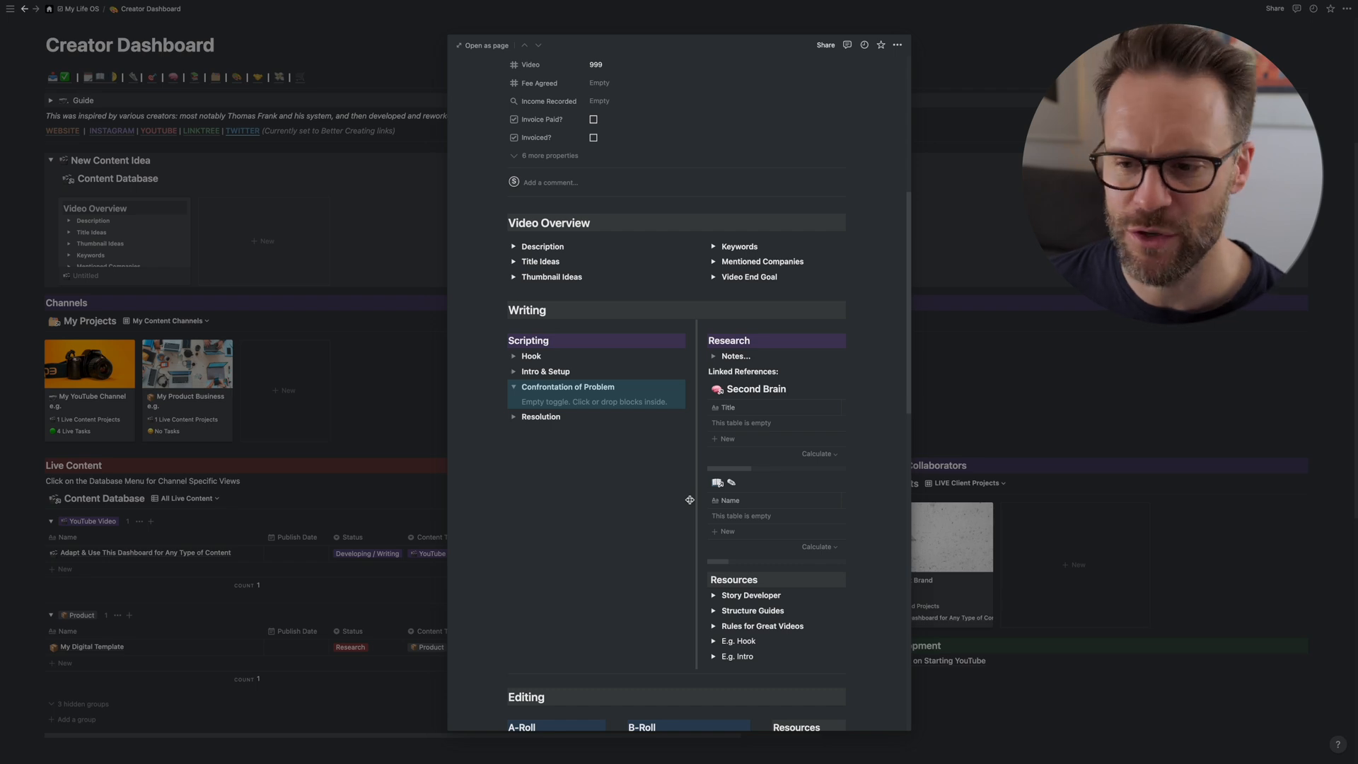
scroll("down", 3)
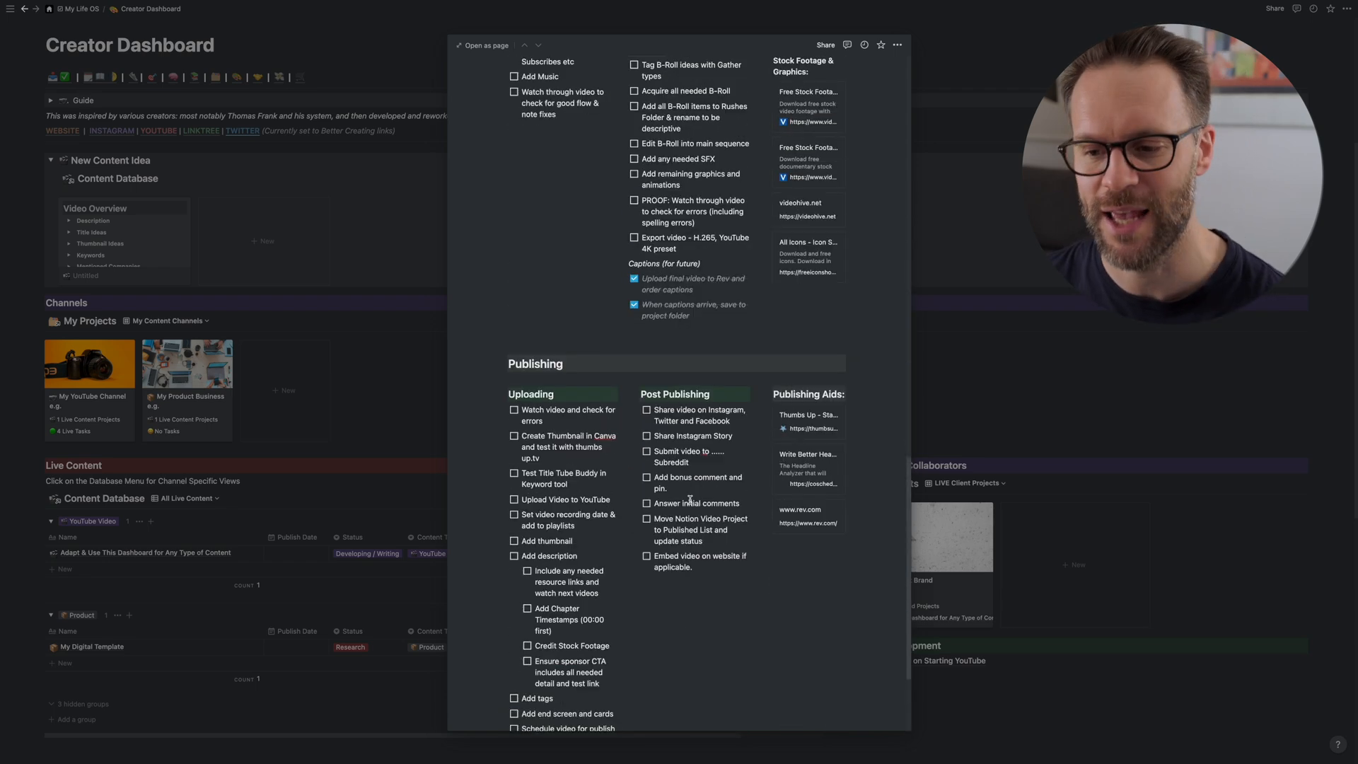
scroll("up", 3)
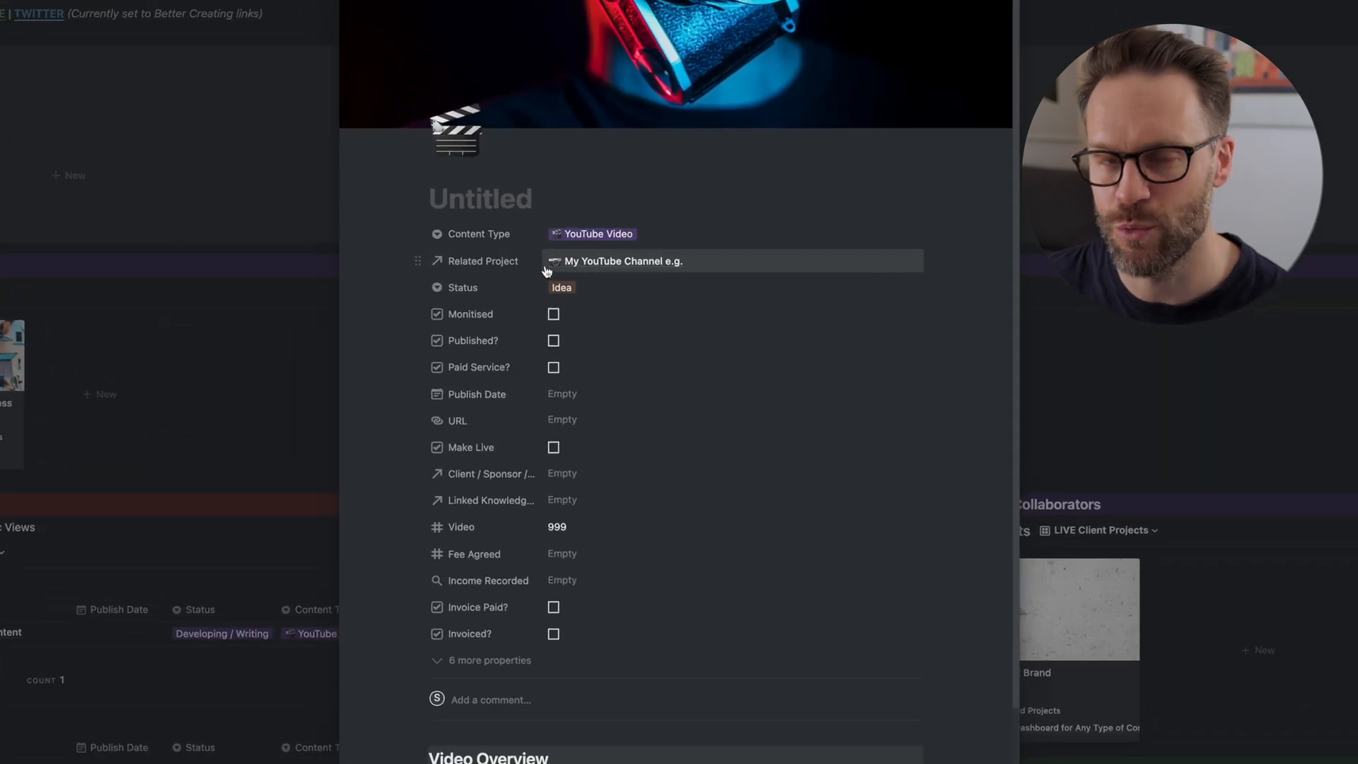
mouse_move(786, 340)
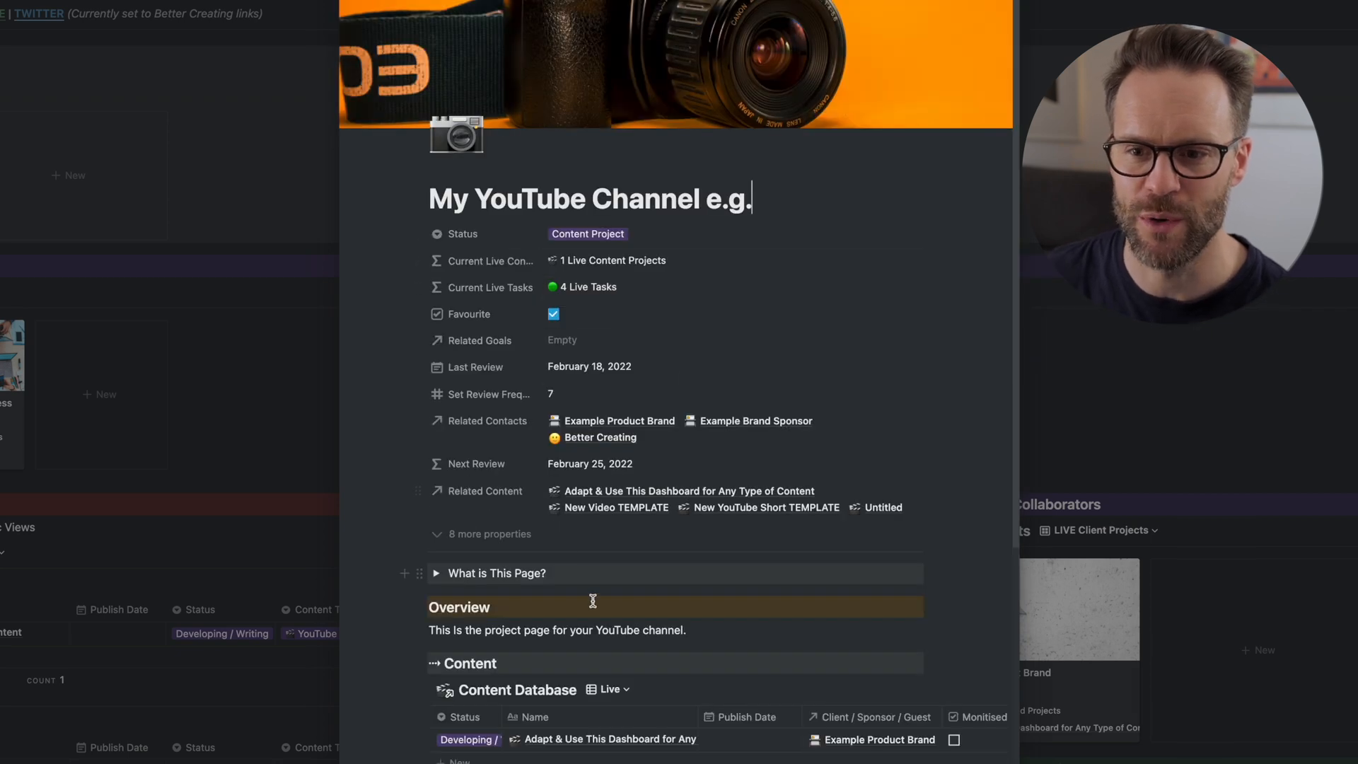
- Scroll down the My YouTube Channel e.g. page to the new Untitled page in Related Content
scroll("down", 3)
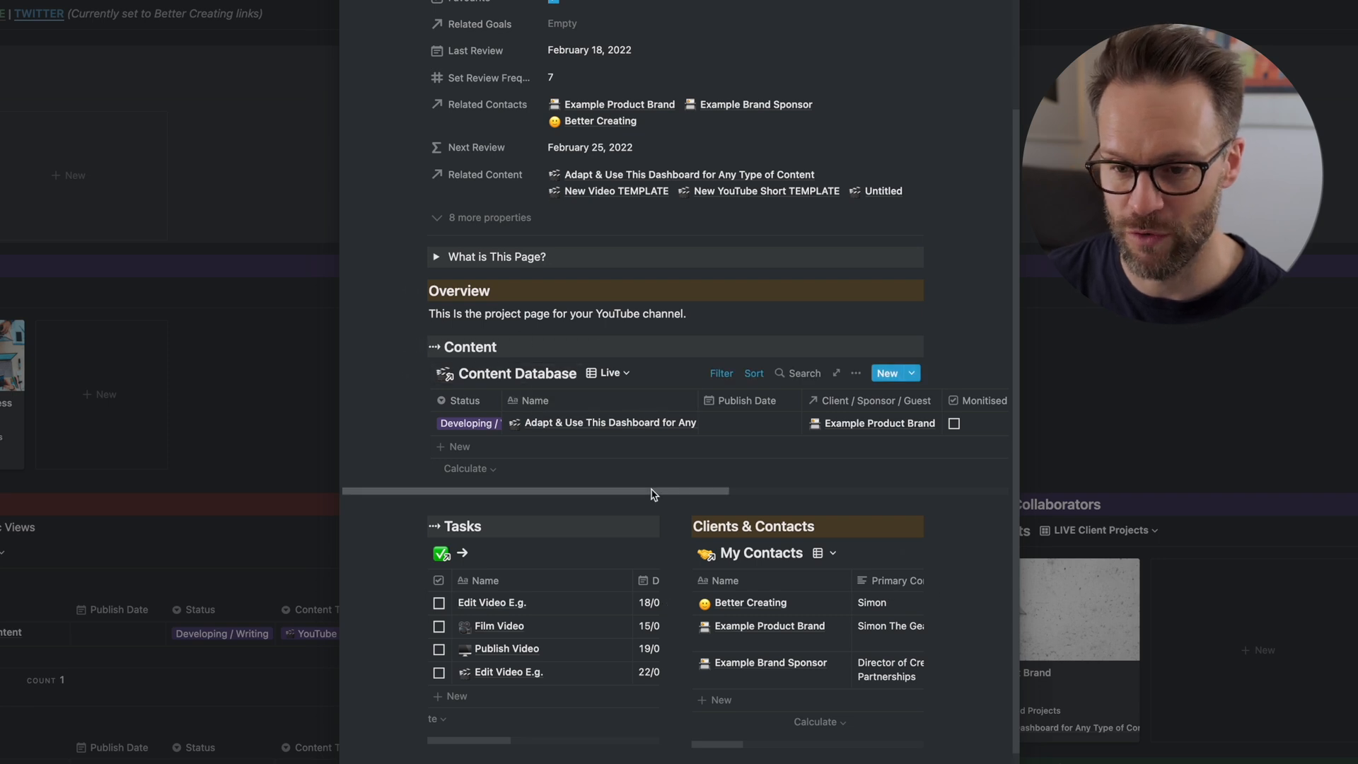
scroll("down", 3)
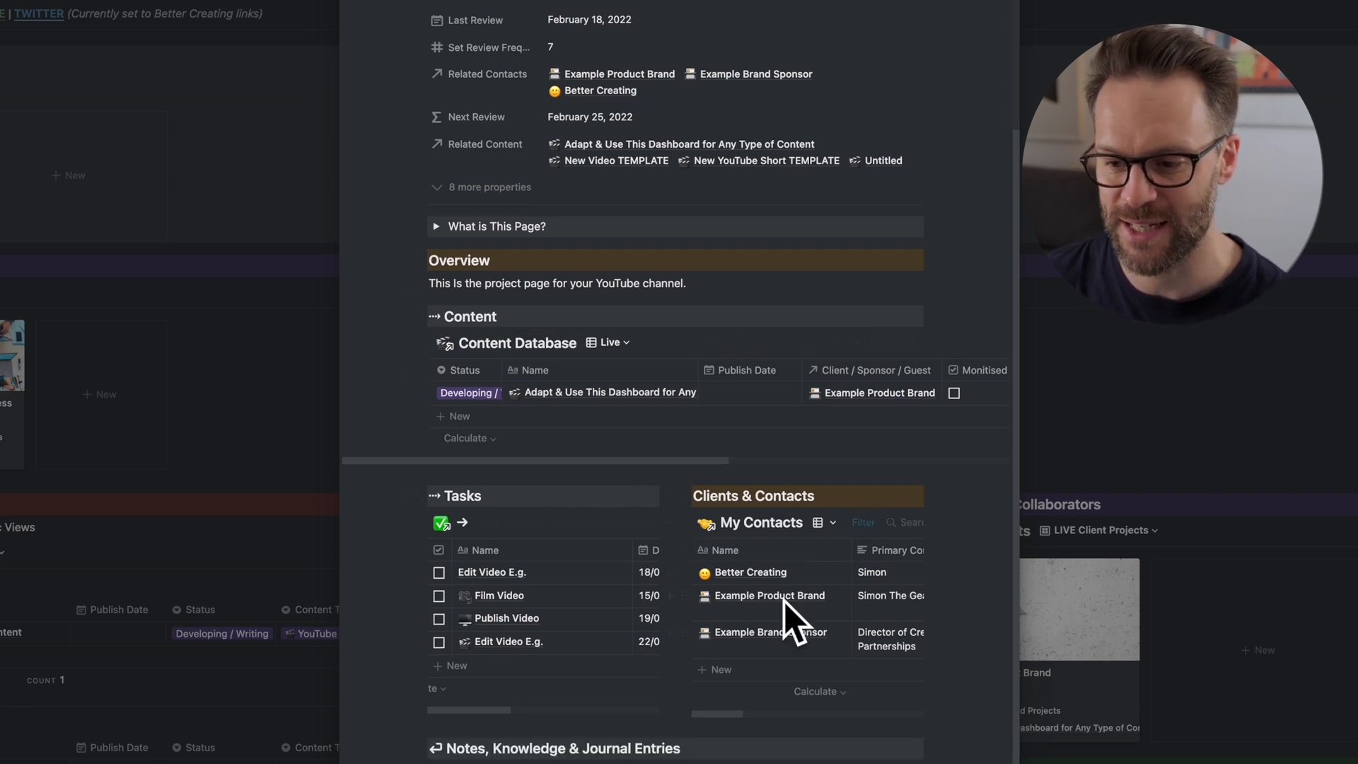
scroll("down", 3)
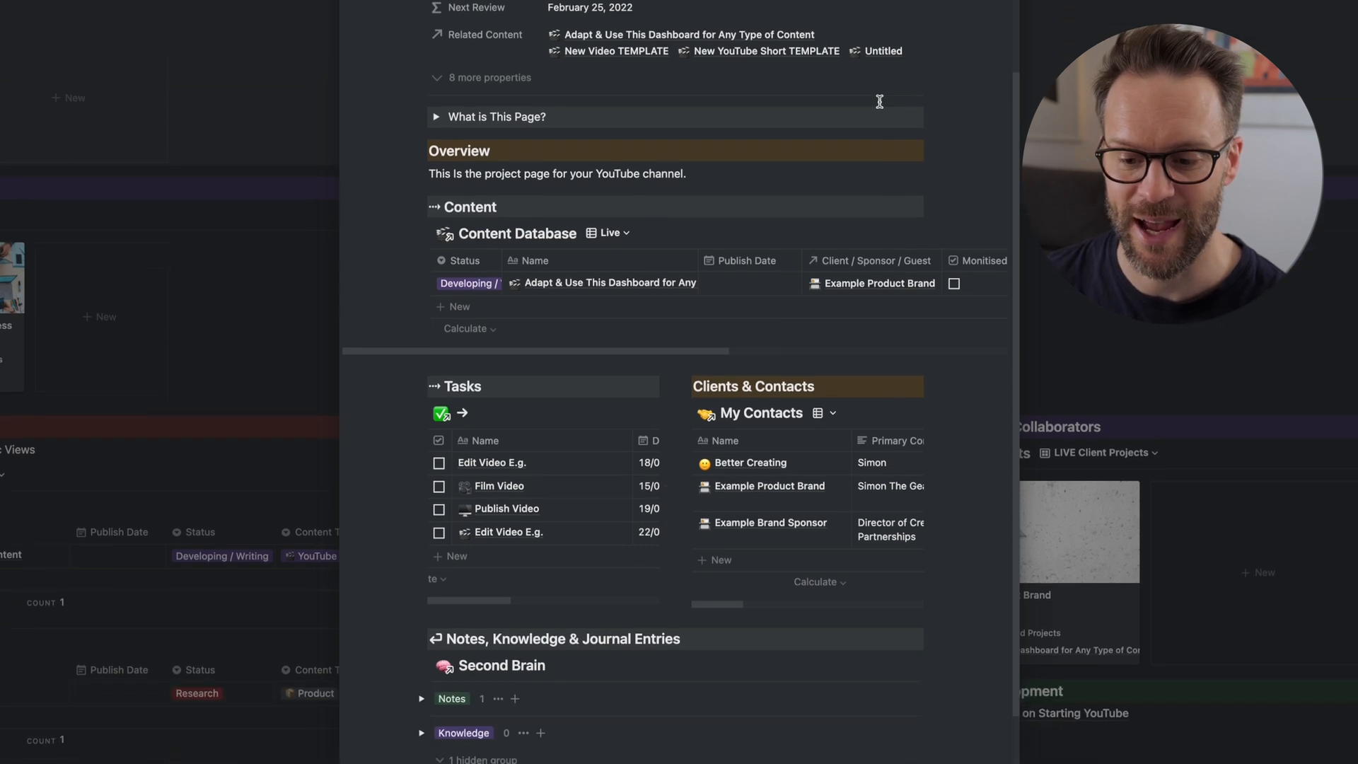
scroll("down", 3)
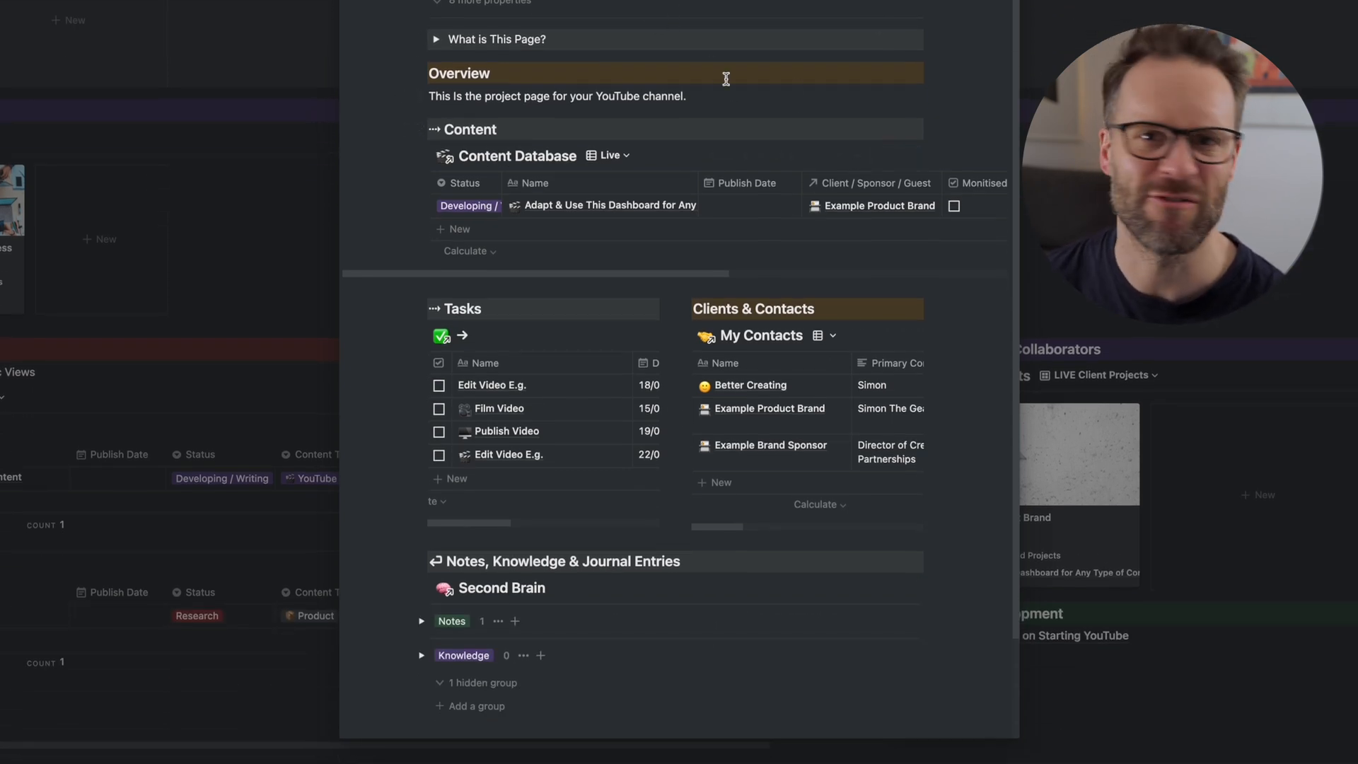